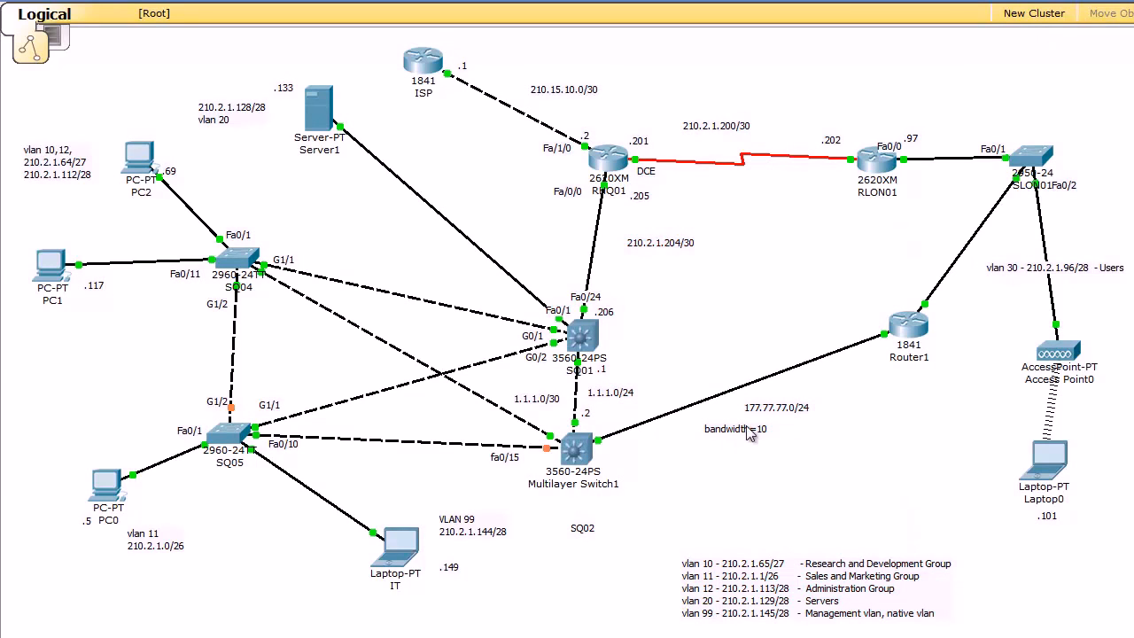
pyautogui.moveTo(744, 436)
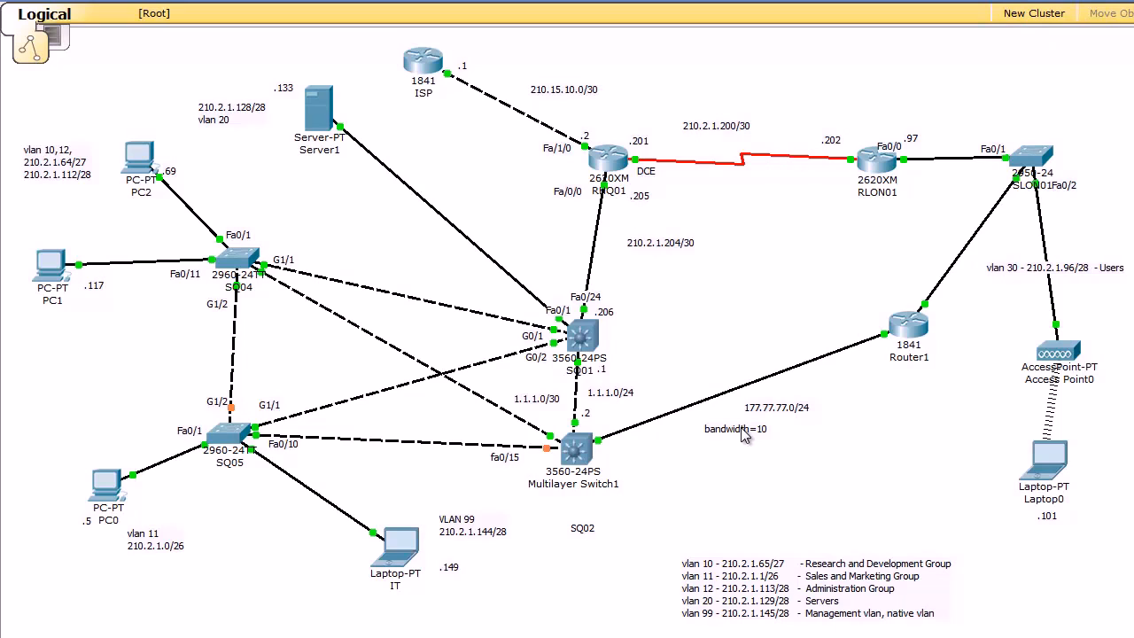
# Move the bandwidth=10 note from the Router1 link to the lower right of the workspace.
pyautogui.moveTo(735, 429); pyautogui.dragTo(921, 512)
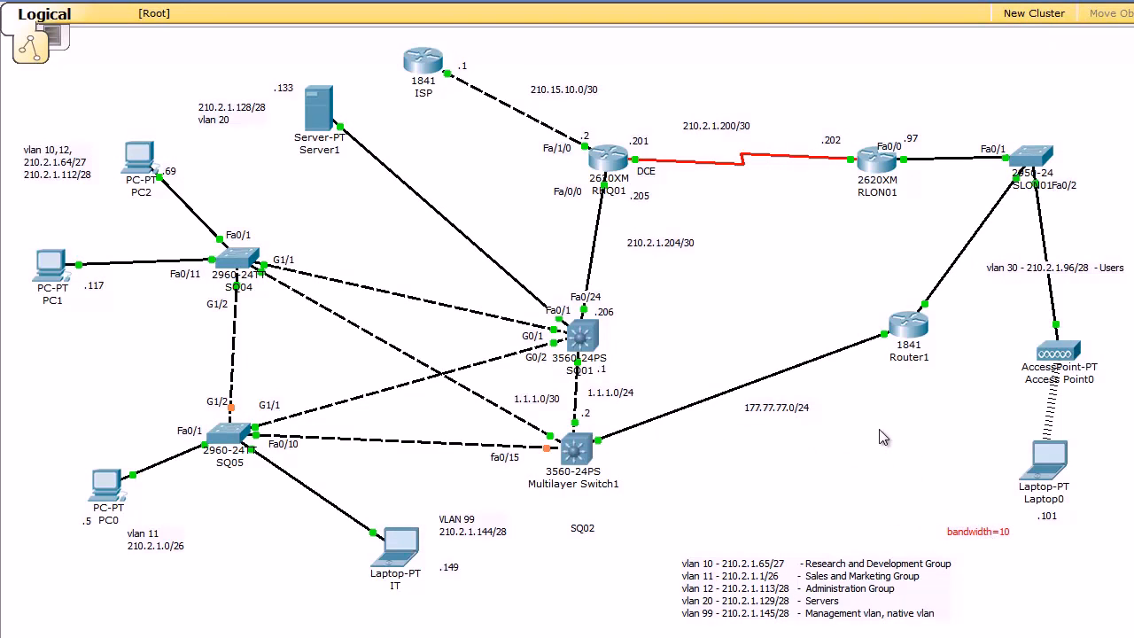
pyautogui.moveTo(936, 450)
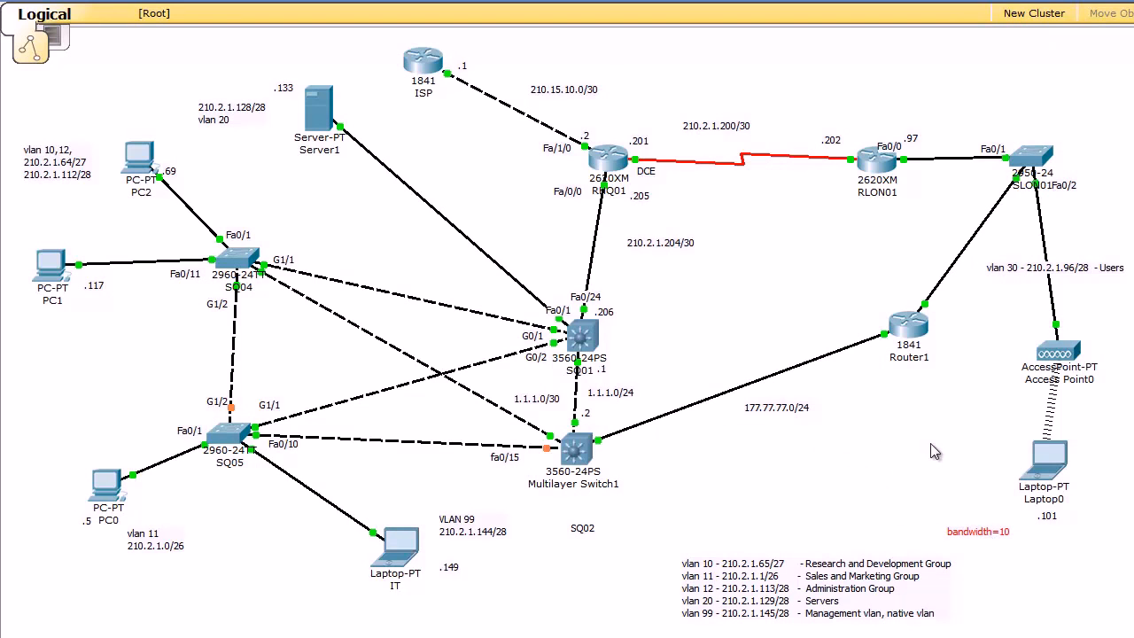
pyautogui.moveTo(198, 591)
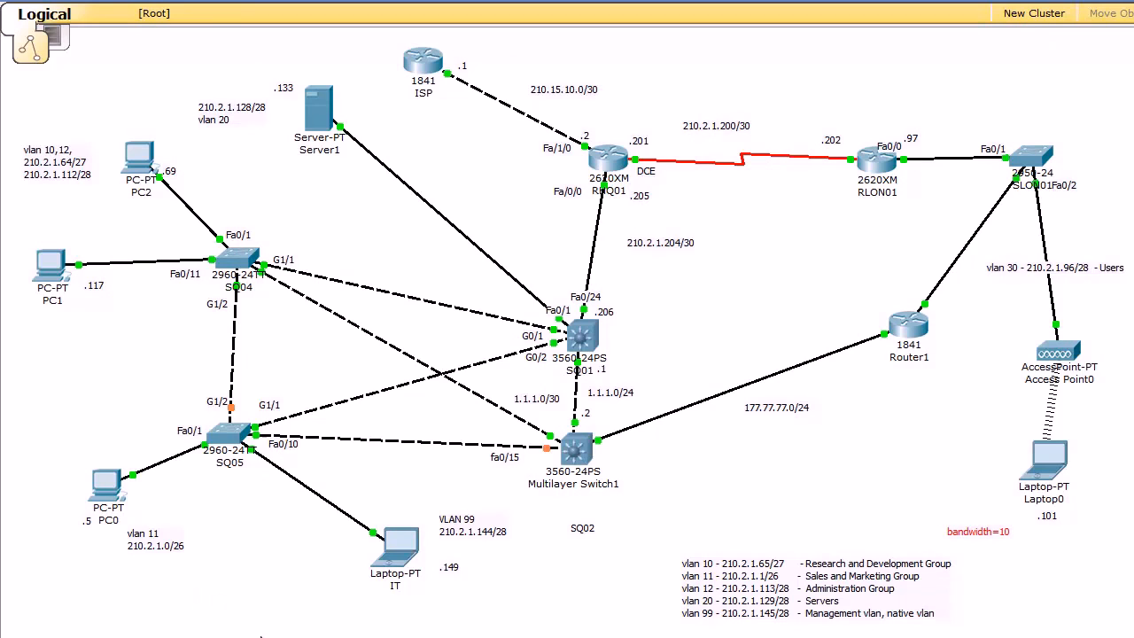
pyautogui.moveTo(45, 258)
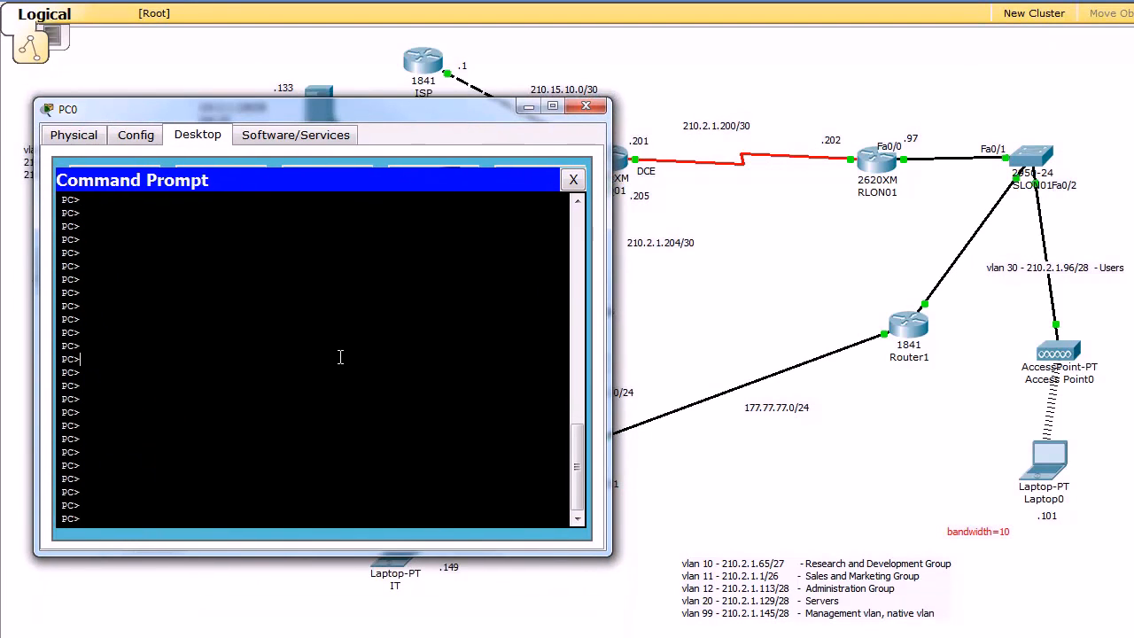
# From PC0's command prompt, ping 210.2.1.98 and then run tracert to it.
pyautogui.write('ping')
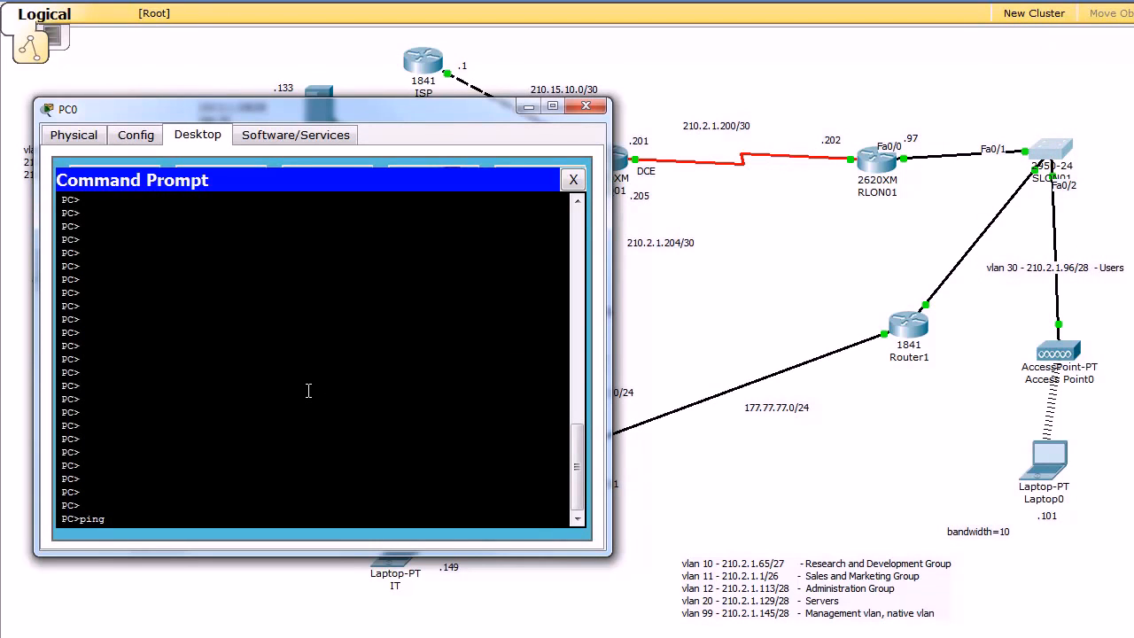
pyautogui.write('210.2.1.98')
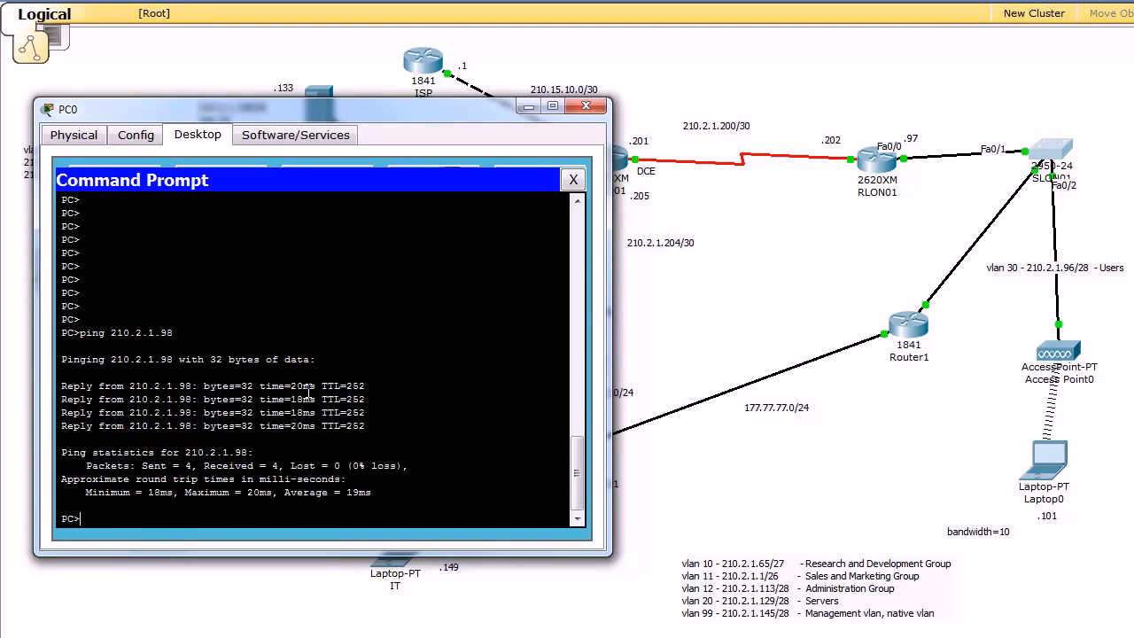
pyautogui.write('tracert')
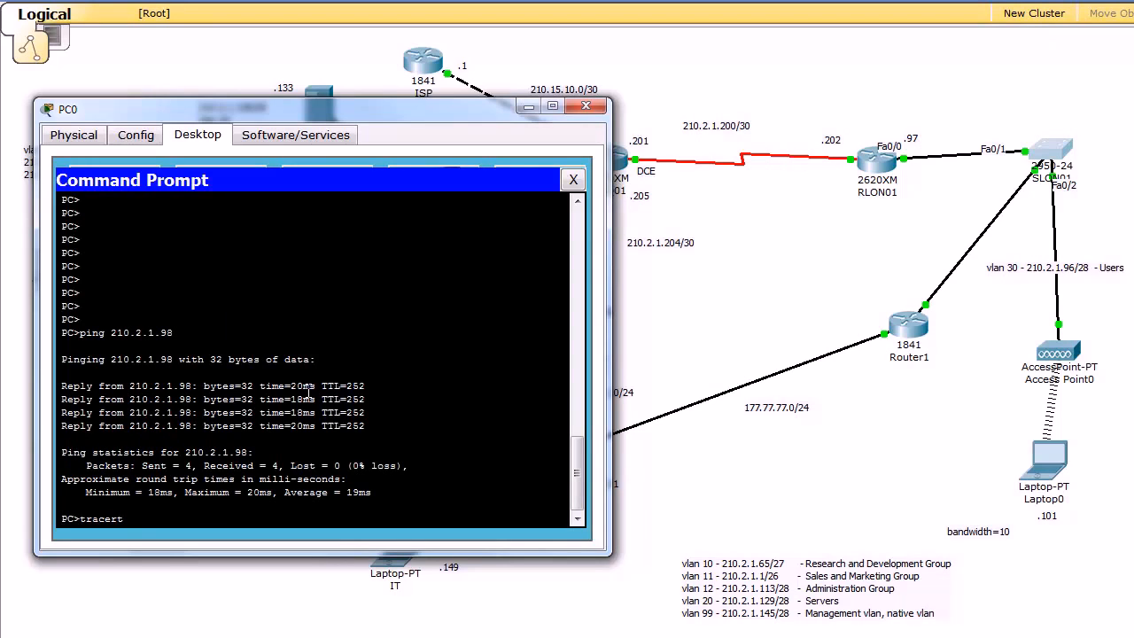
pyautogui.write('210.2.1.')
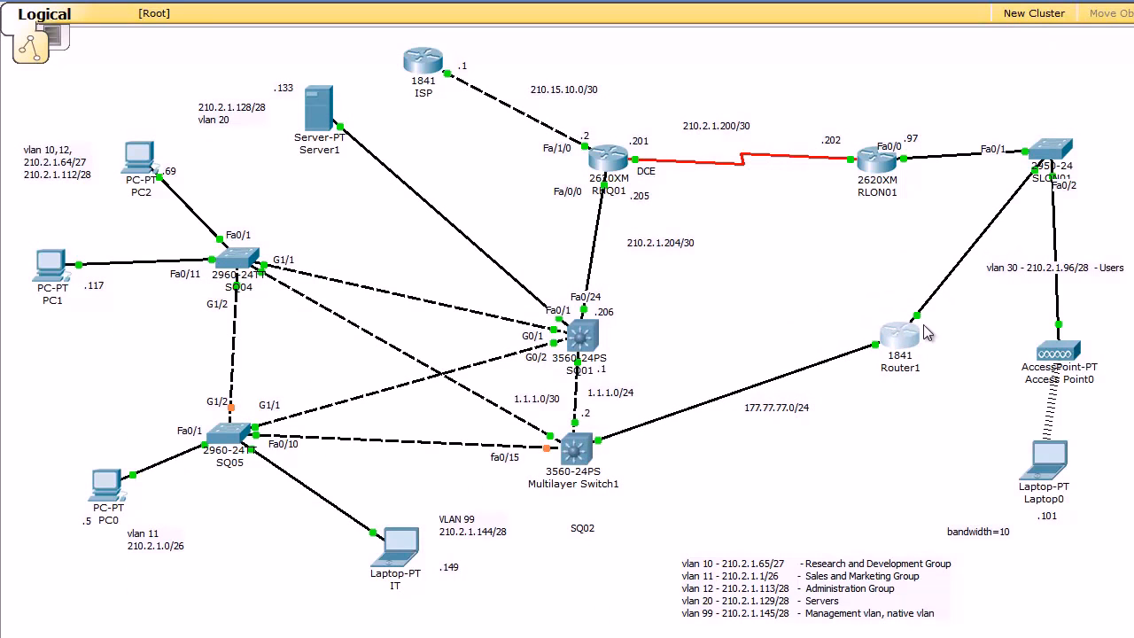
pyautogui.moveTo(824, 274)
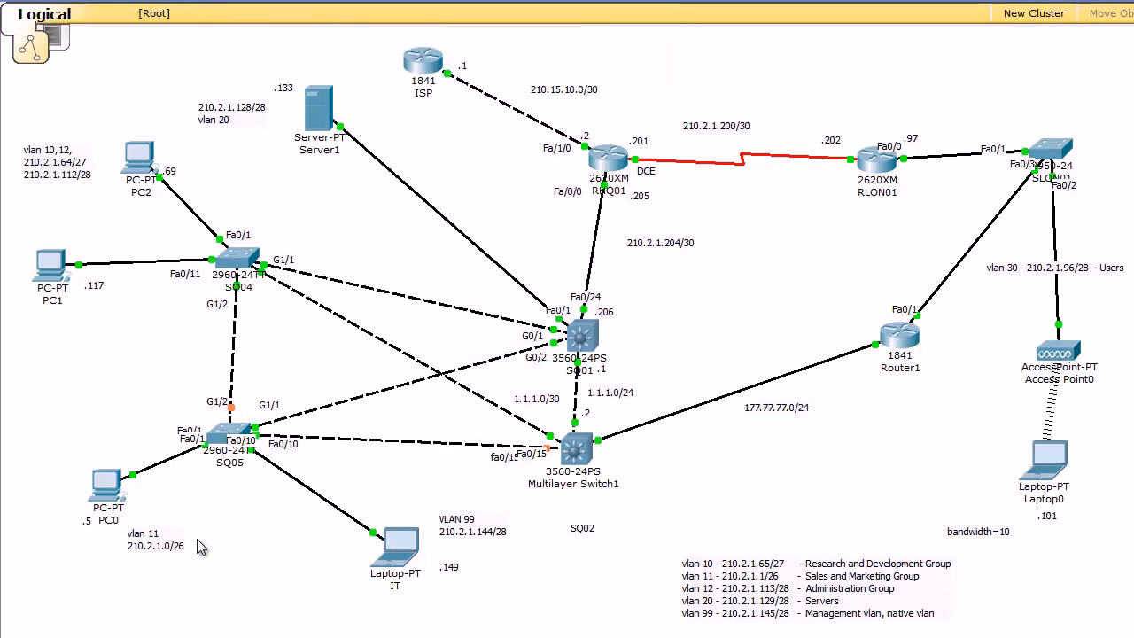
pyautogui.moveTo(198, 548)
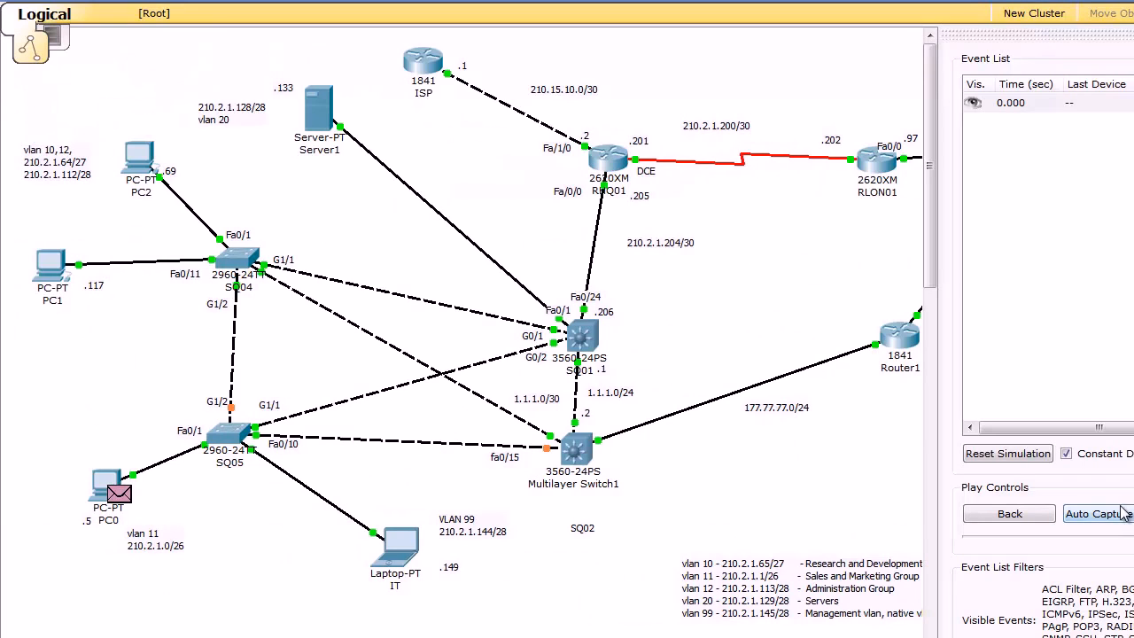
# Advance the simulated packet from PC0 twice so it reaches switch SQ05.
pyautogui.click(1096, 513)
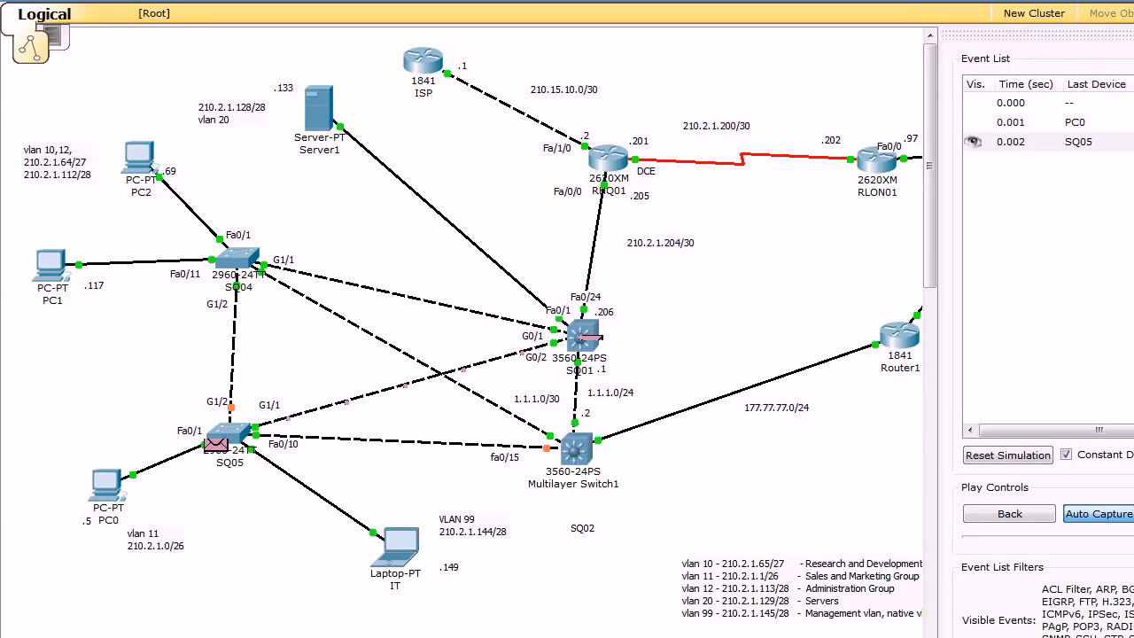
pyautogui.click(1099, 514)
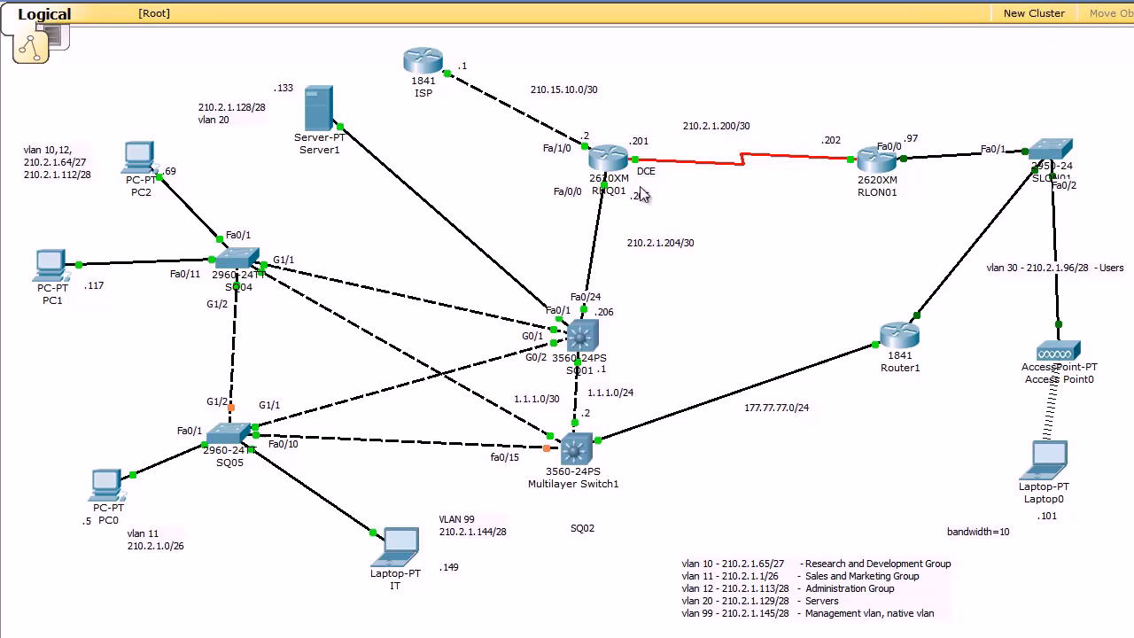
# Nudge the bandwidth=10 note back beside the 177.77.77.0/24 Multilayer Switch1–Router1 link.
pyautogui.moveTo(610, 158); pyautogui.dragTo(617, 168)
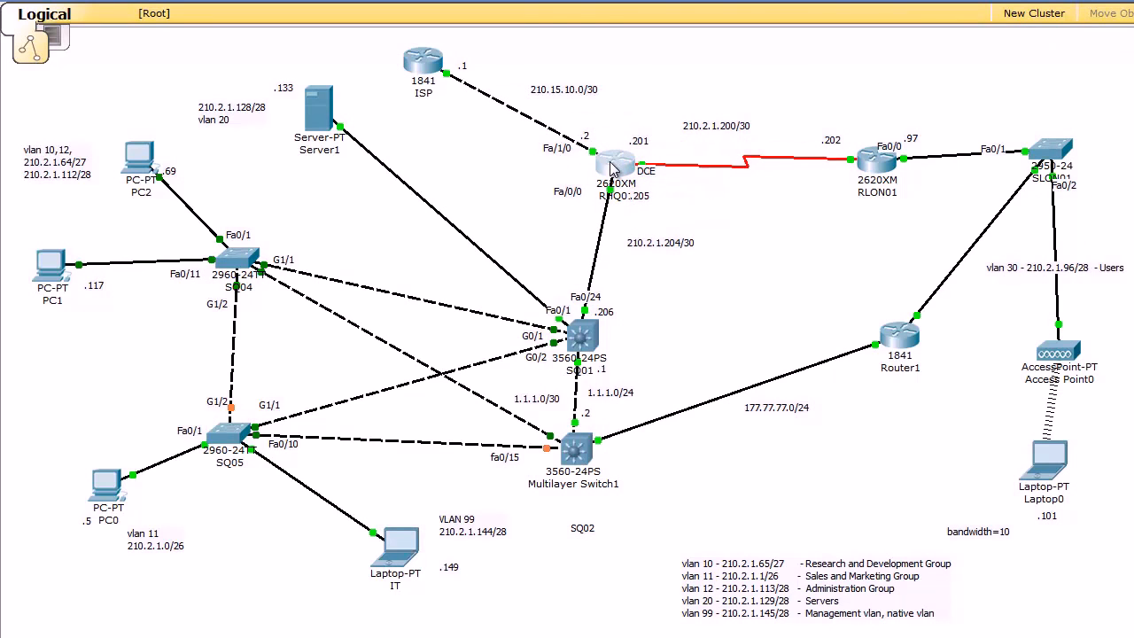
pyautogui.moveTo(551, 464)
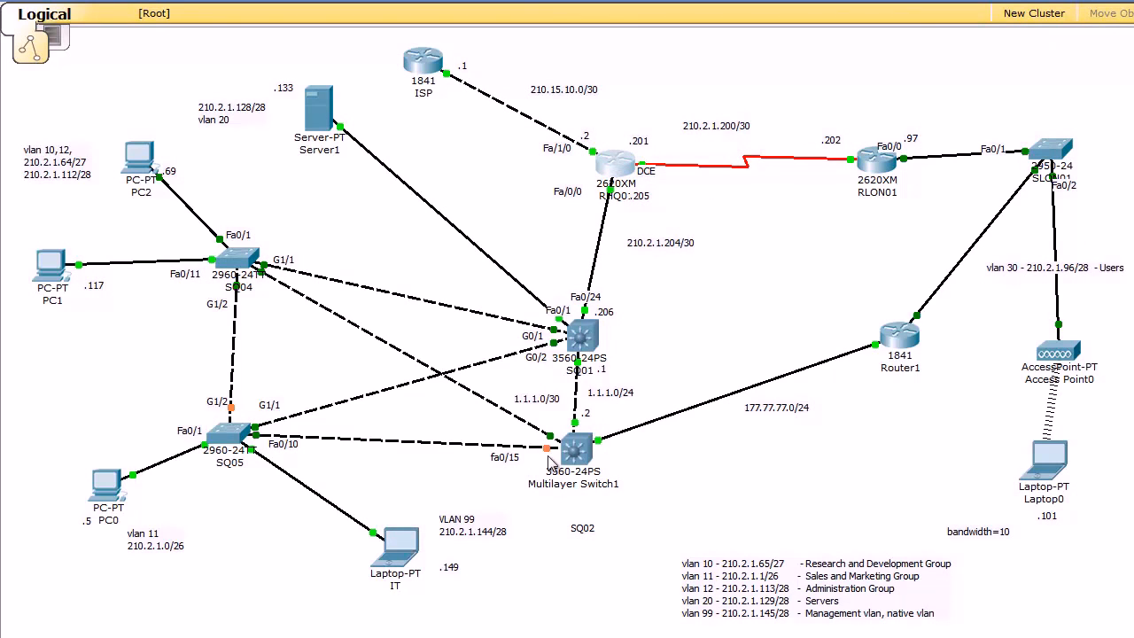
pyautogui.moveTo(574, 450); pyautogui.dragTo(581, 453)
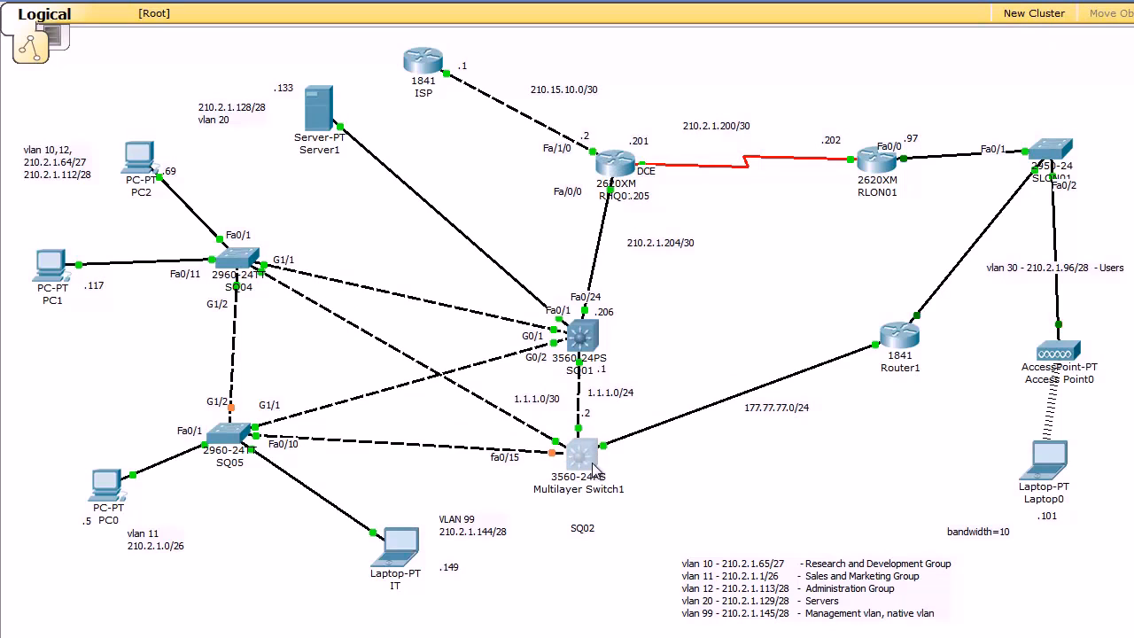
pyautogui.moveTo(581, 457); pyautogui.dragTo(578, 446)
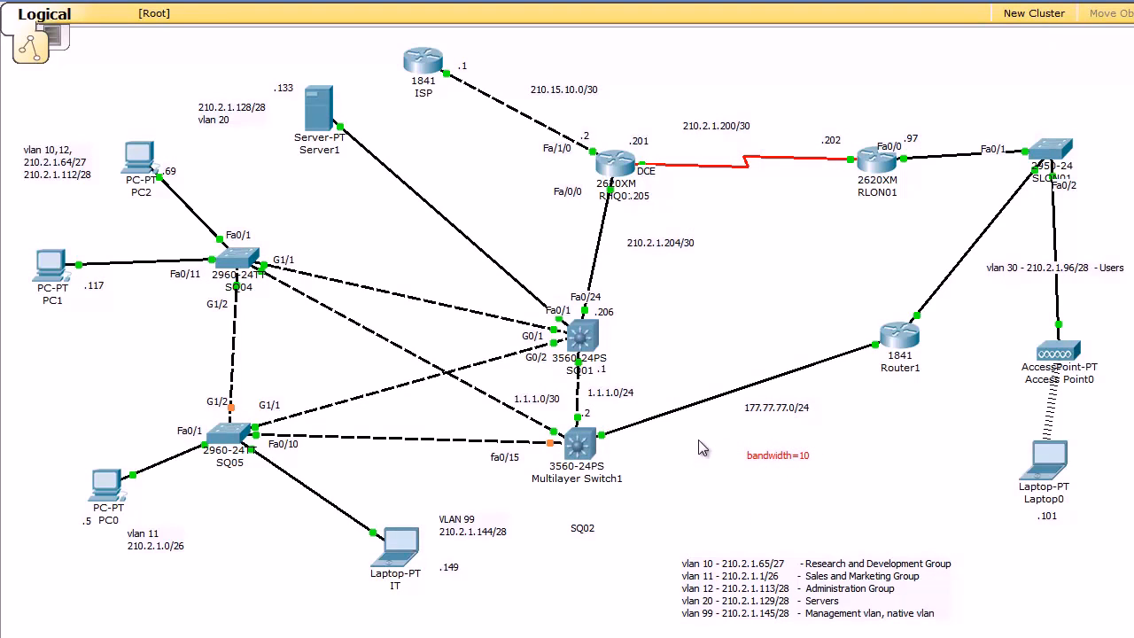
pyautogui.moveTo(784, 451)
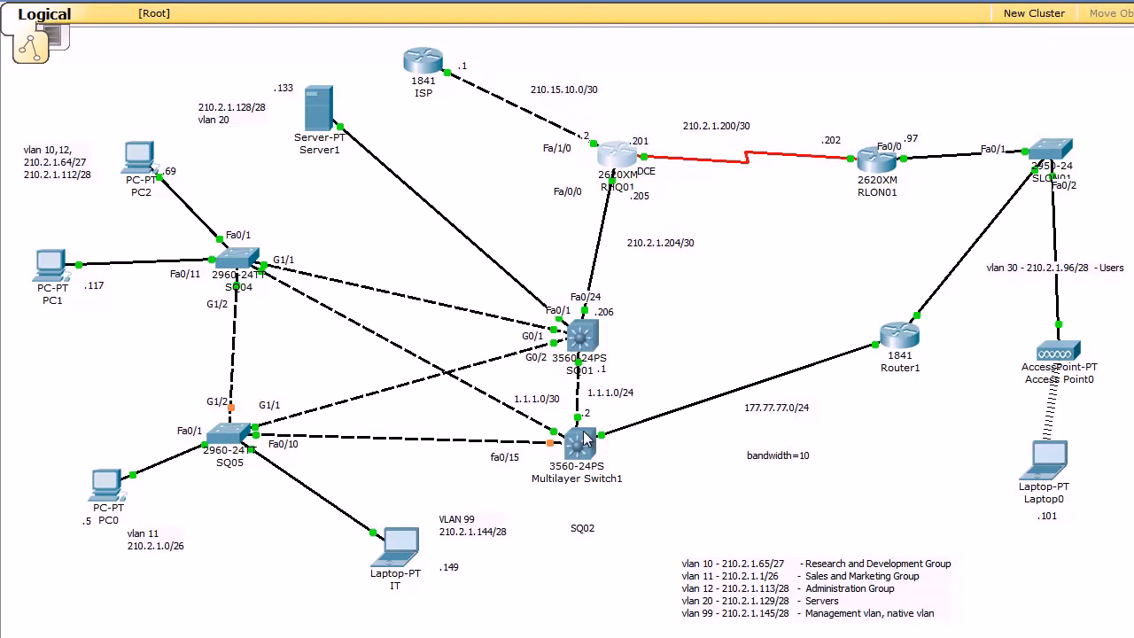
# Show Multilayer Switch1's routing table with sh ip ro in its CLI.
pyautogui.doubleClick(578, 439)
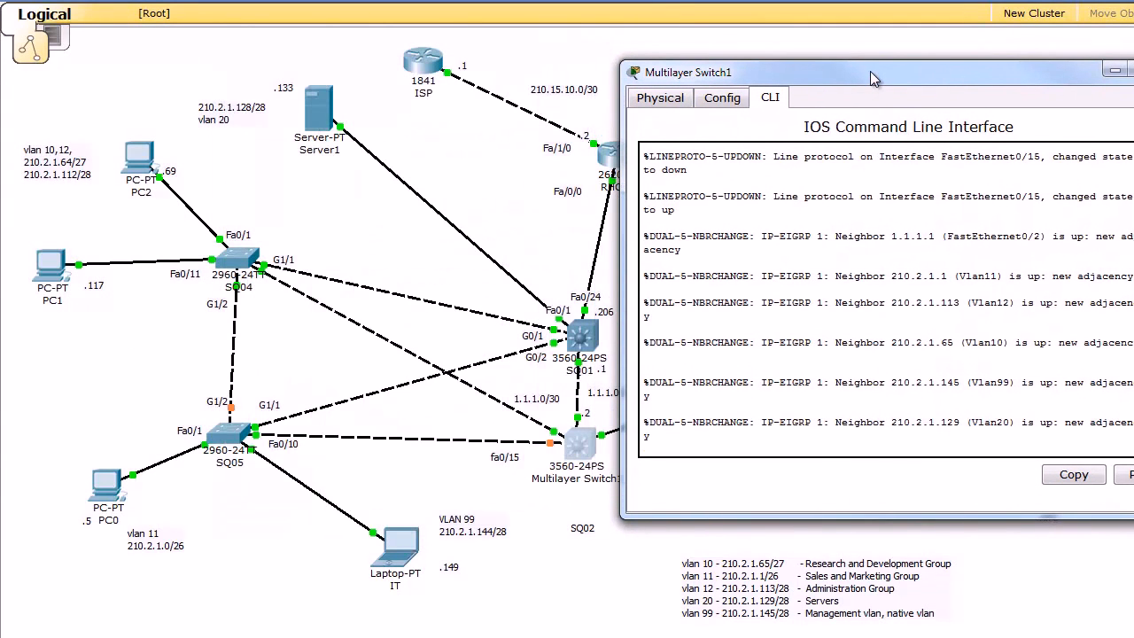
pyautogui.write('en')
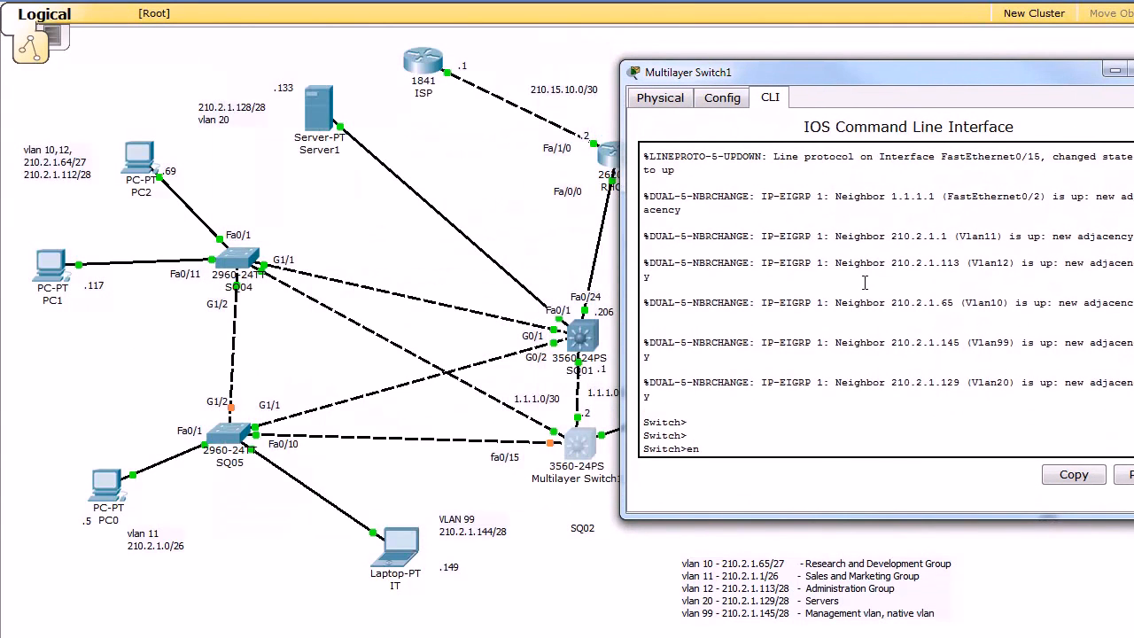
pyautogui.write('sh ip ro')
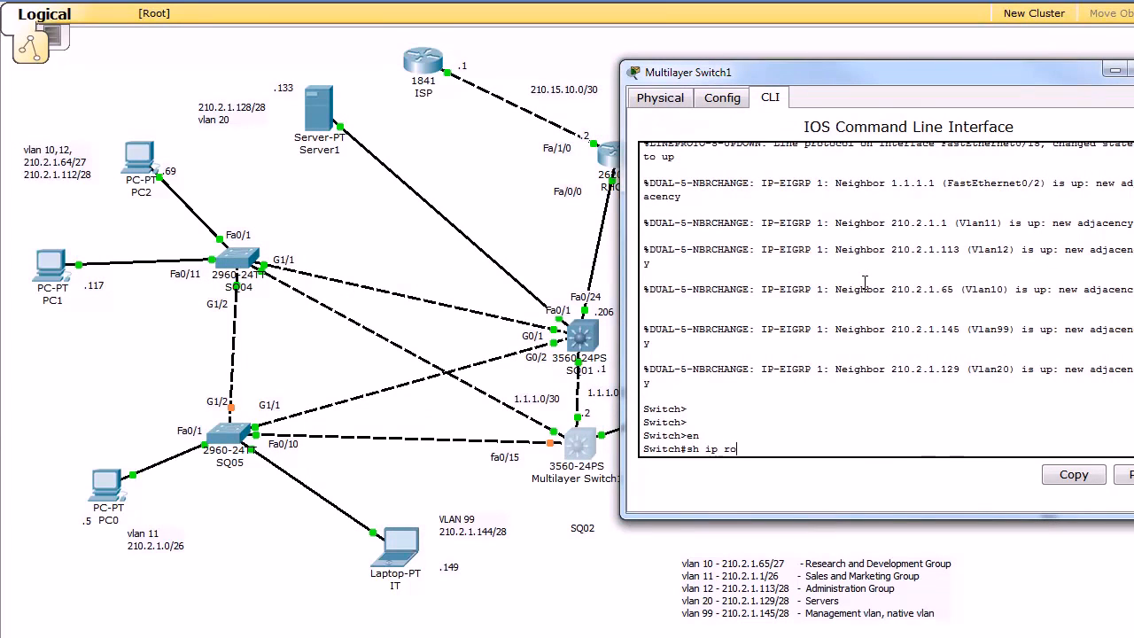
pyautogui.press('enter')
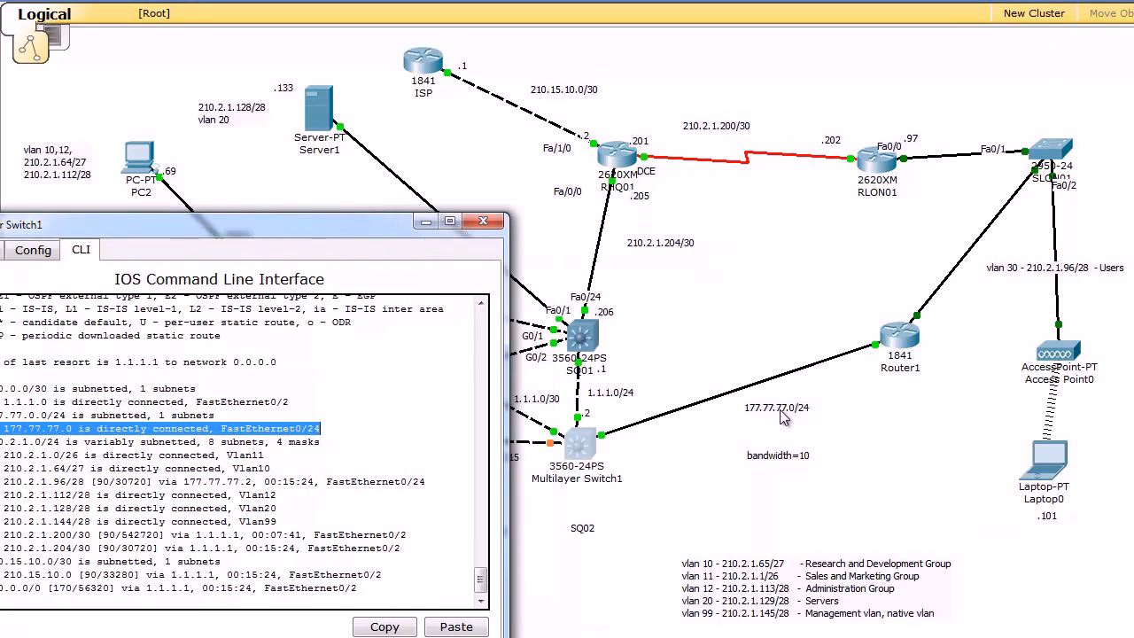
# Apply bandwidth 10 to Multilayer Switch1's FastEthernet0/24 interface.
pyautogui.click(482, 220)
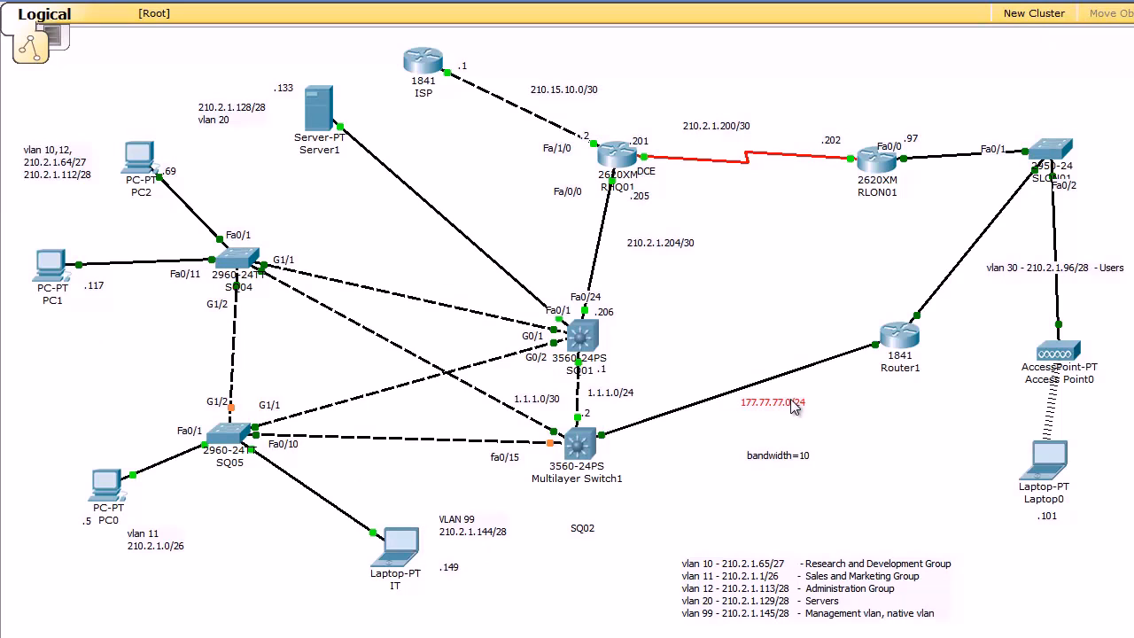
pyautogui.moveTo(831, 441)
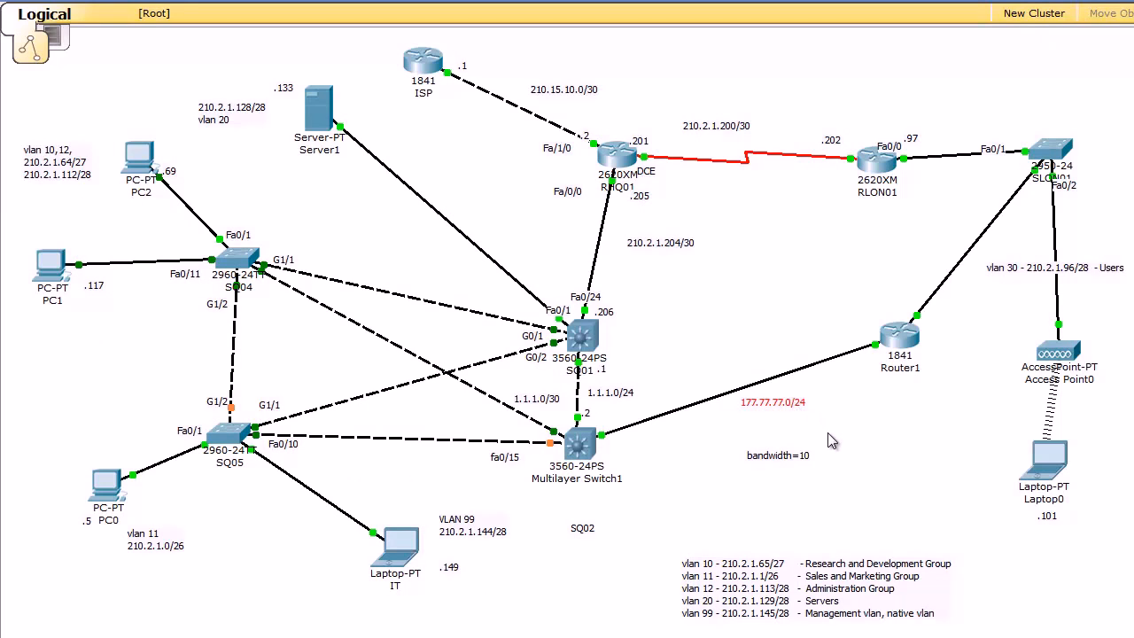
pyautogui.moveTo(776, 418)
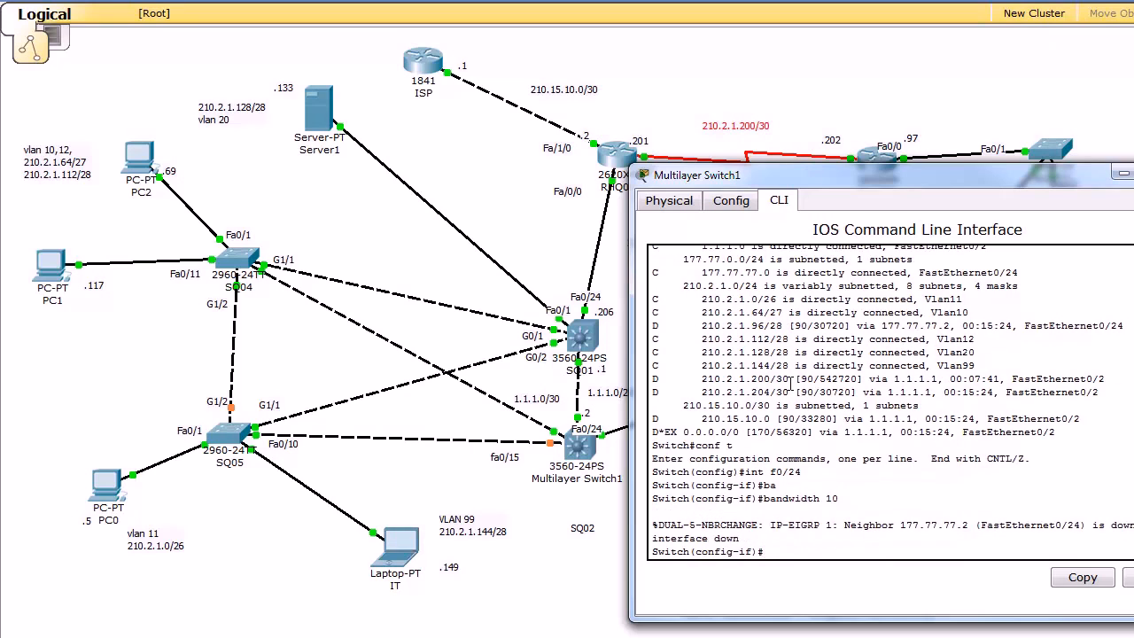
pyautogui.scroll(-3)
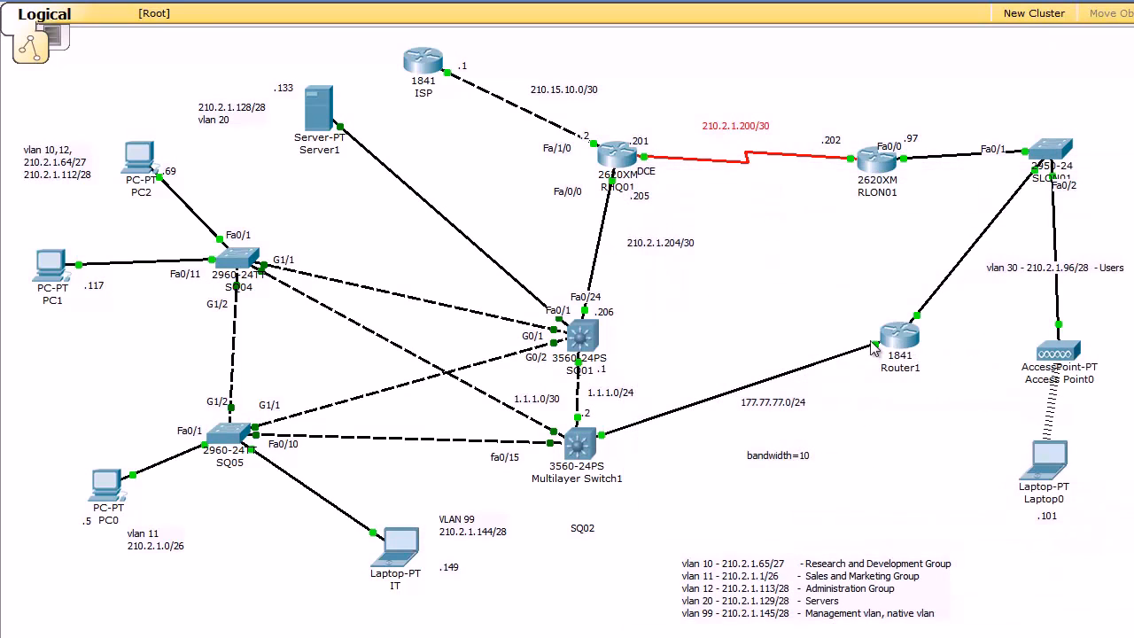
pyautogui.moveTo(875, 355)
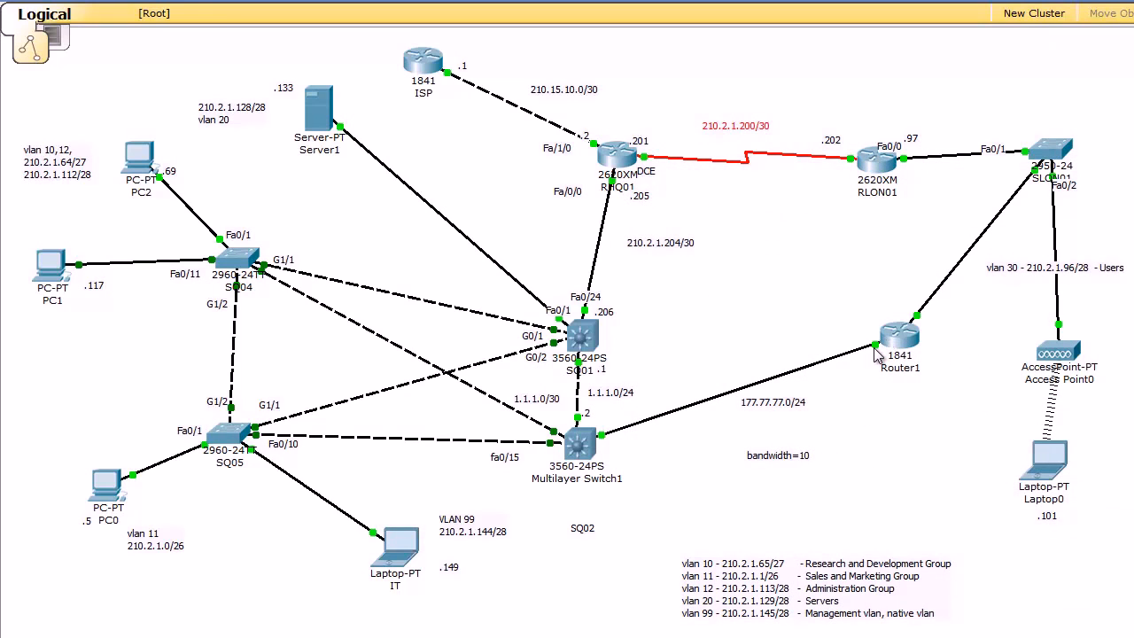
# Set bandwidth 10 on Router1's FastEthernet0/0 and close its console.
pyautogui.doubleClick(900, 333)
pyautogui.write('int f0/')
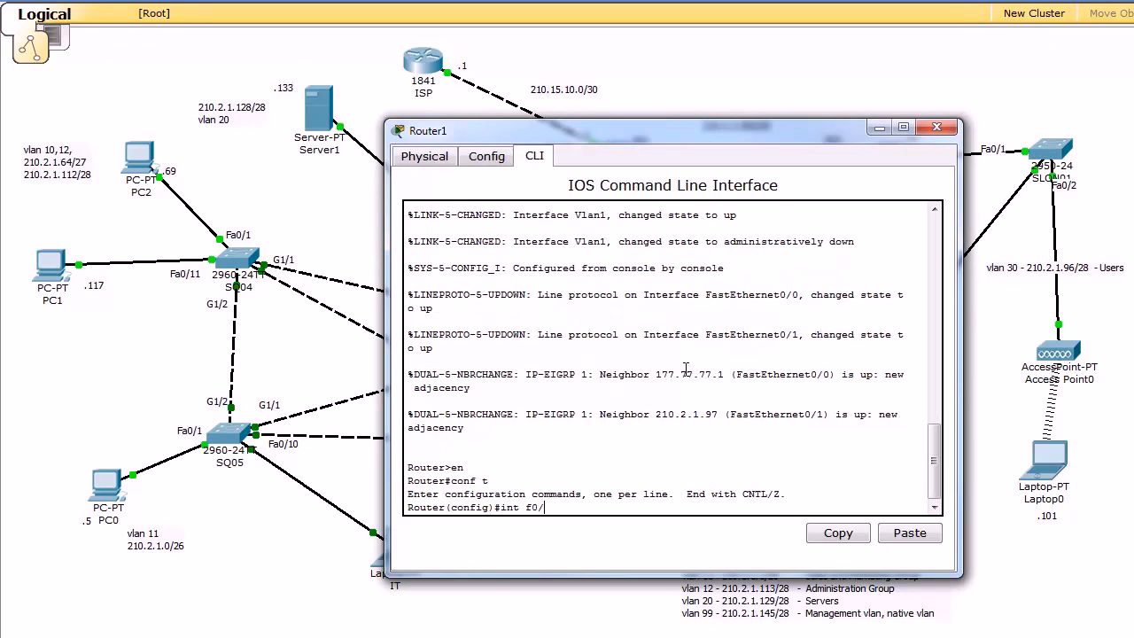
pyautogui.write('bandwidth 10')
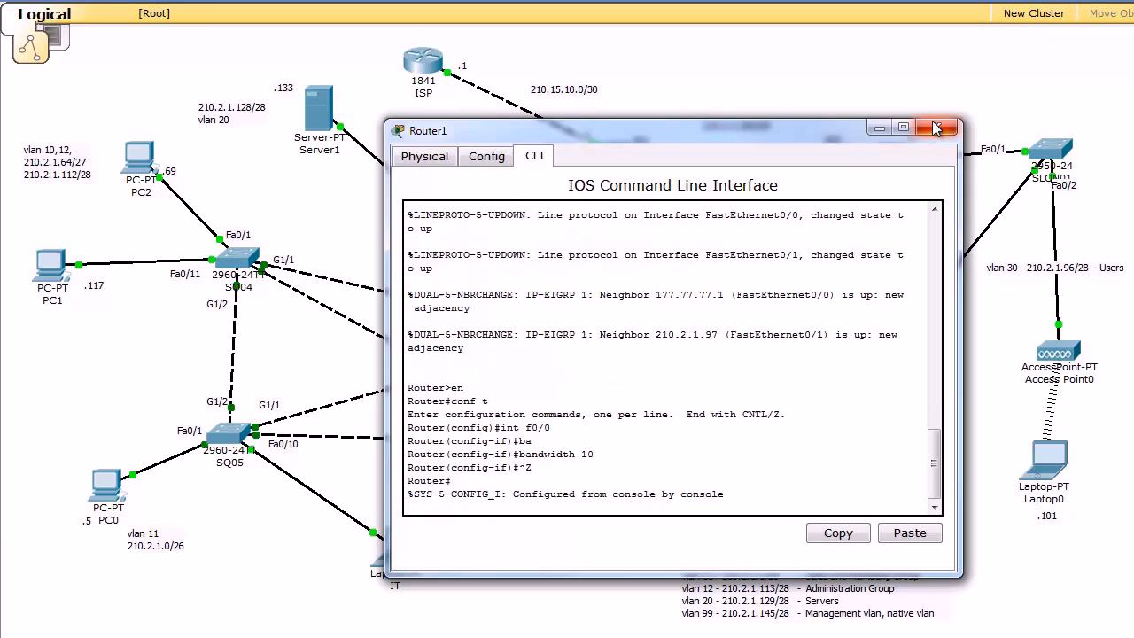
pyautogui.click(938, 128)
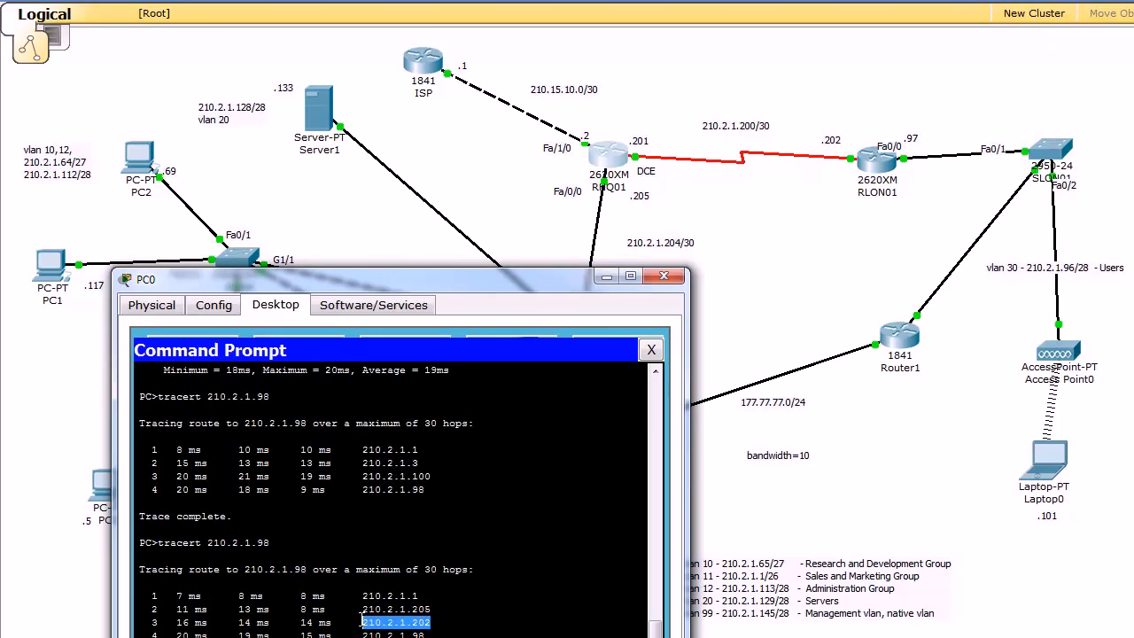
pyautogui.moveTo(831, 147)
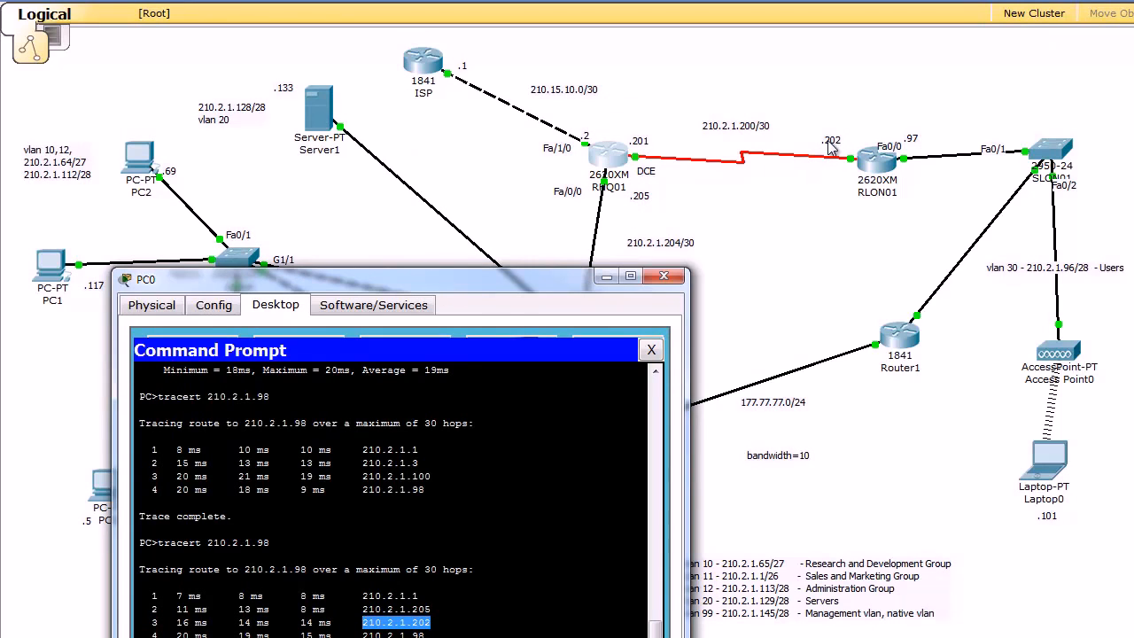
# Rerun tracert 210.2.1.98 on PC0 to confirm the route via 210.2.1.205.
pyautogui.click(651, 349)
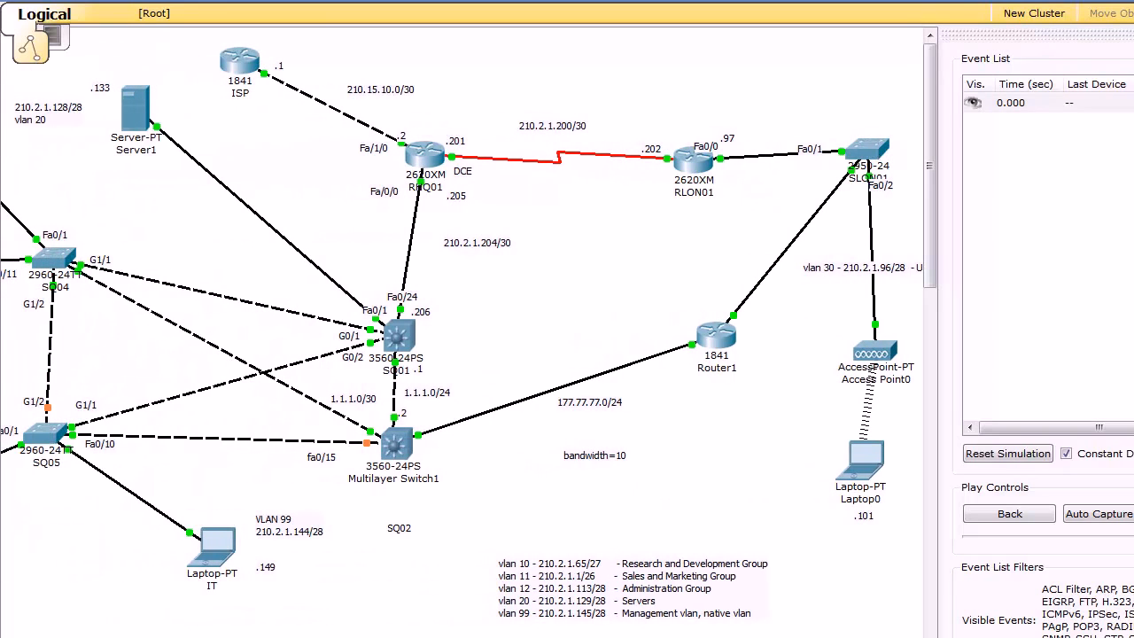
# Leave Simulation mode and return to Realtime with the topology showing.
pyautogui.click(1098, 514)
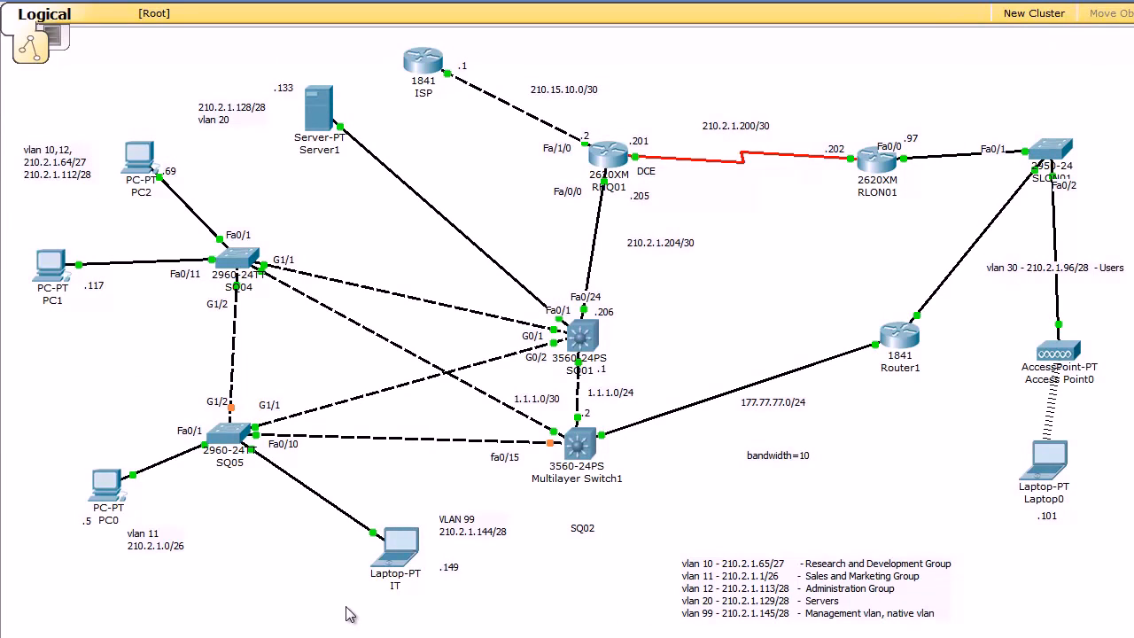
pyautogui.moveTo(609, 354)
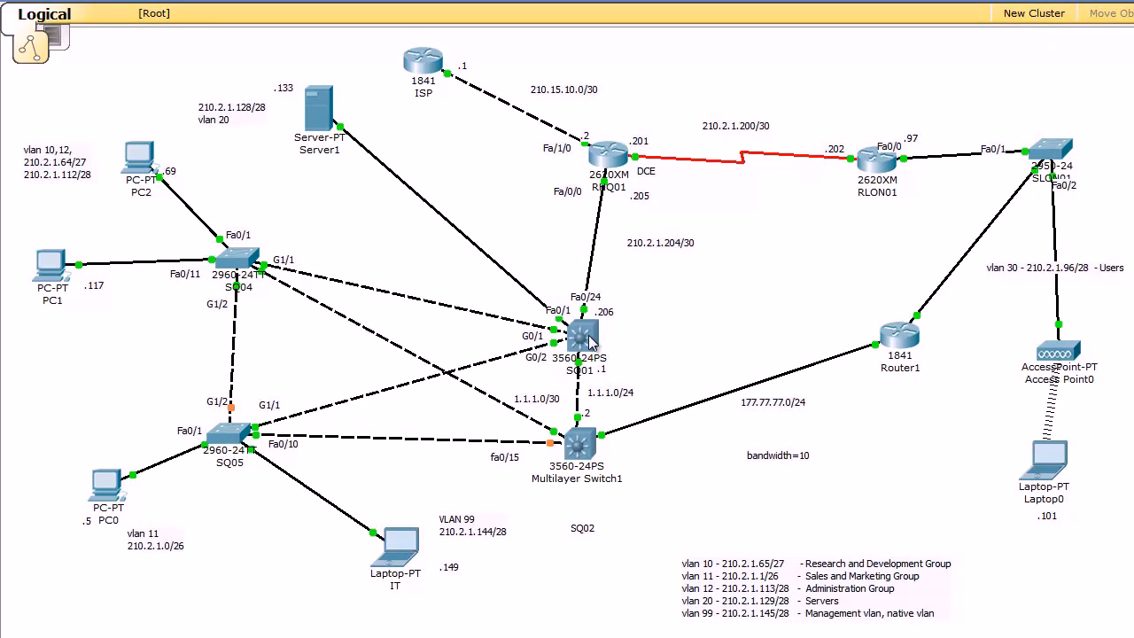
# In SQ01's CLI, show ip route and show ip eigrp neighbors, moving the console aside.
pyautogui.click(583, 337)
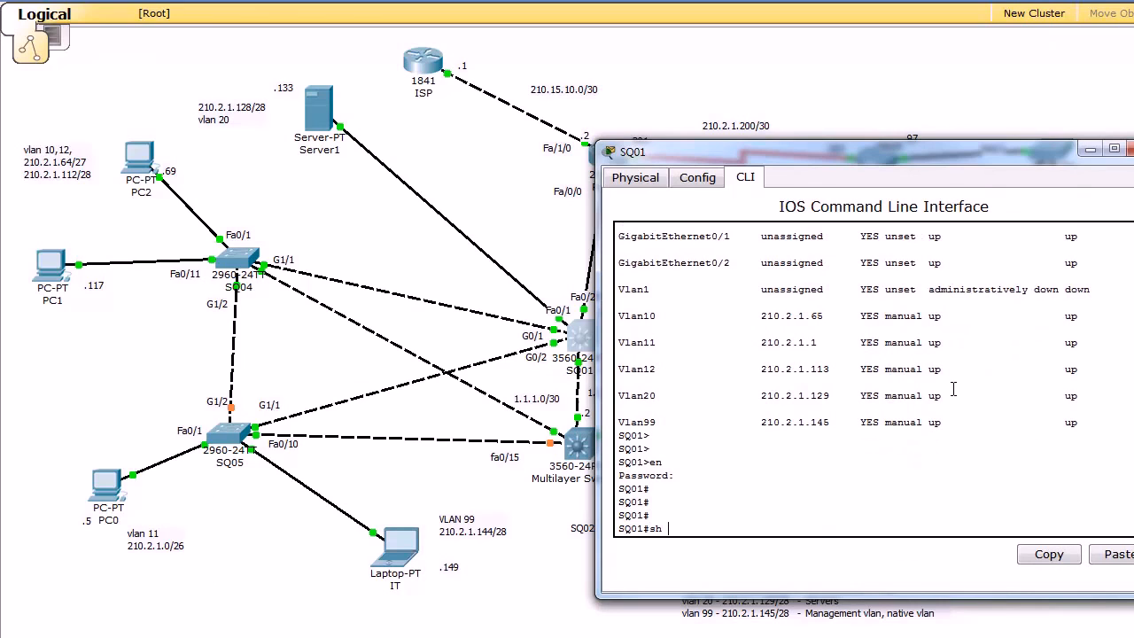
pyautogui.write('ip')
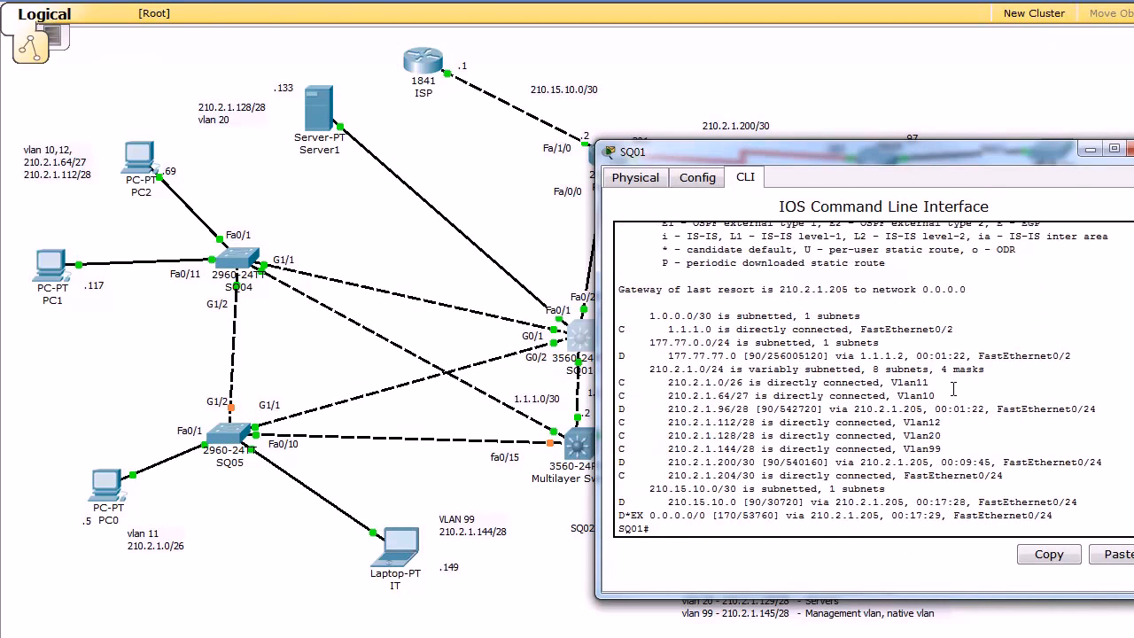
pyautogui.write('sh ip eigrp neighbors')
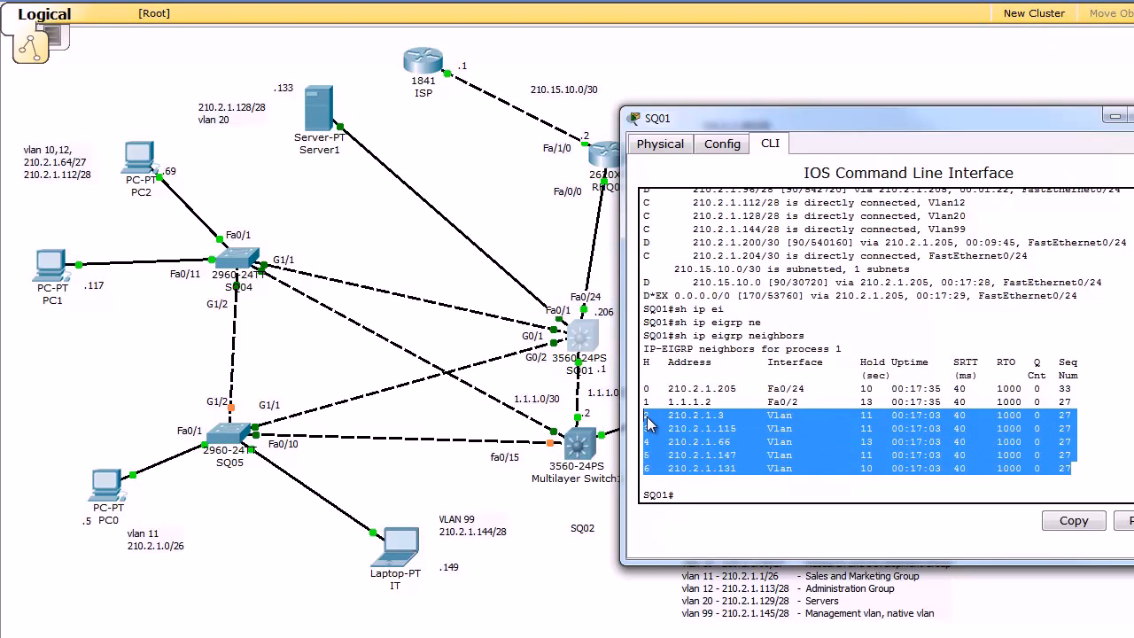
pyautogui.moveTo(740, 474)
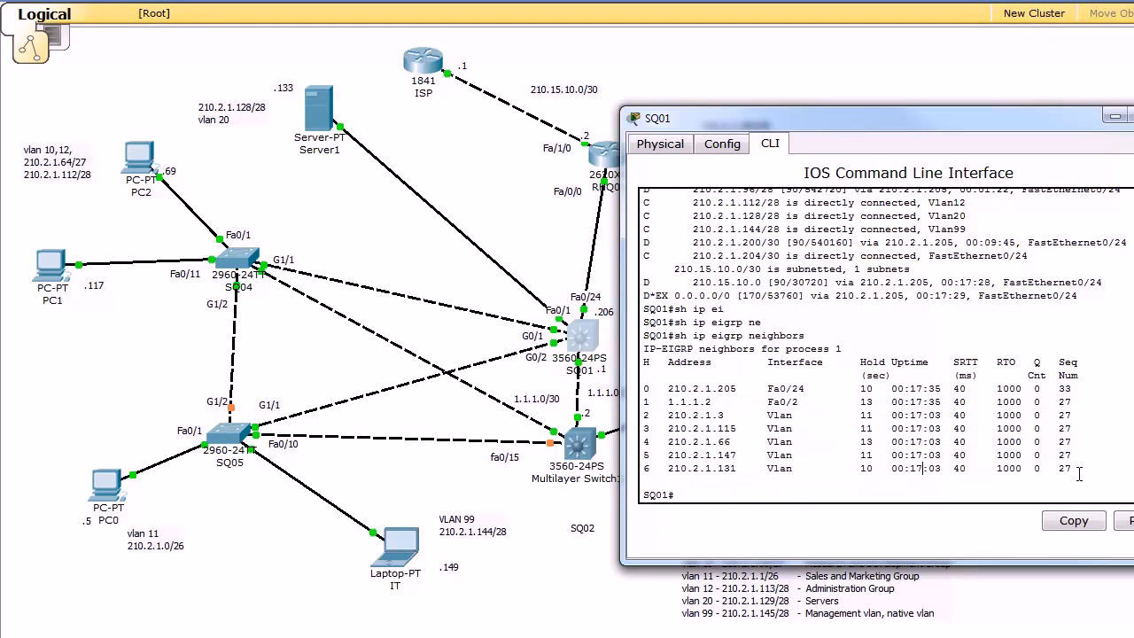
pyautogui.moveTo(646, 388); pyautogui.dragTo(1071, 467)
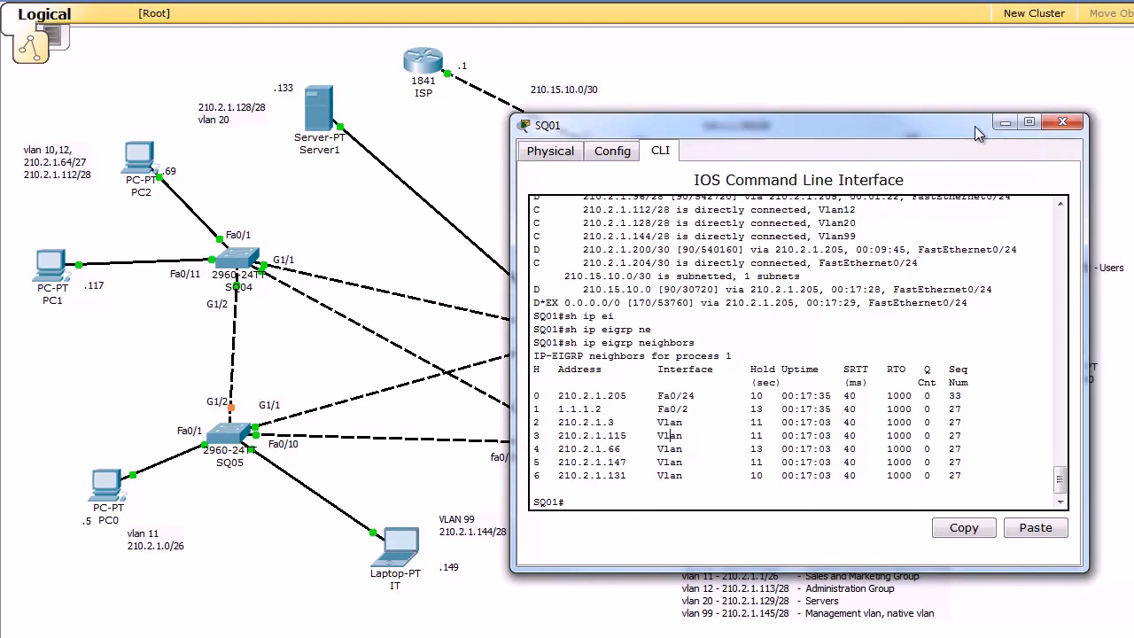
# Close SQ01's console and delete a link from the topology, confirming Yes.
pyautogui.click(1063, 120)
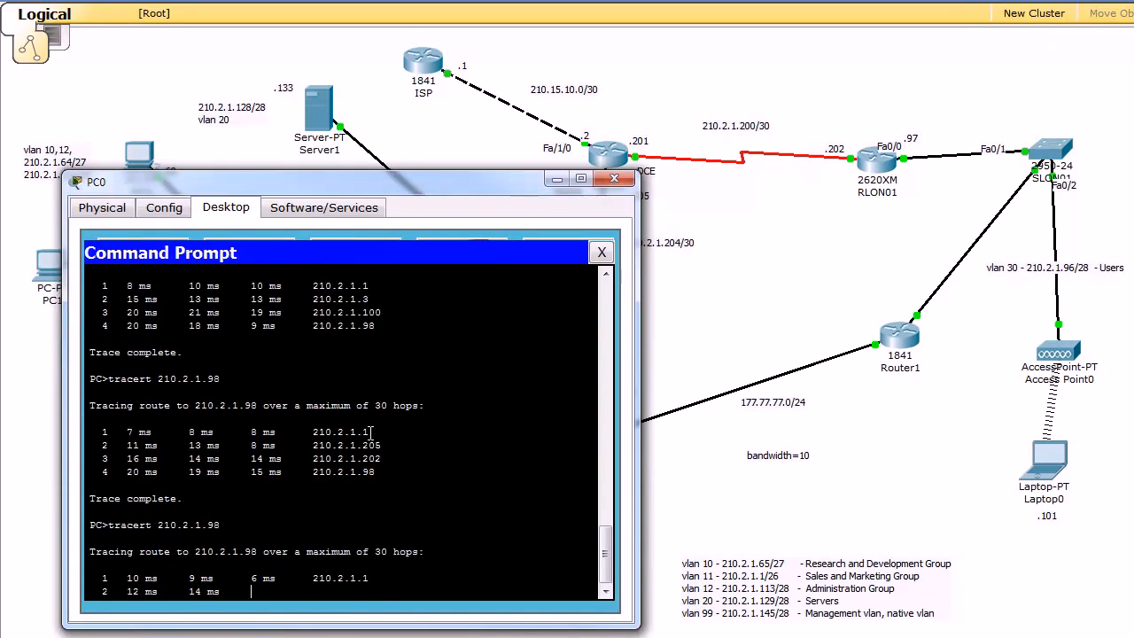
pyautogui.click(602, 252)
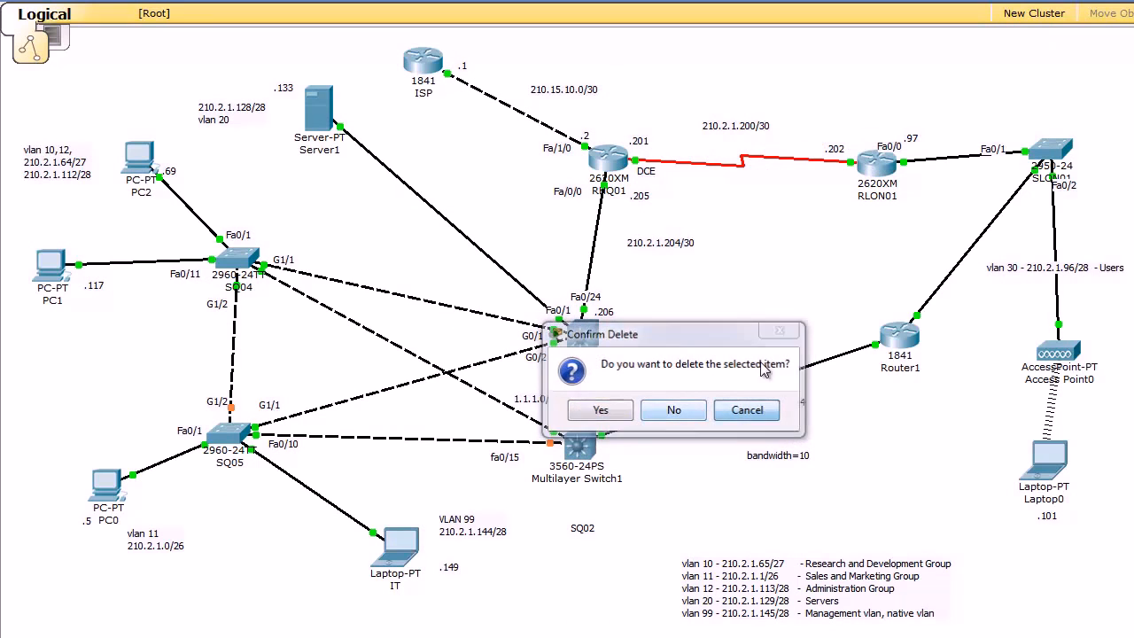
pyautogui.click(599, 409)
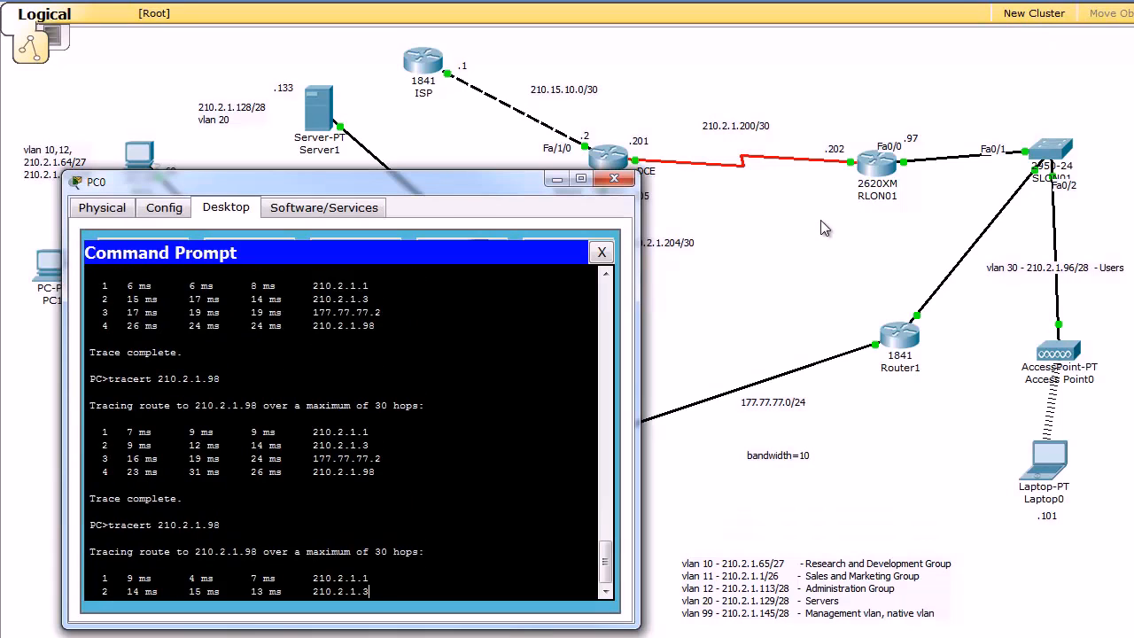
# Retrace from PC0 to 210.2.1.98, where hops bounce between 210.2.1.1 and 210.2.1.3.
pyautogui.click(613, 177)
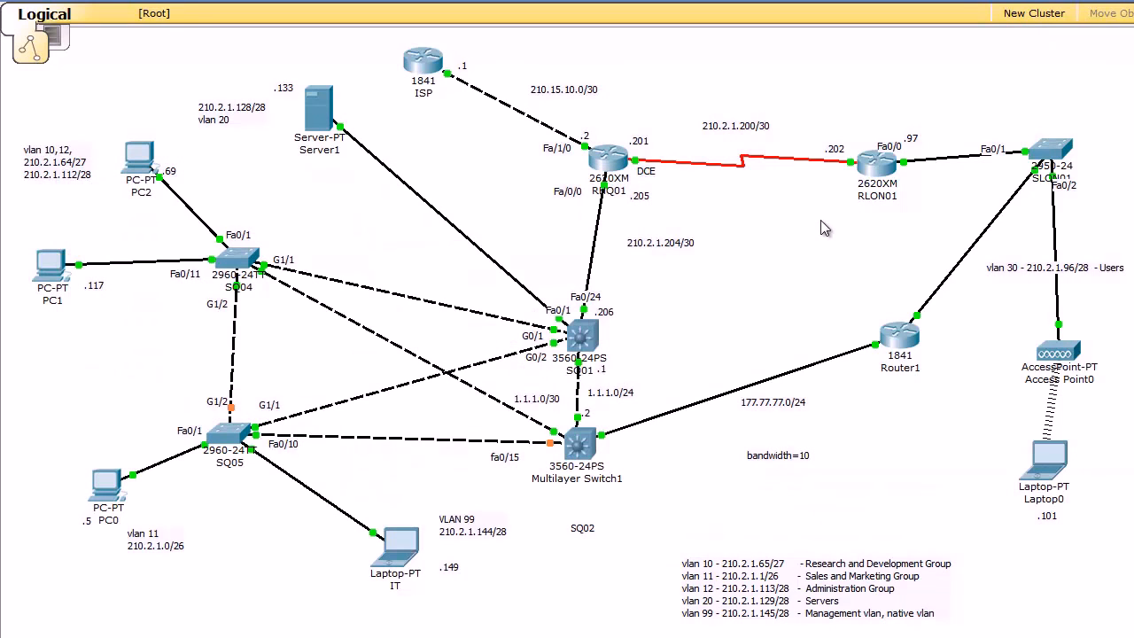
pyautogui.moveTo(730, 171)
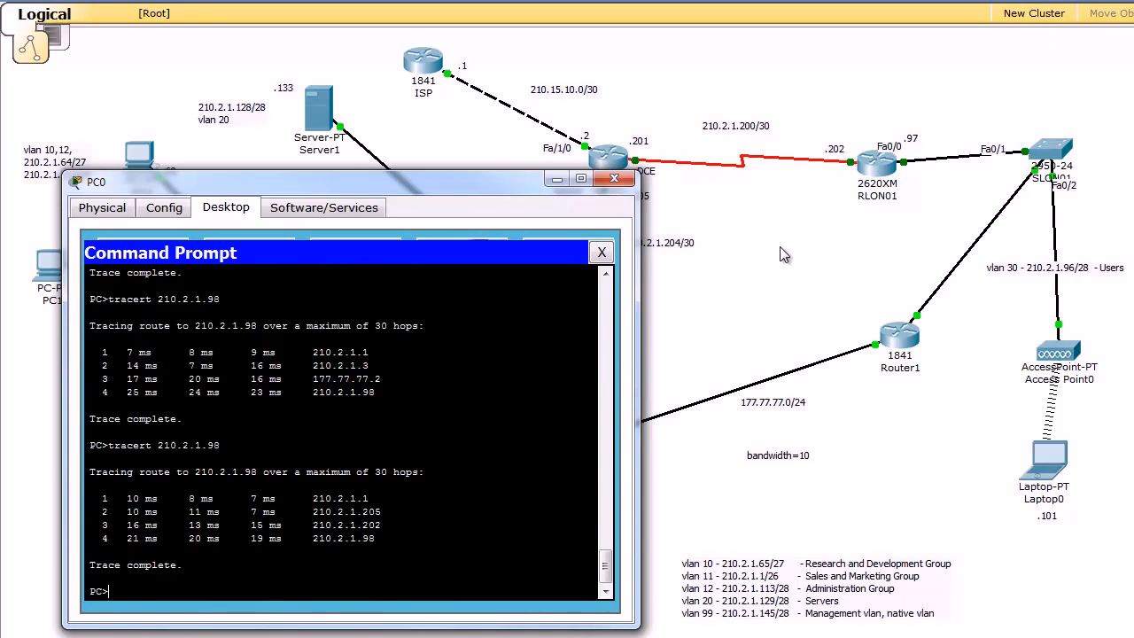
pyautogui.click(613, 177)
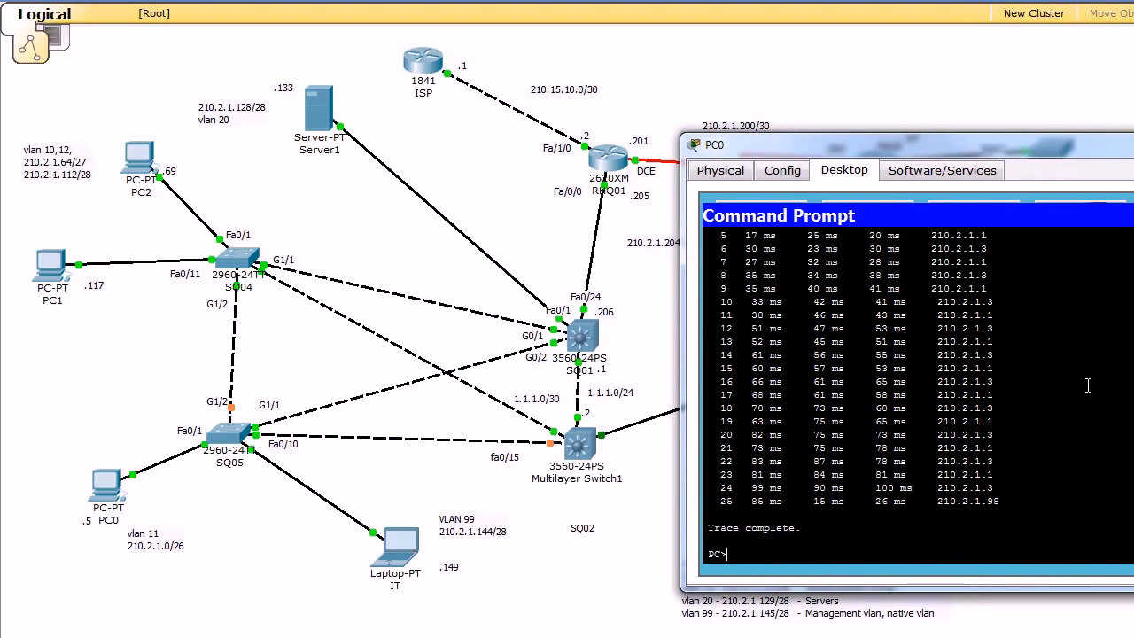
# Trace PC0's route to 210.2.1.98, hops alternating 210.2.1.1/210.2.1.3, then return to SQ01's CLI.
pyautogui.write('tracert 210.2.1.98')
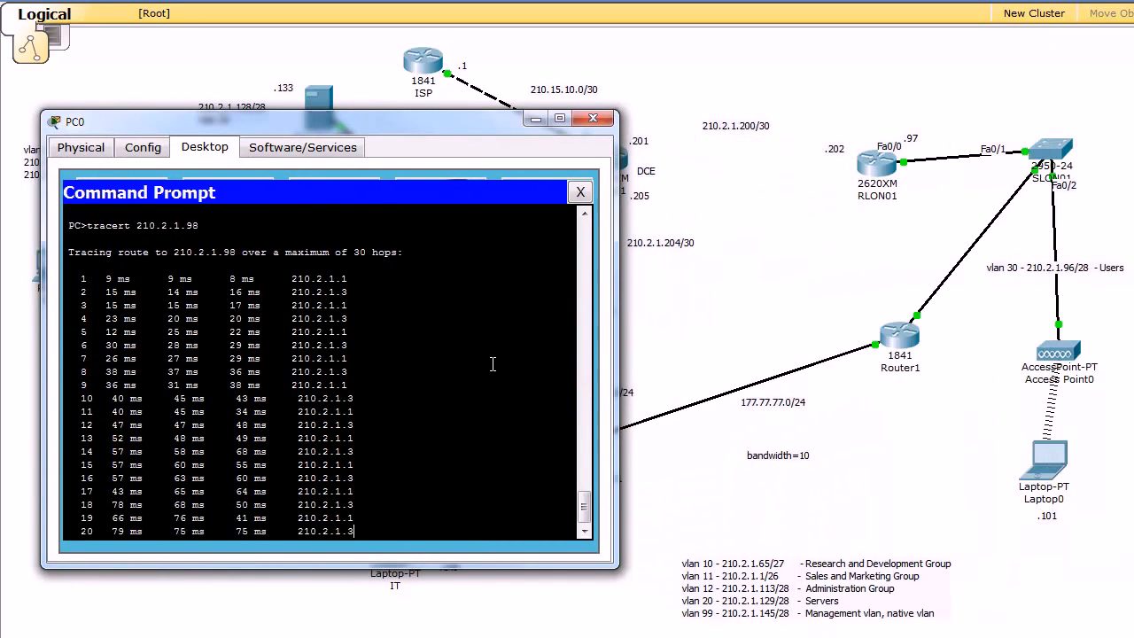
pyautogui.click(591, 117)
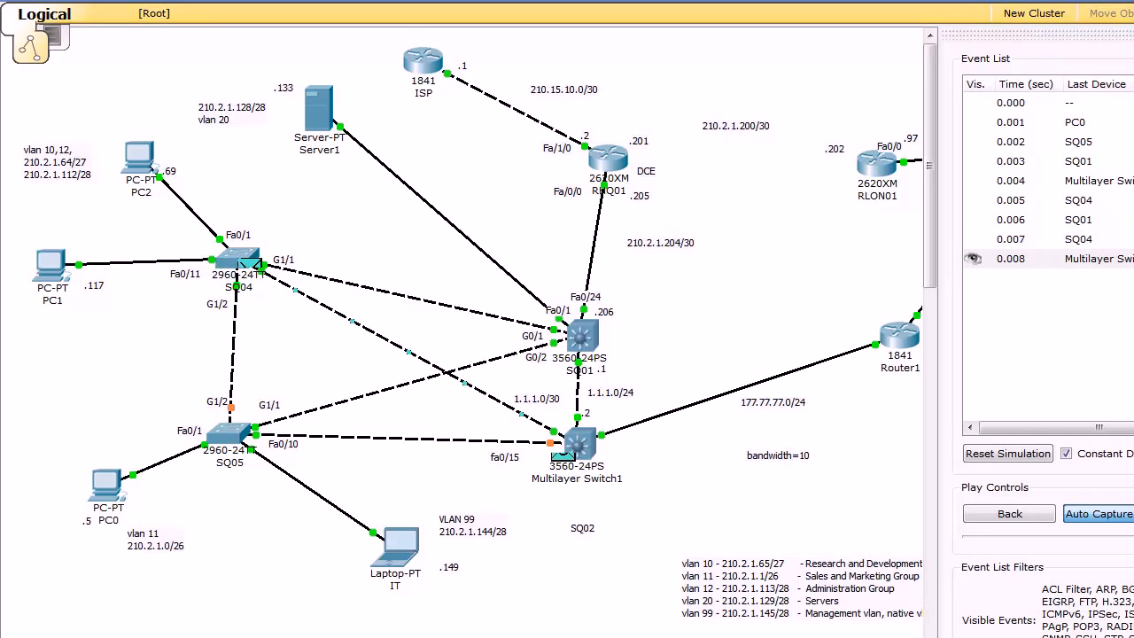
pyautogui.click(1099, 513)
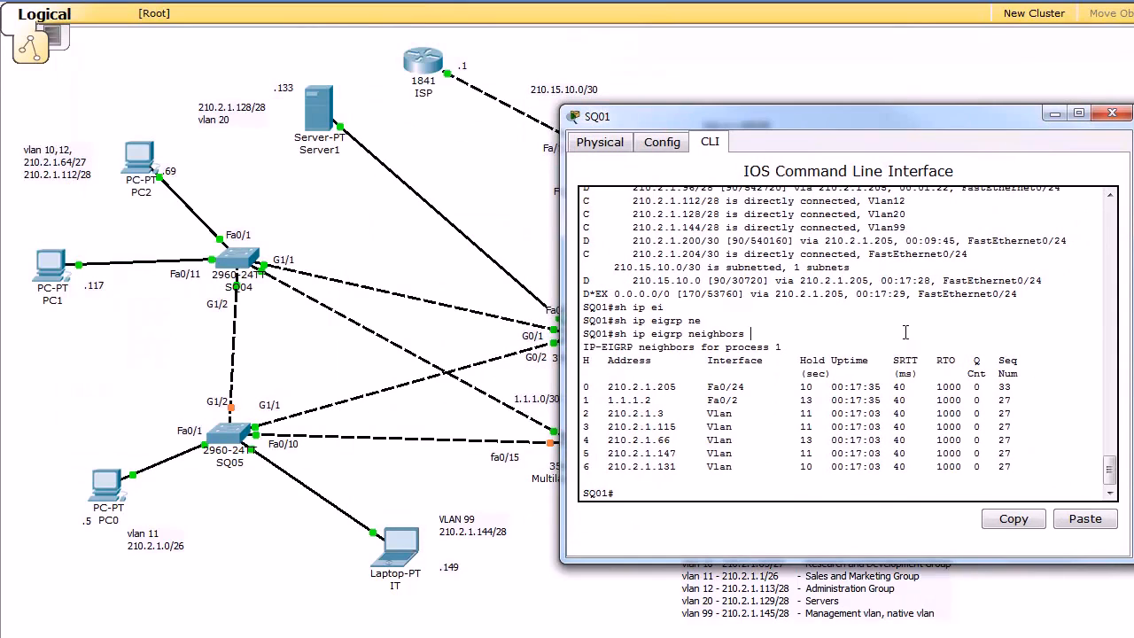
# Run 'sh ip route' on SQ01 showing two equal-cost paths to 210.2.1.96/28, close it and enter Simulation mode.
pyautogui.write('sh ip route')
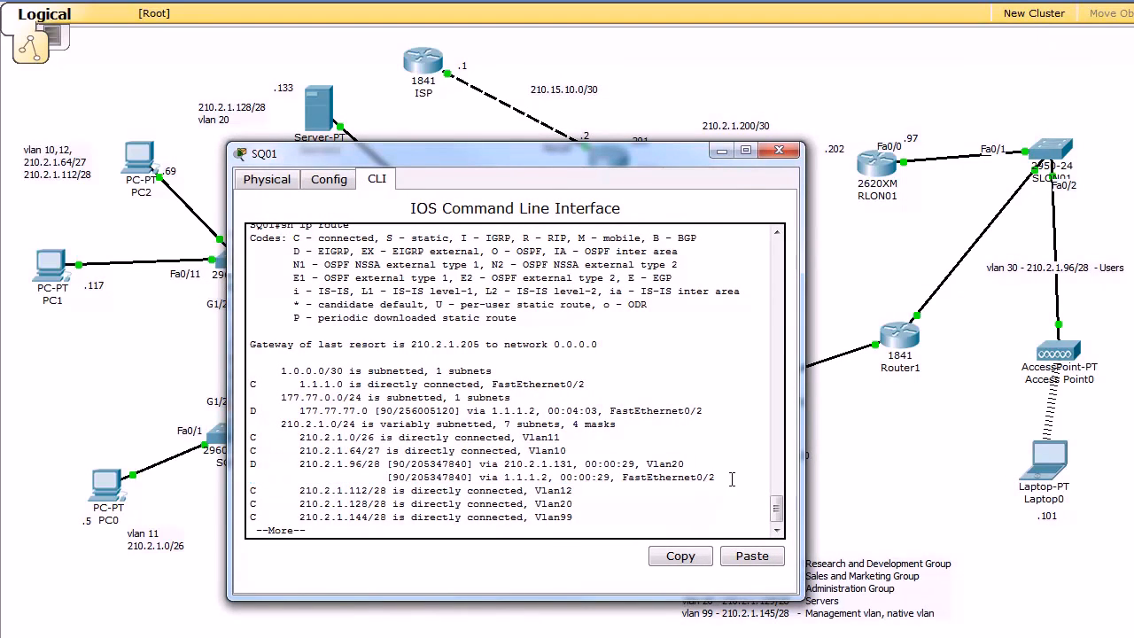
pyautogui.moveTo(299, 464); pyautogui.dragTo(716, 476)
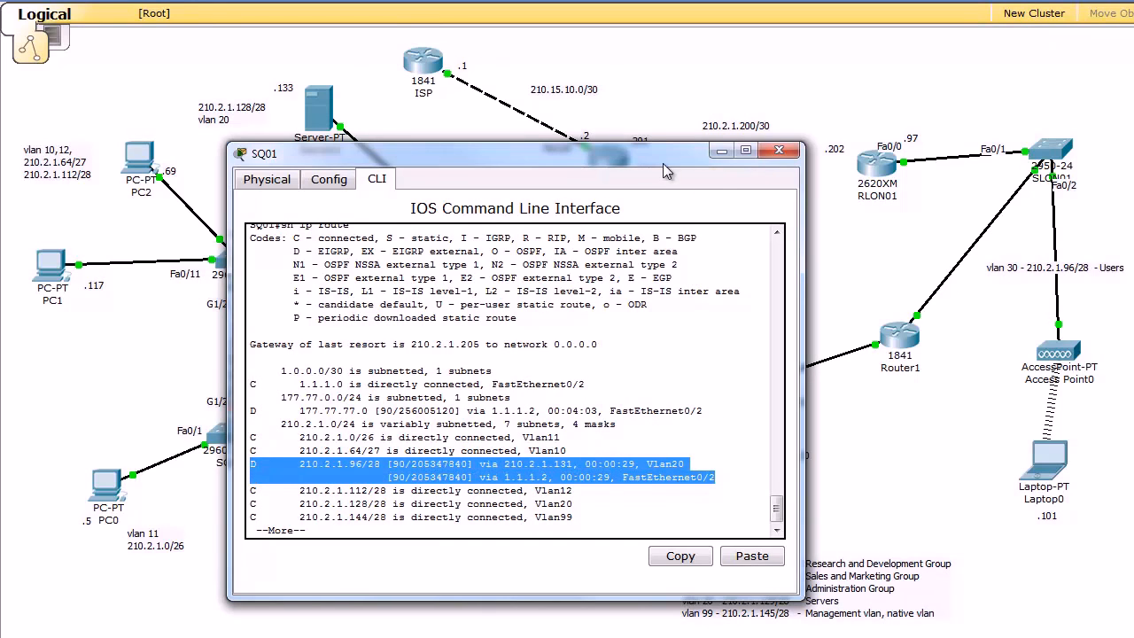
pyautogui.moveTo(488, 153); pyautogui.dragTo(770, 143)
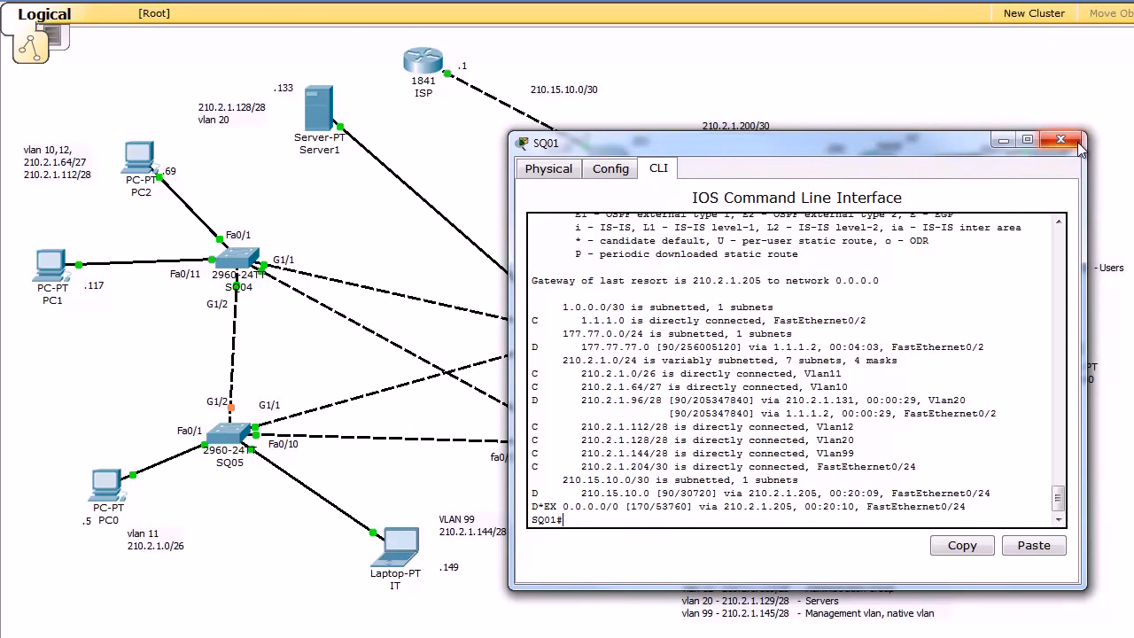
pyautogui.click(1059, 140)
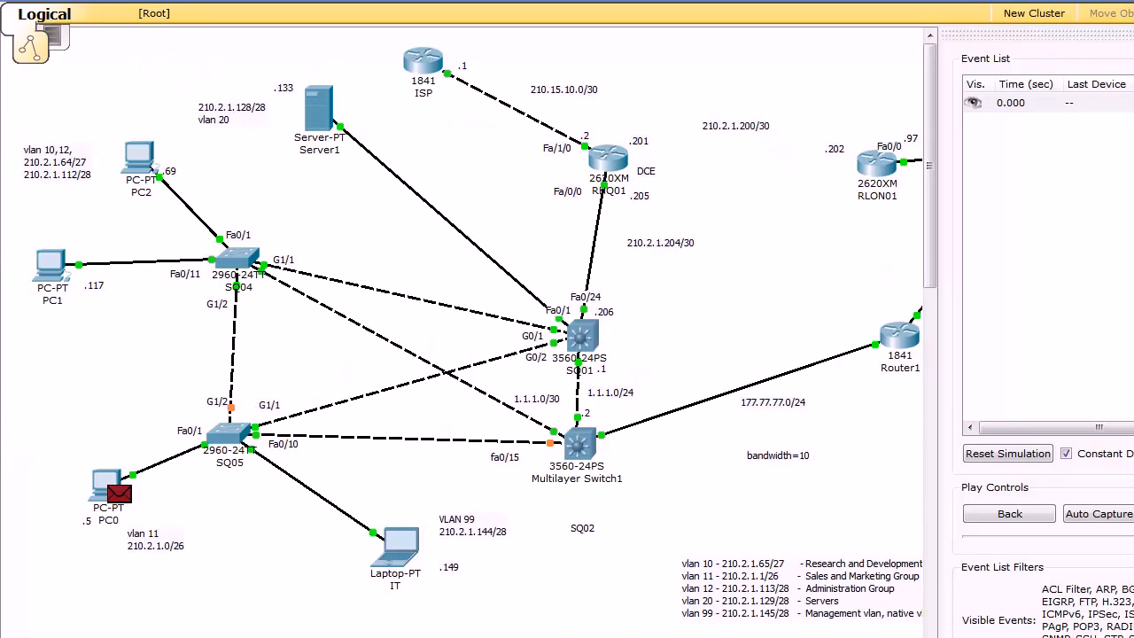
pyautogui.click(1099, 514)
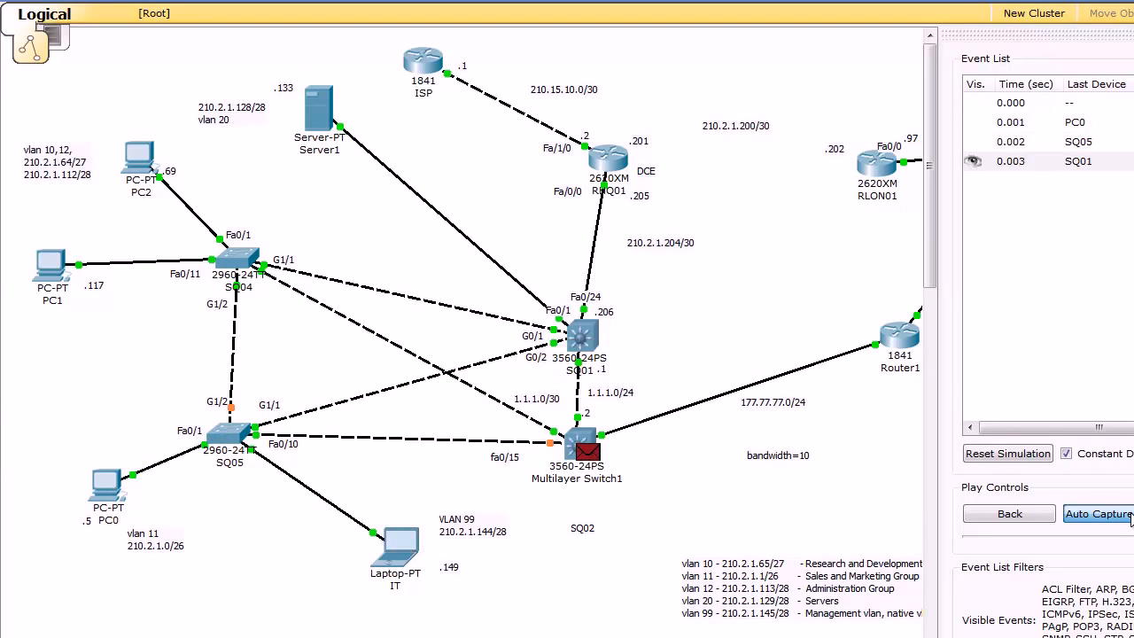
# Bring up PC0's command prompt showing the earlier alternating traceroute.
pyautogui.click(1098, 514)
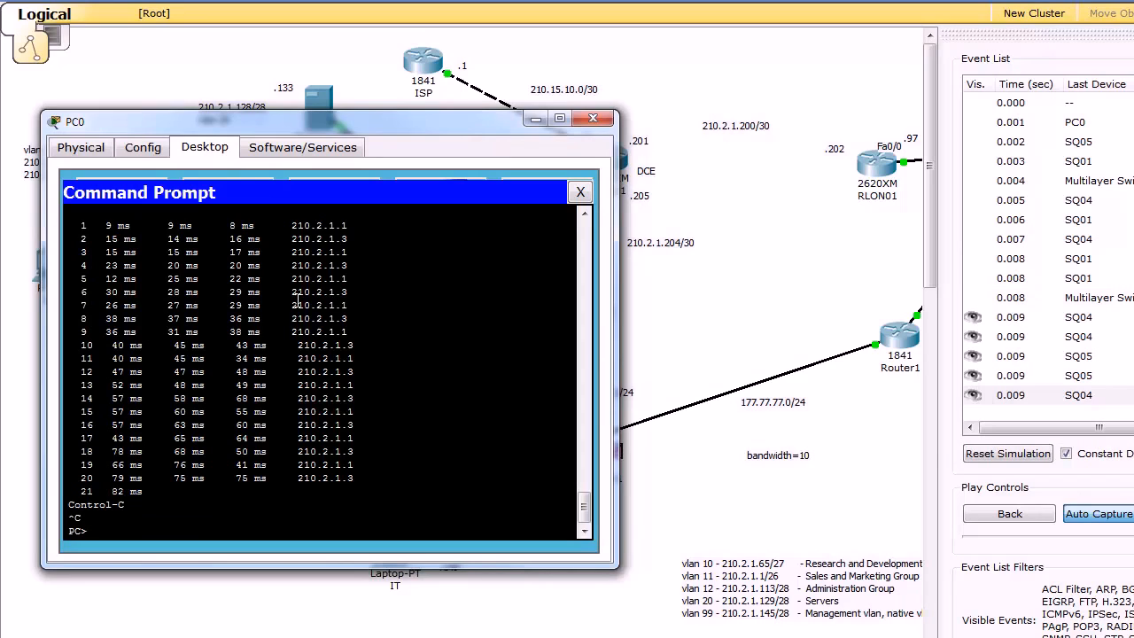
# Run tracert 210.2.1.98 on PC0 through all 30 alternating hops, then close PC0's window.
pyautogui.write('tracert 210.2.1.98')
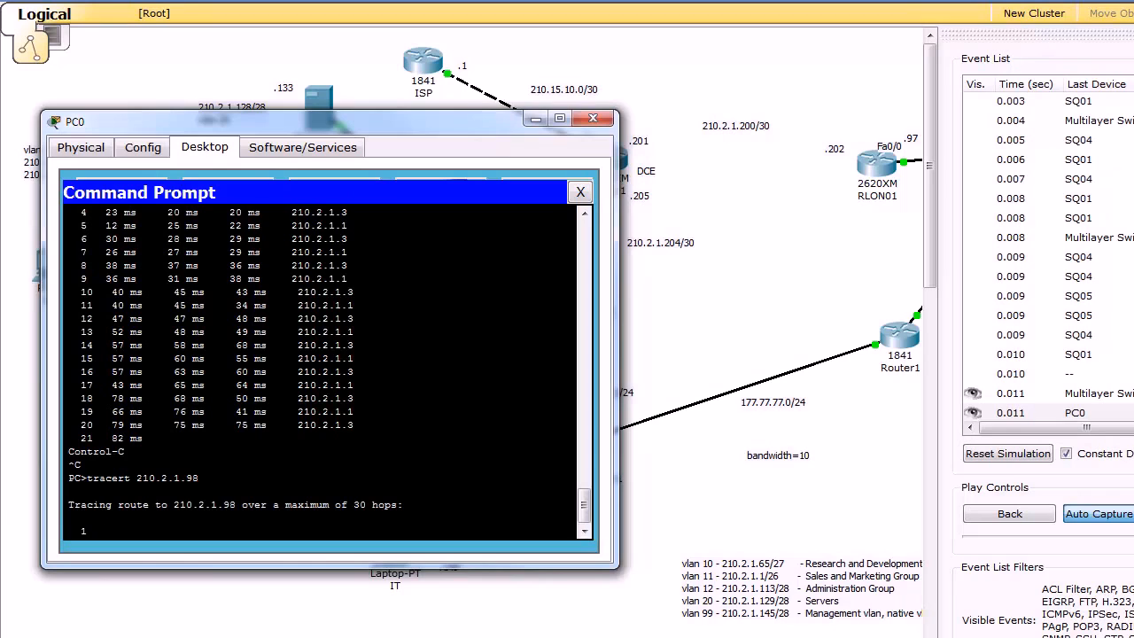
pyautogui.click(592, 119)
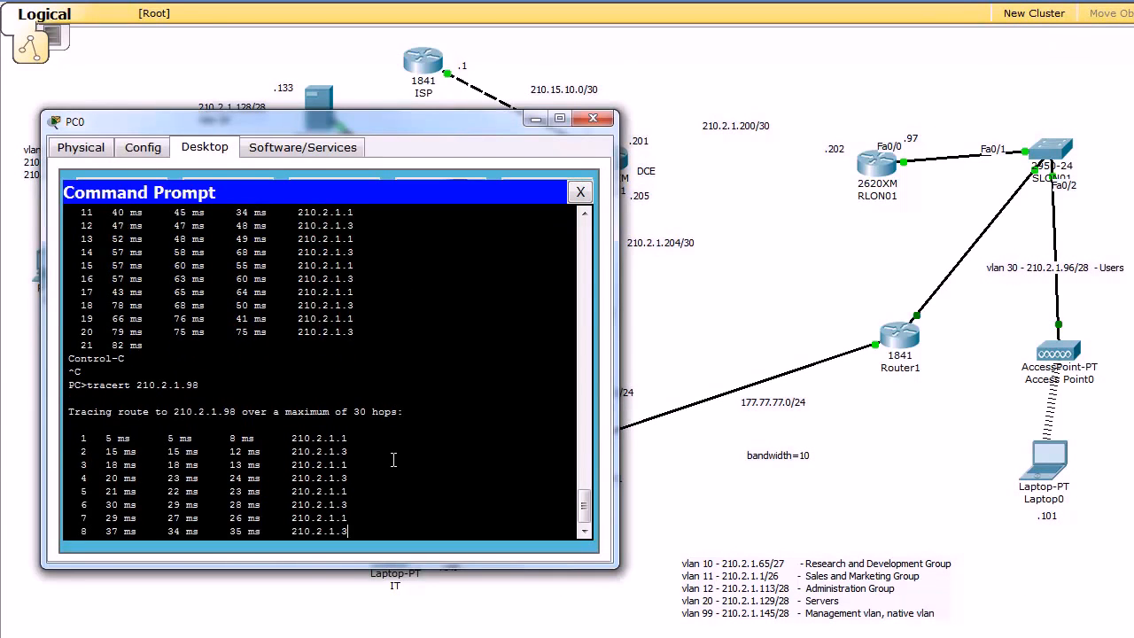
pyautogui.scroll(-3)
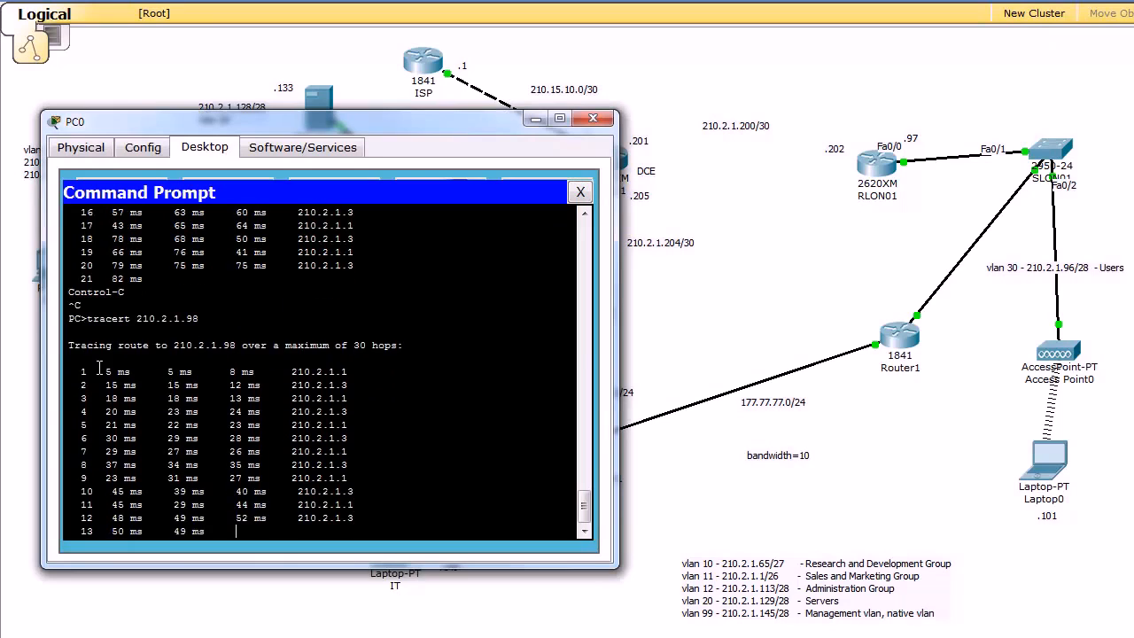
pyautogui.scroll(-3)
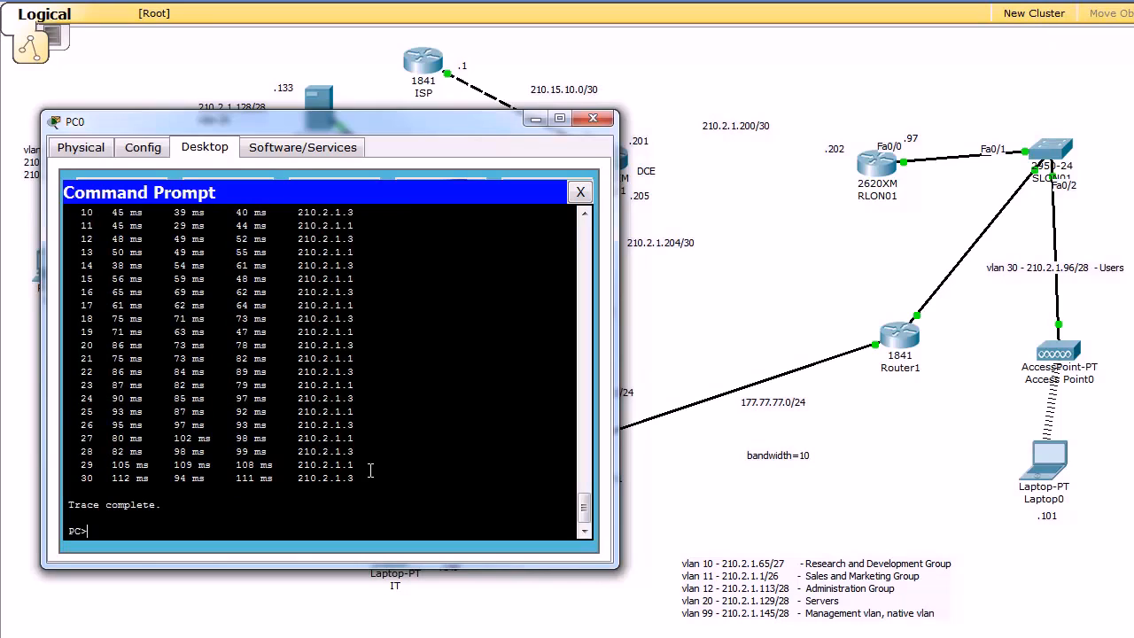
pyautogui.moveTo(389, 234)
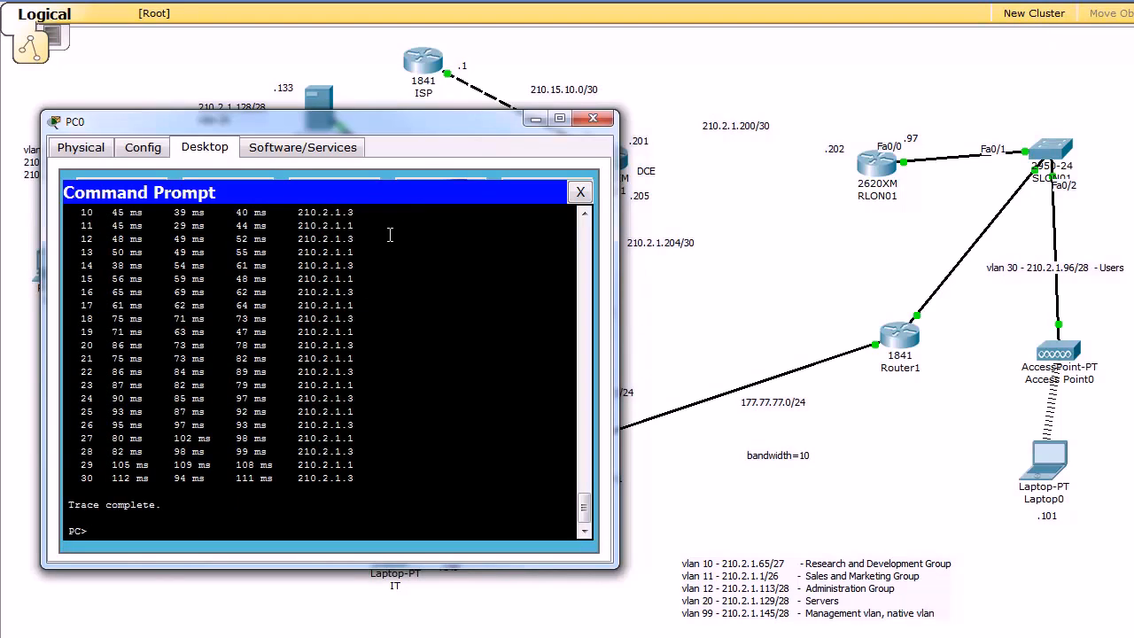
pyautogui.moveTo(400, 128)
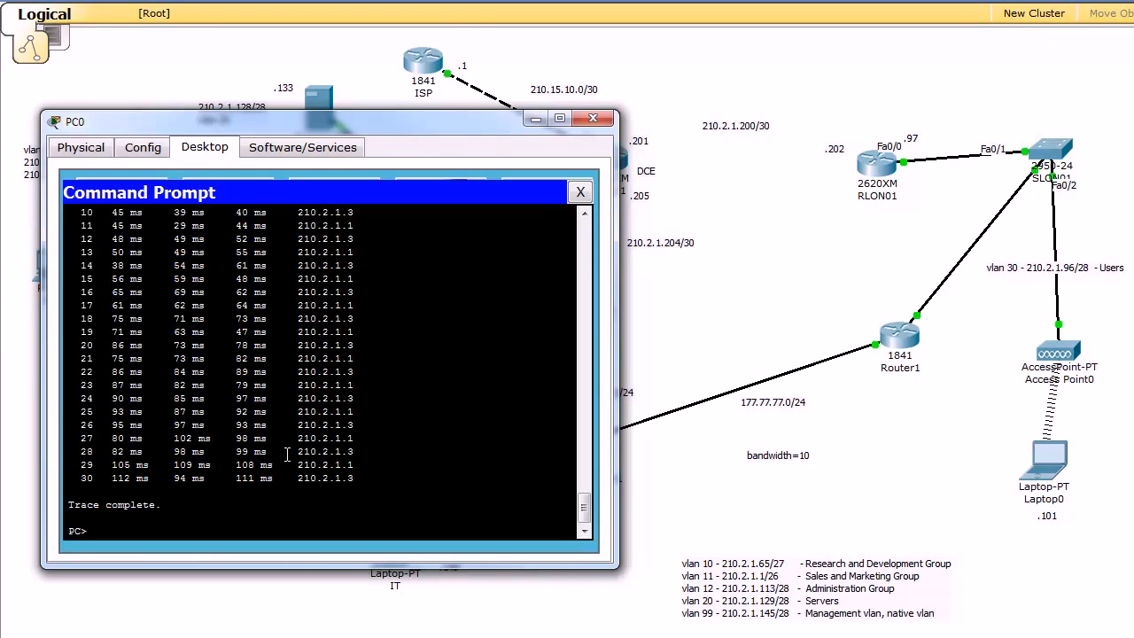
pyautogui.click(592, 117)
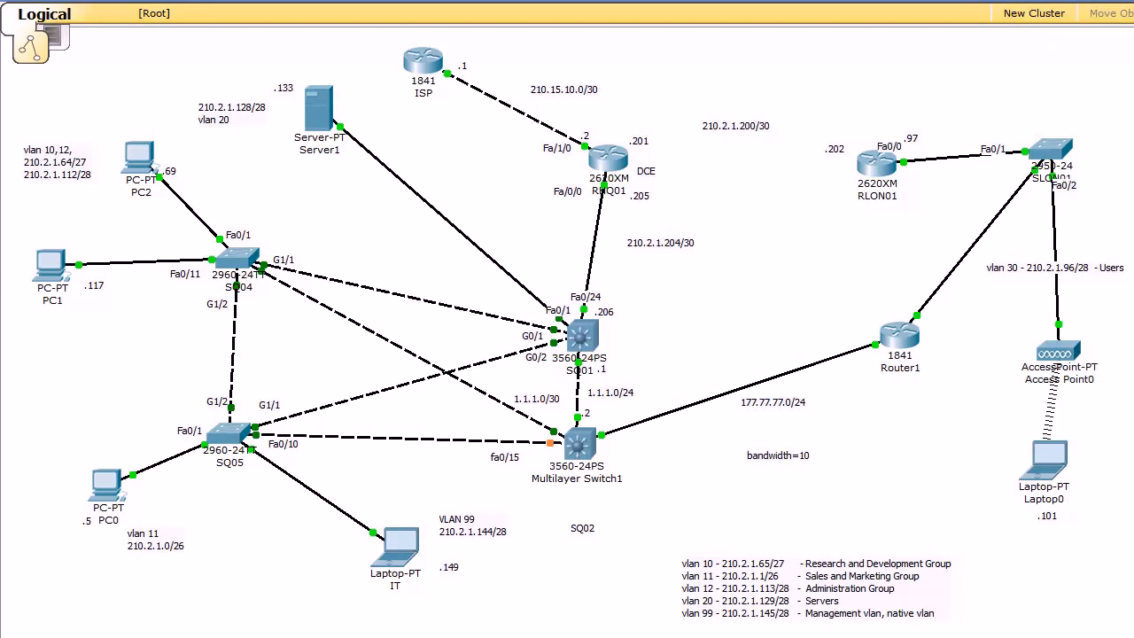
pyautogui.moveTo(599, 367)
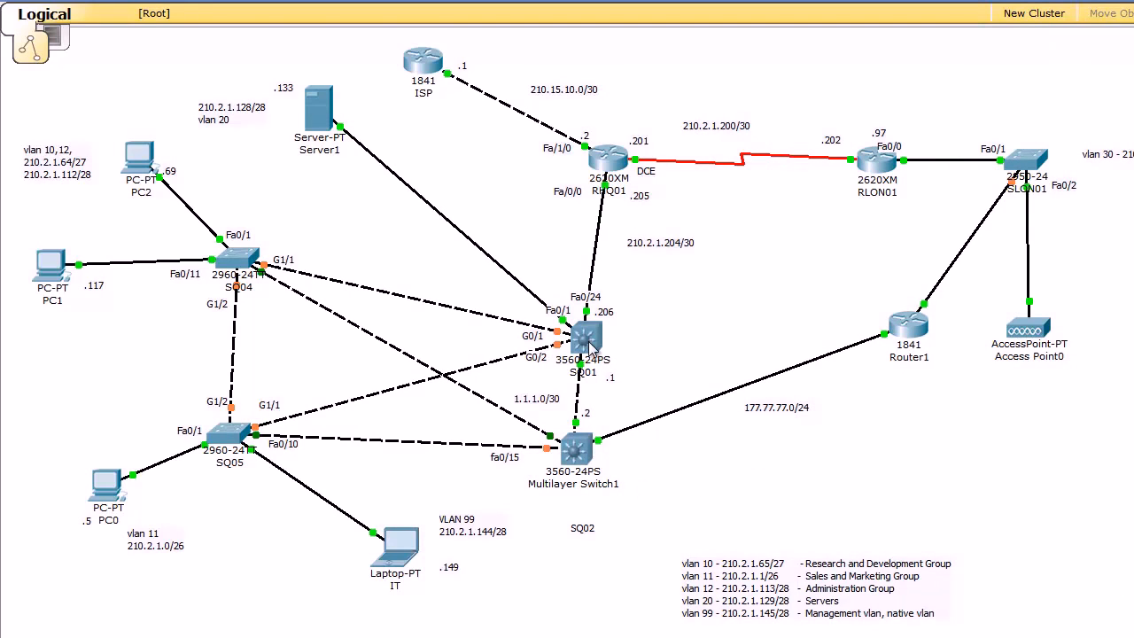
pyautogui.moveTo(585, 335)
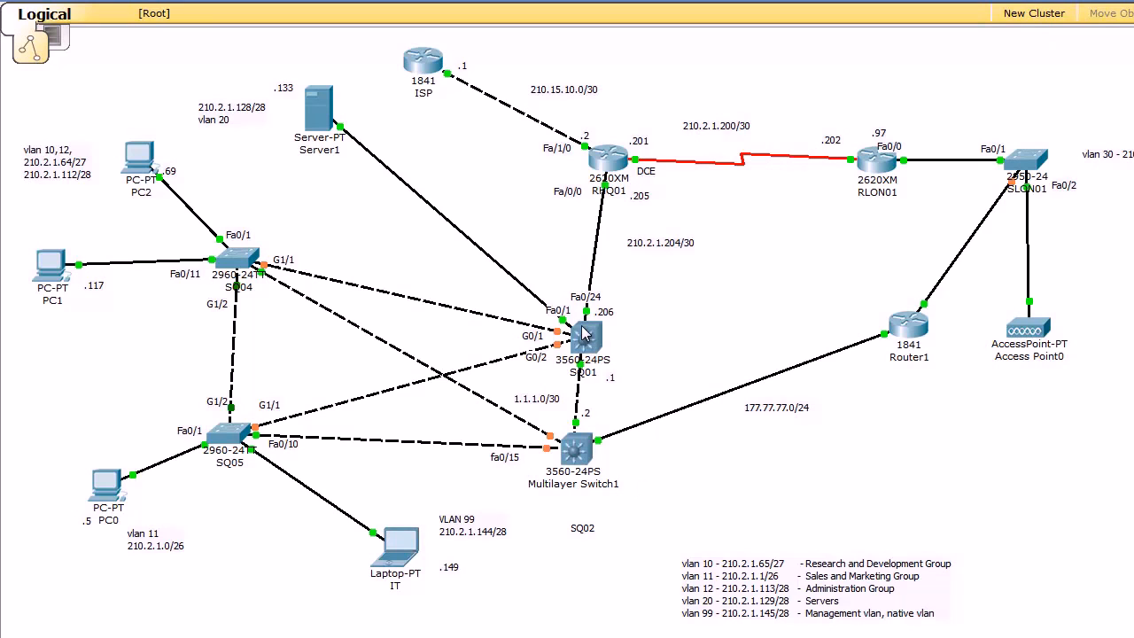
pyautogui.moveTo(730, 298)
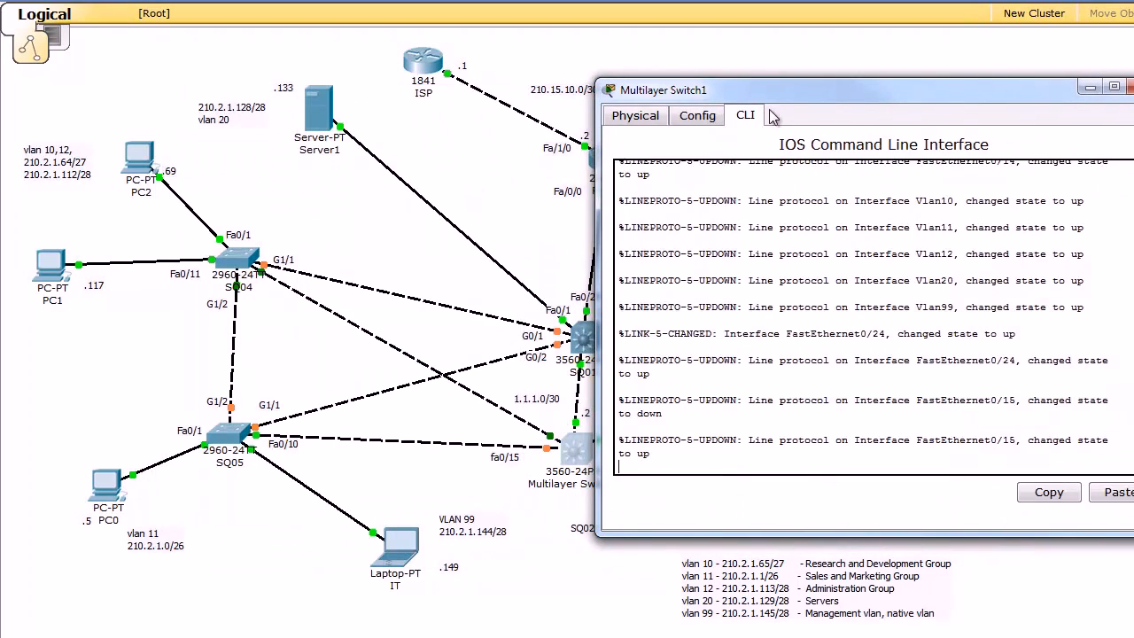
# Set bandwidth 10 on Multilayer Switch1's Fa0/24 in config mode.
pyautogui.moveTo(665, 89); pyautogui.dragTo(771, 89)
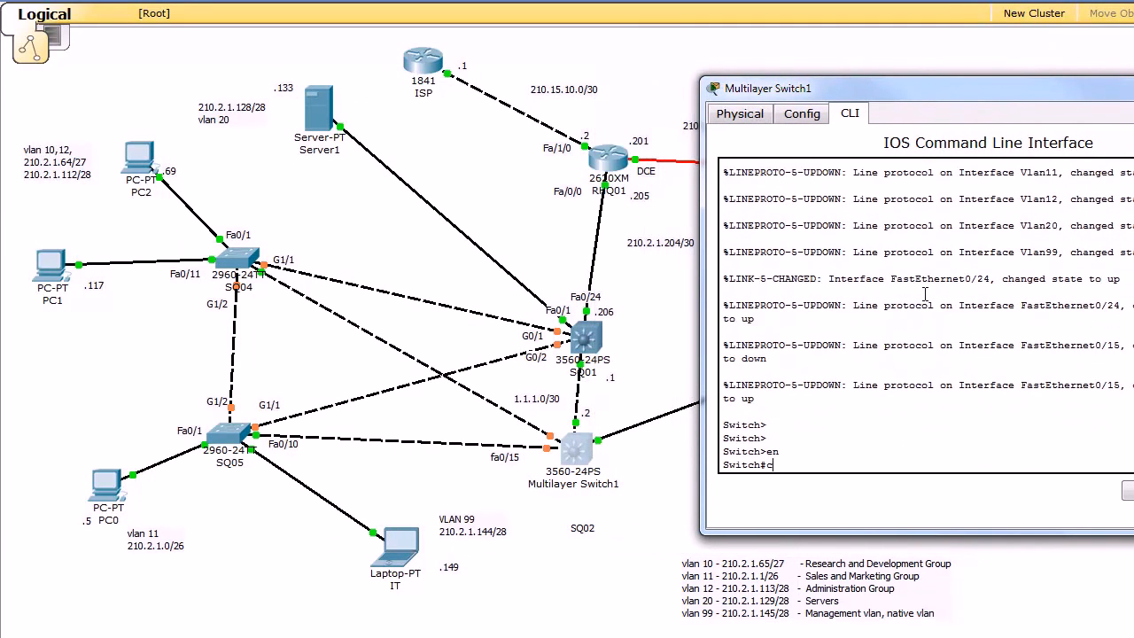
pyautogui.write('conf t')
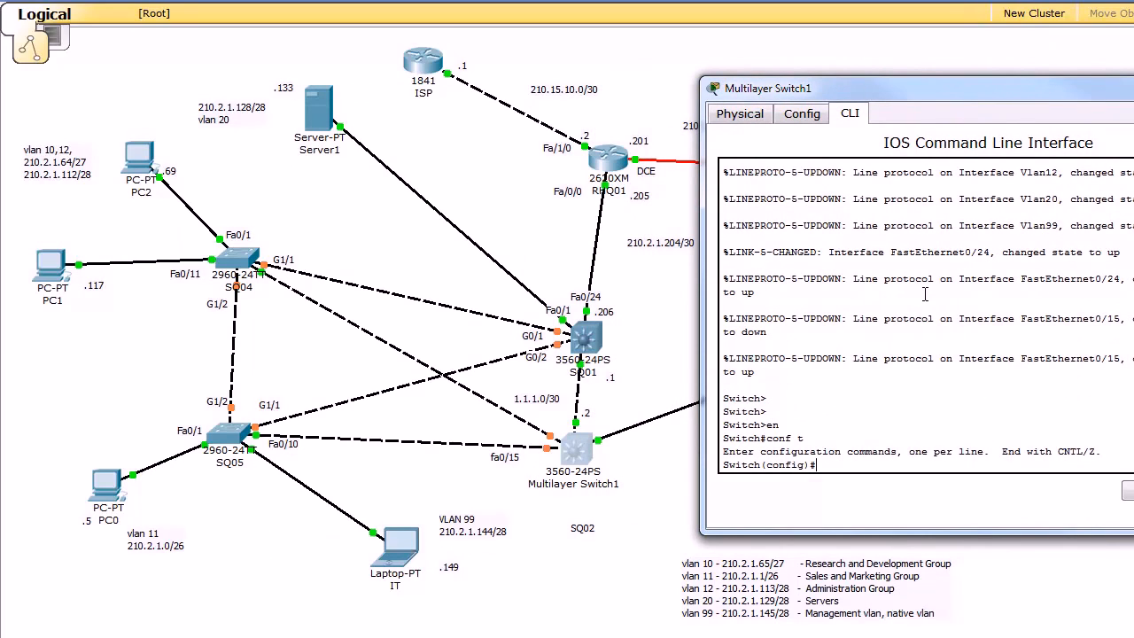
pyautogui.write('int f0/2')
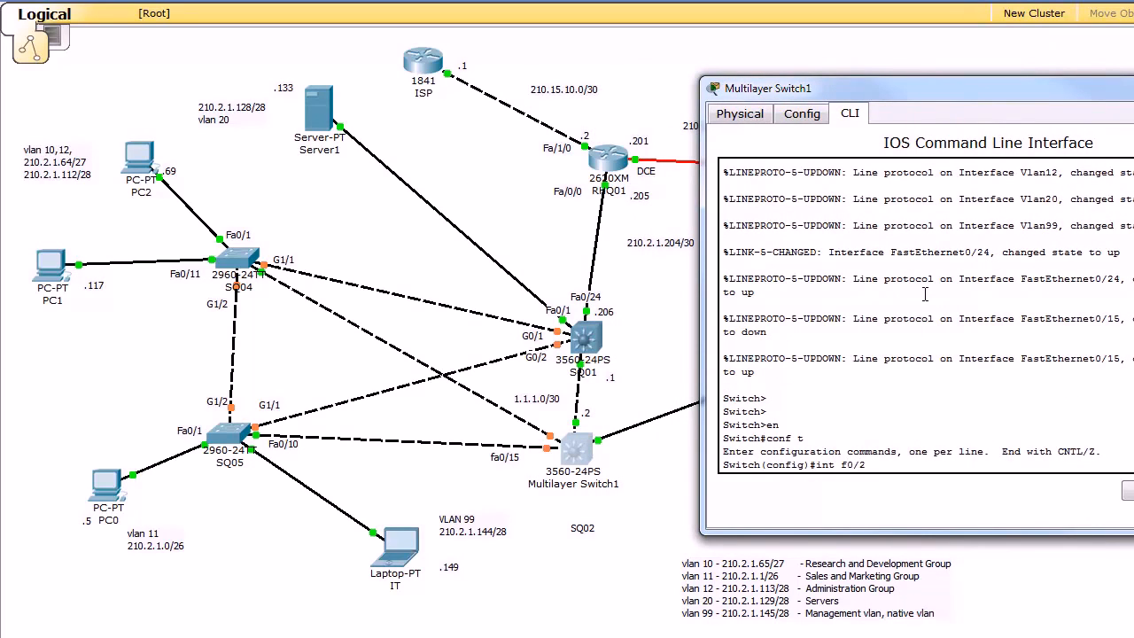
pyautogui.write('ba 10')
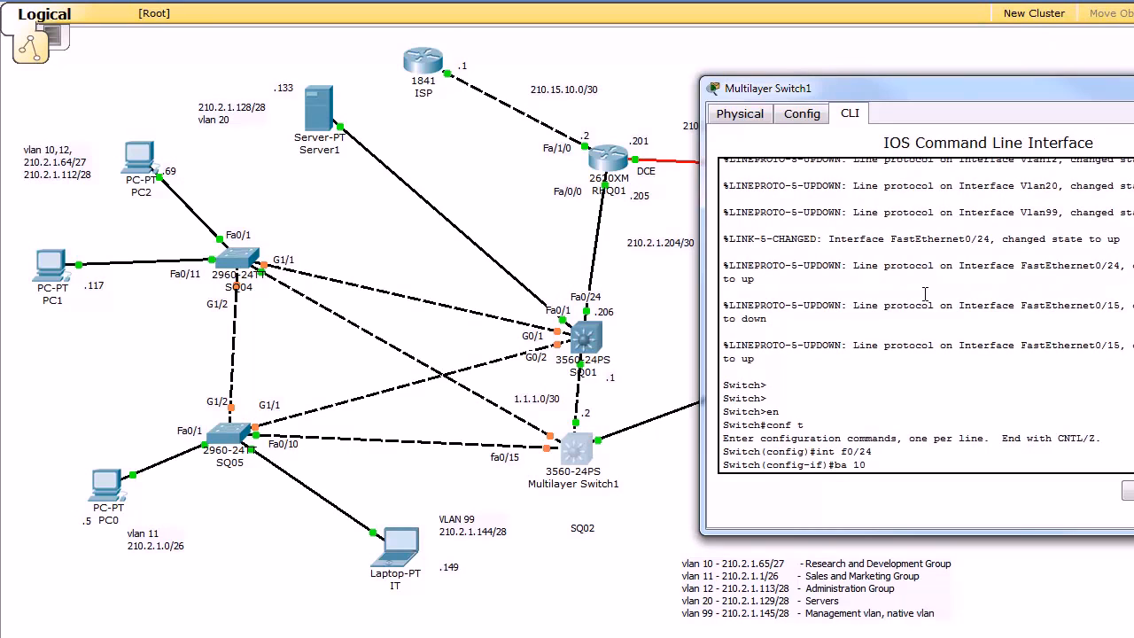
pyautogui.press('enter')
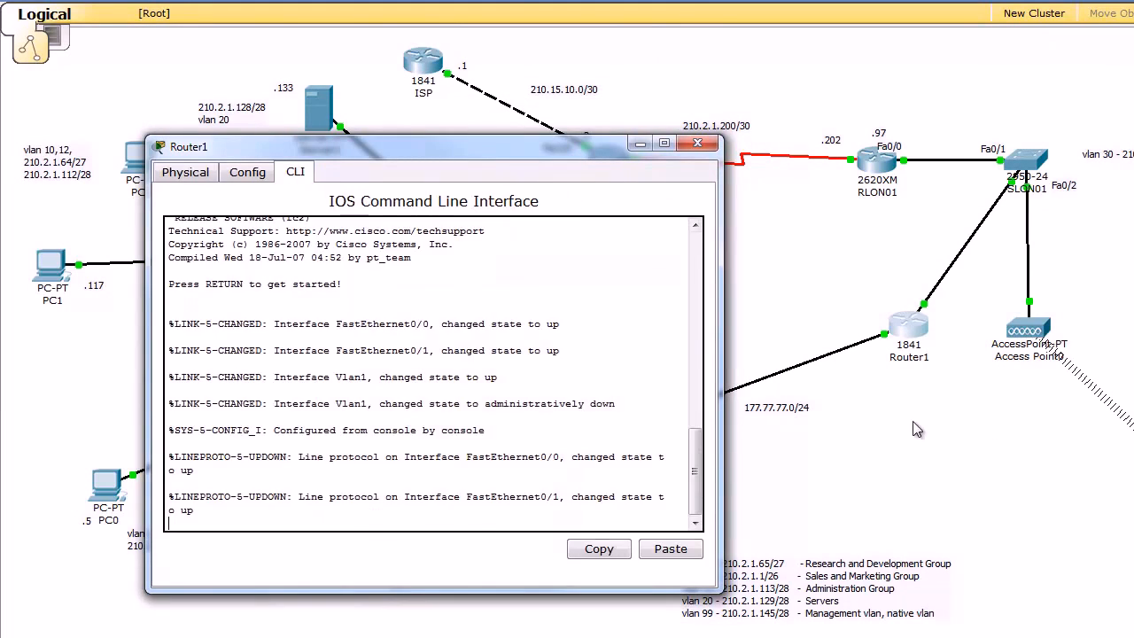
# Configure Router1's Fa0/0 likewise so OSPF adjacencies reach FULL, then close its console.
pyautogui.click(698, 142)
pyautogui.write('en')
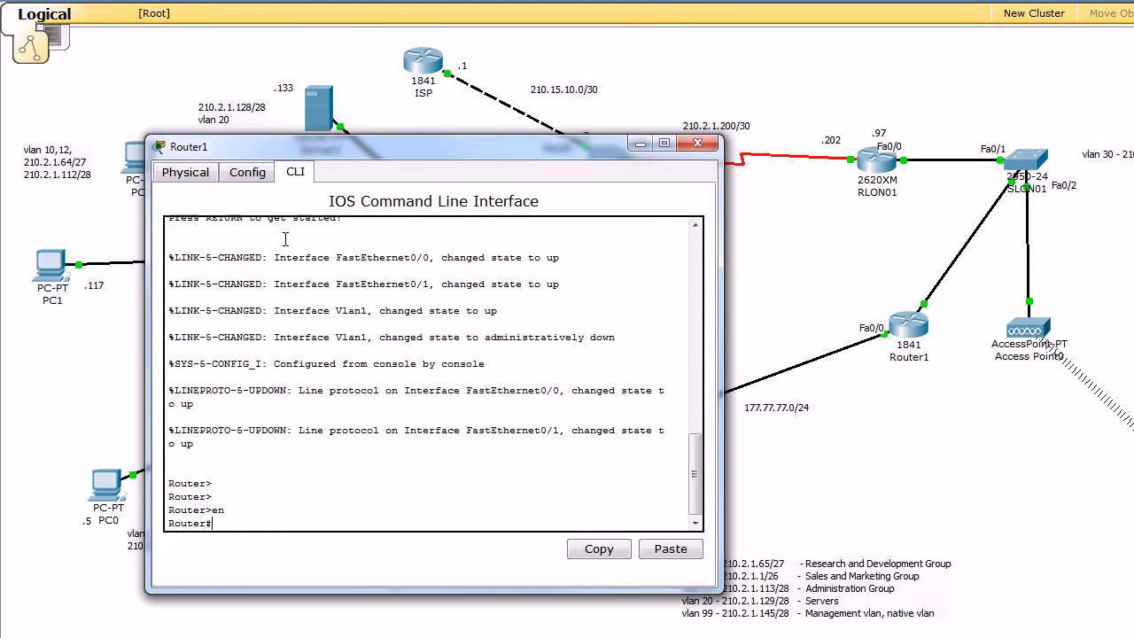
pyautogui.write('conf t')
pyautogui.write('ba 10')
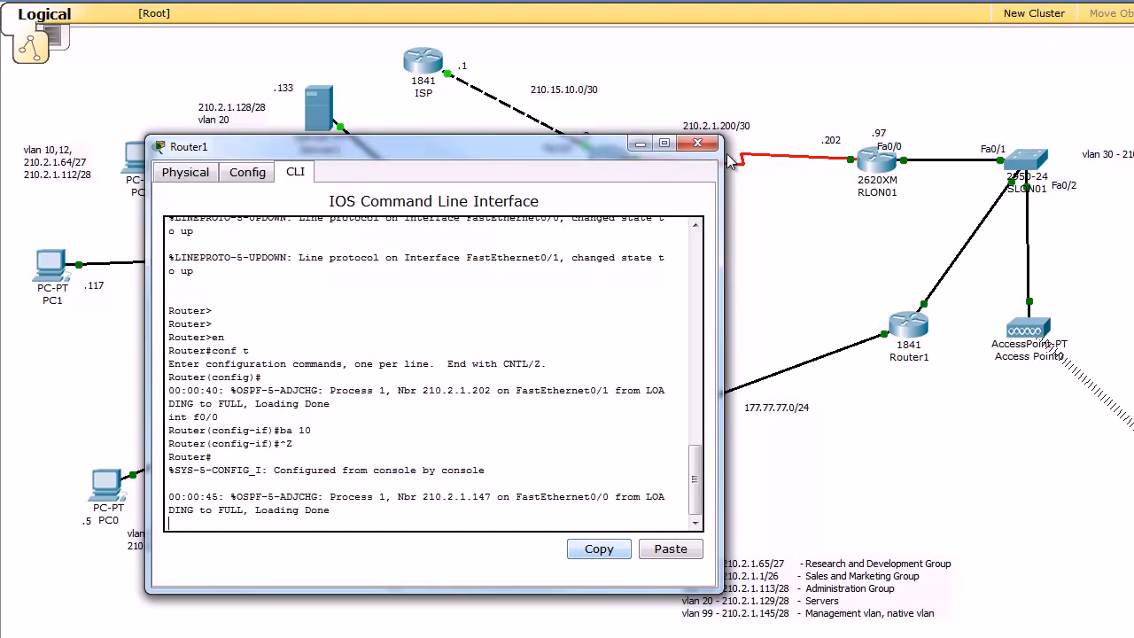
pyautogui.click(698, 142)
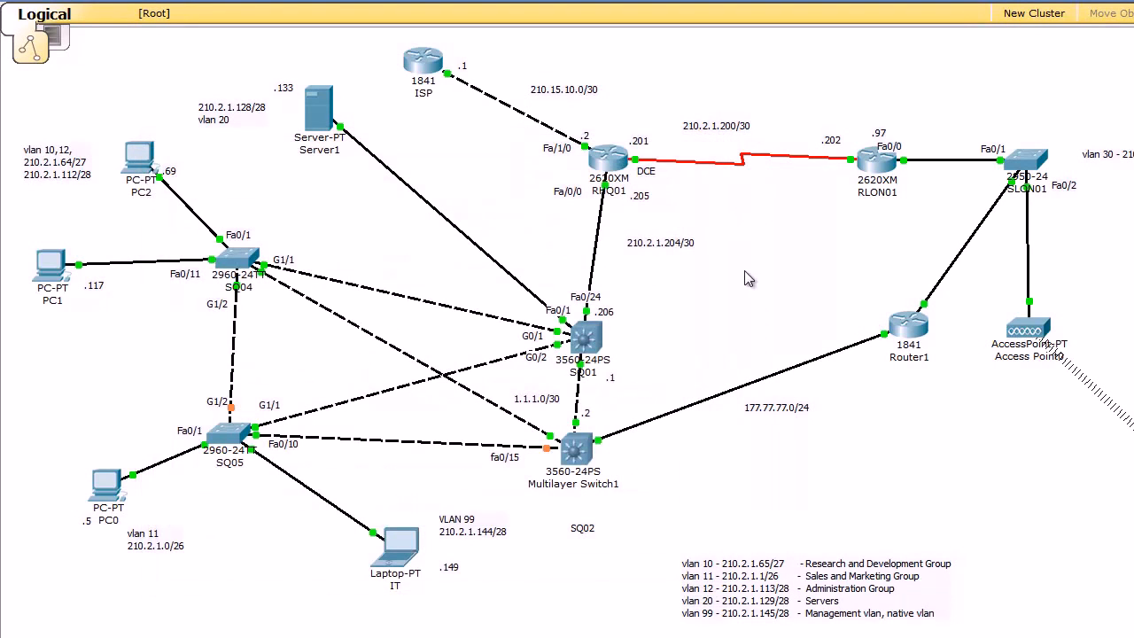
pyautogui.moveTo(784, 269)
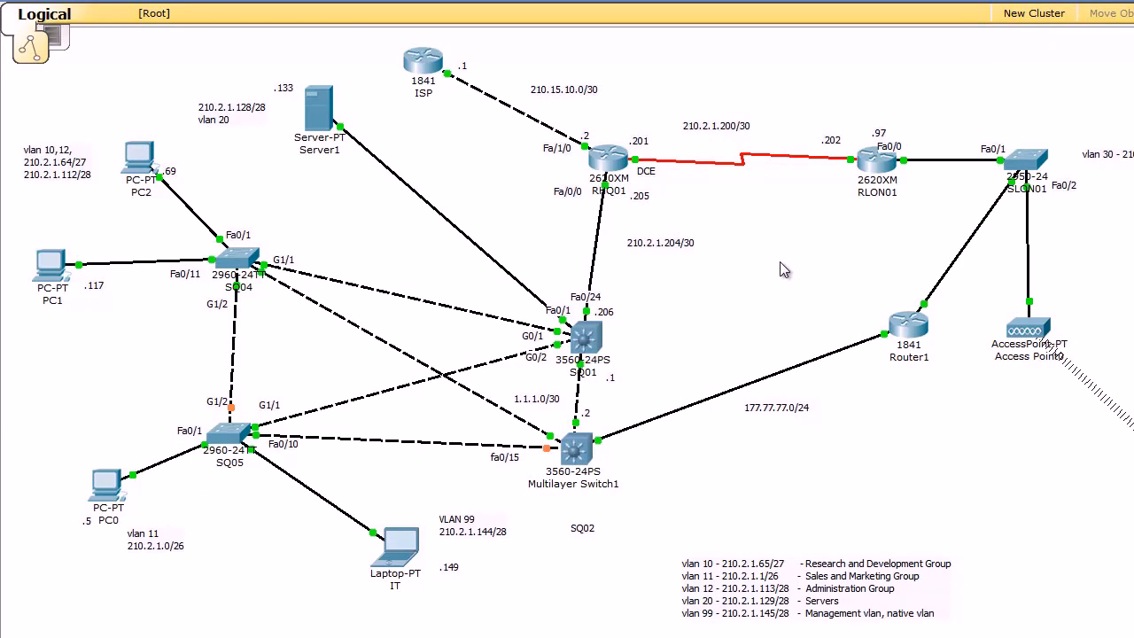
pyautogui.moveTo(99, 479)
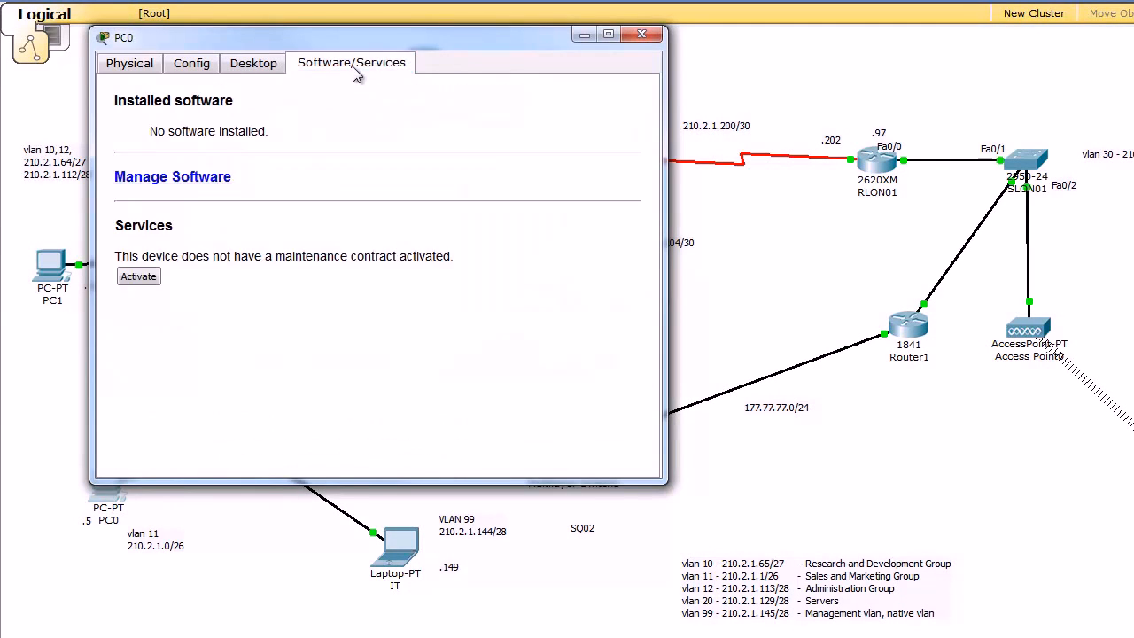
# From PC0's Command Prompt ping 210.2.1.98 until replies arrive with TTL 252.
pyautogui.click(253, 64)
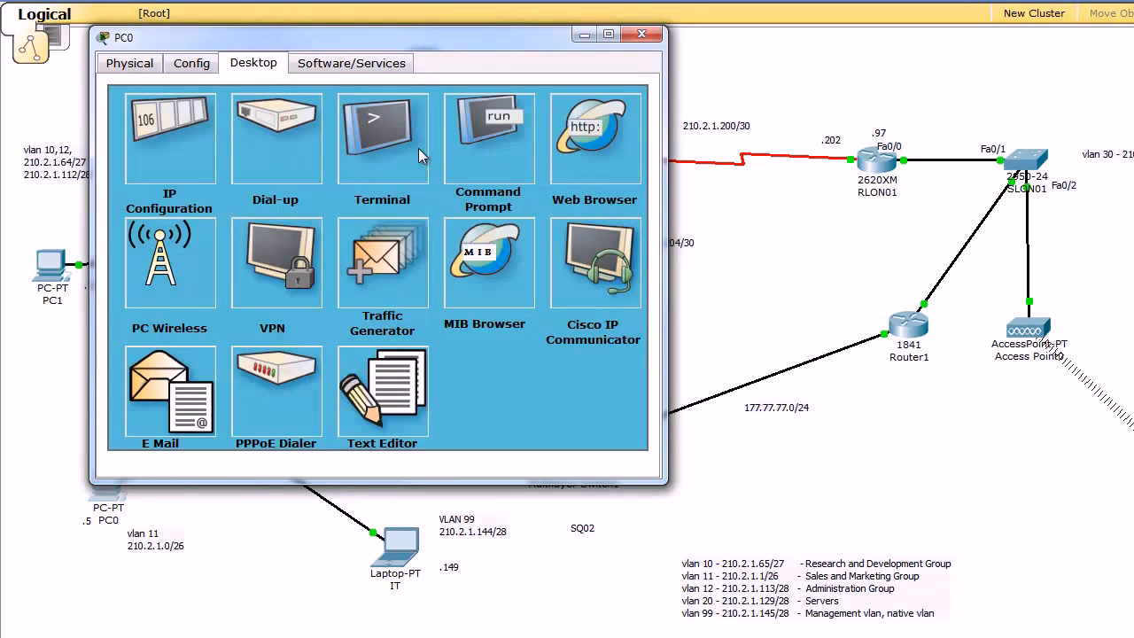
pyautogui.click(489, 138)
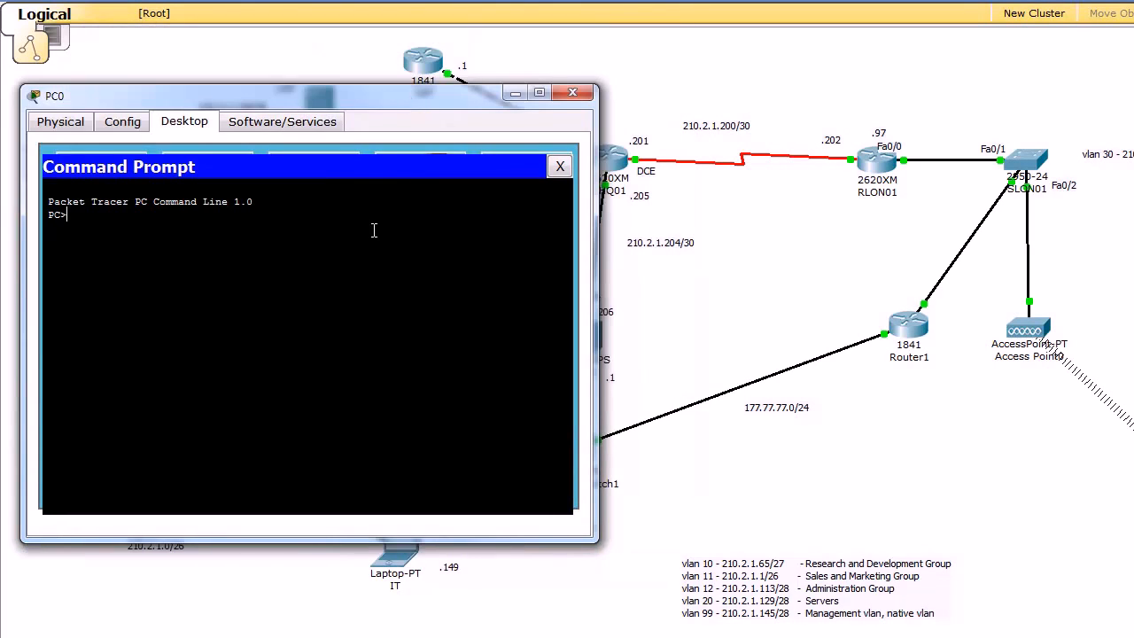
pyautogui.write('ping')
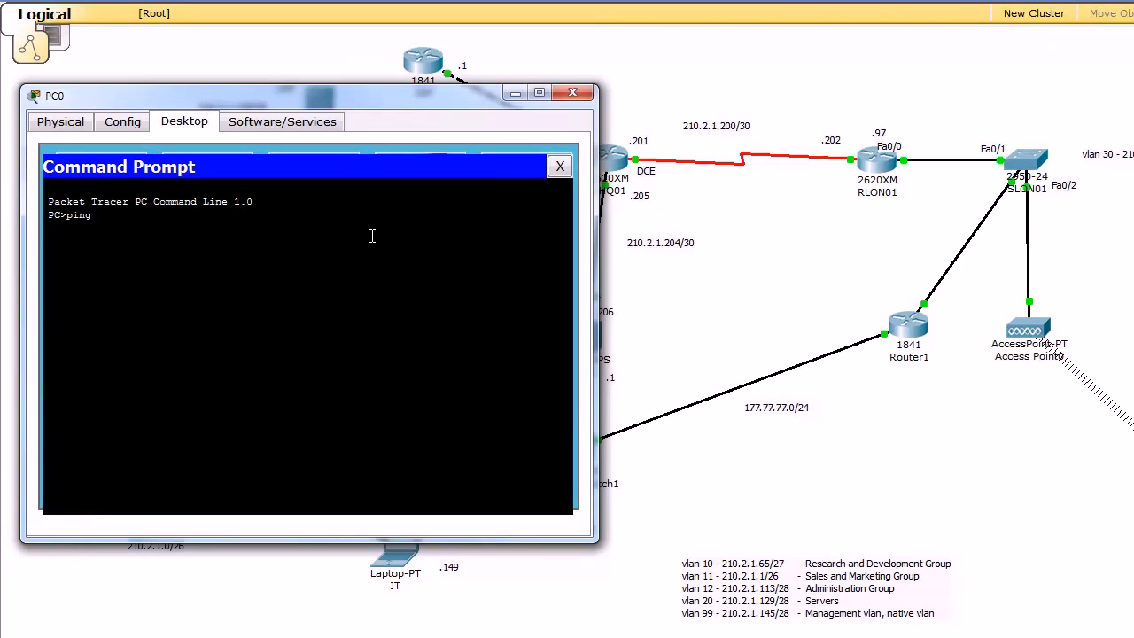
pyautogui.write('210.2.1.98')
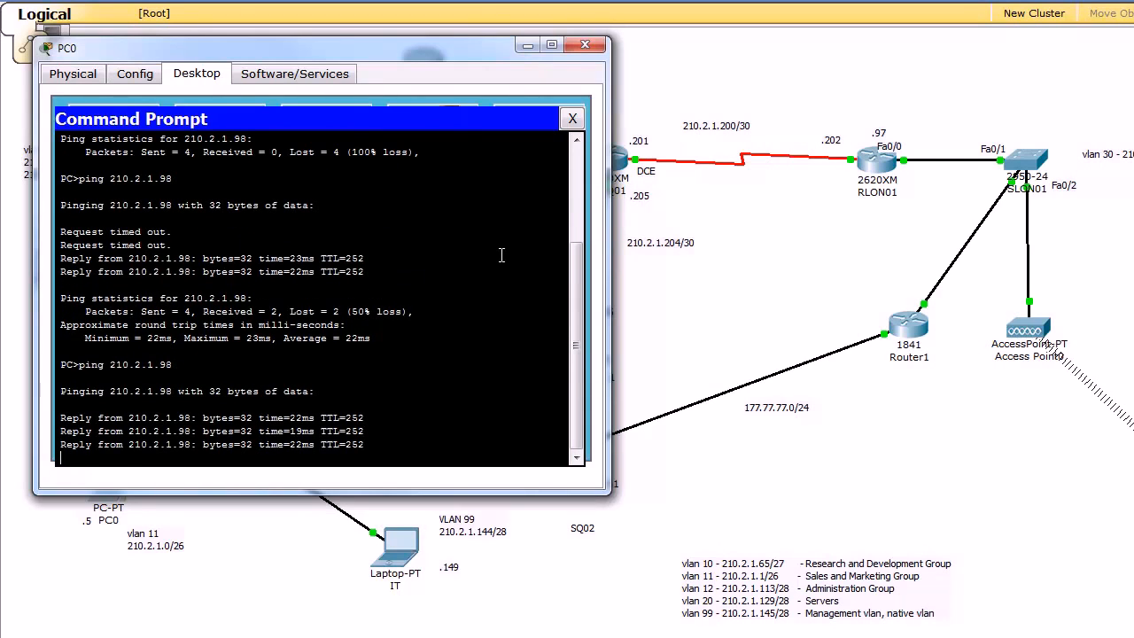
# Run tracert 210.2.1.98 on PC0 twice, completing in four hops via 210.2.1.205 and 210.2.1.202.
pyautogui.write('tracert')
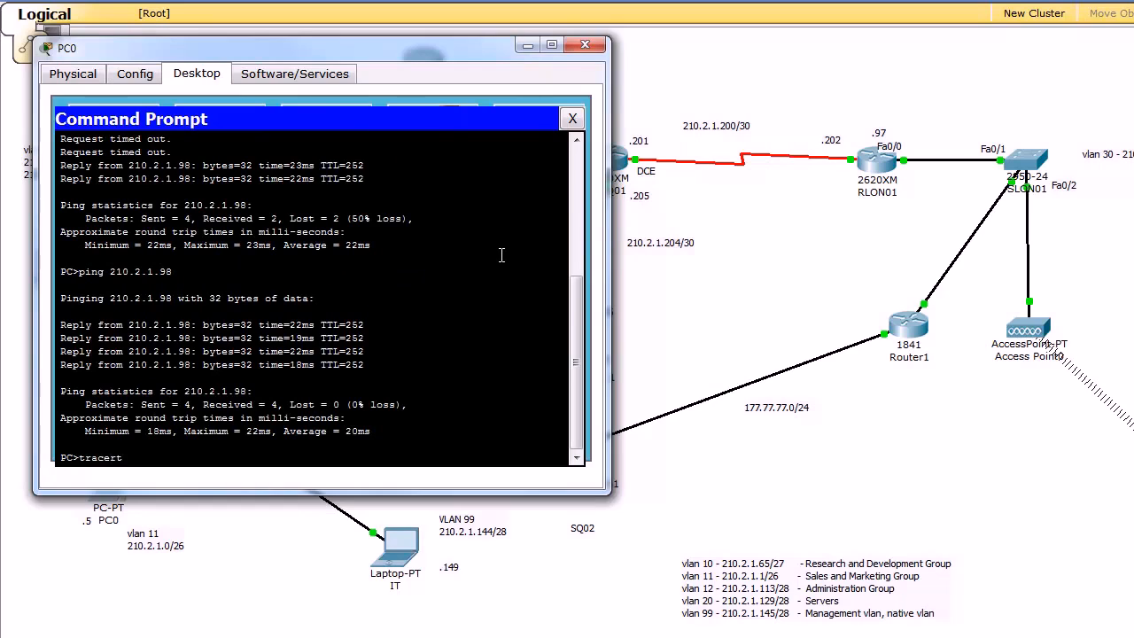
pyautogui.write('210')
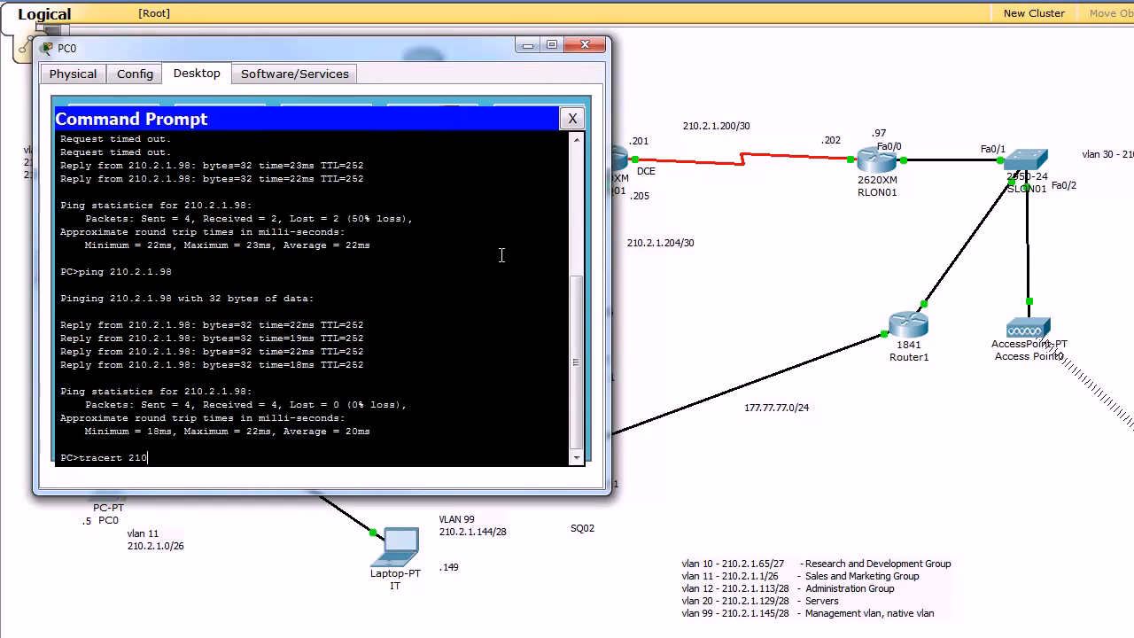
pyautogui.write('.2.1.98')
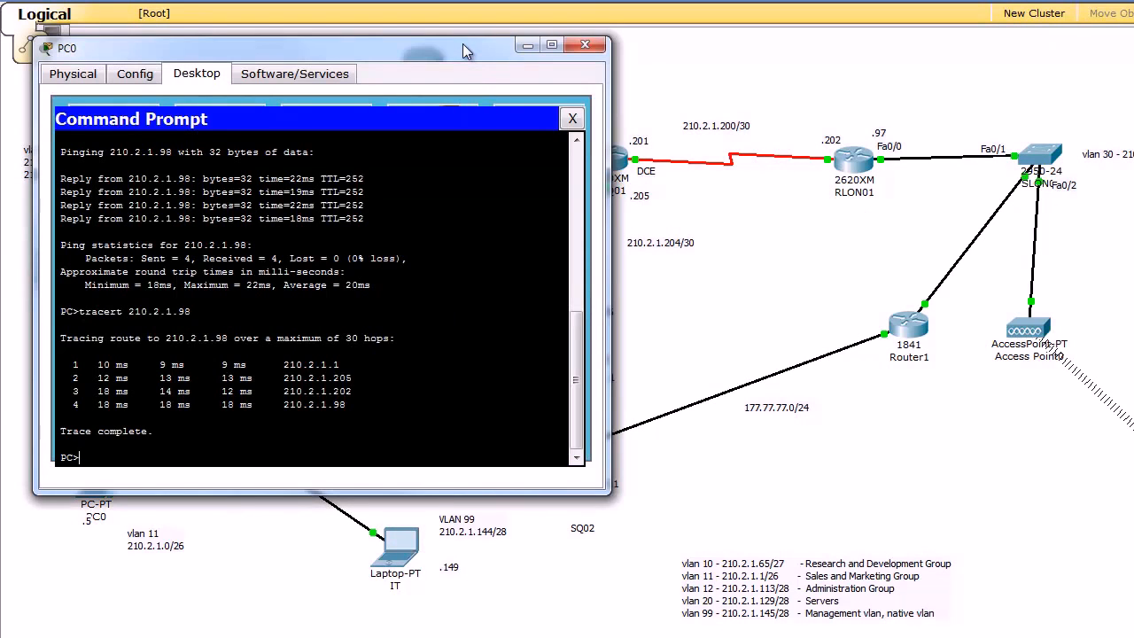
pyautogui.click(585, 44)
pyautogui.write('tracert 210.2.1.98')
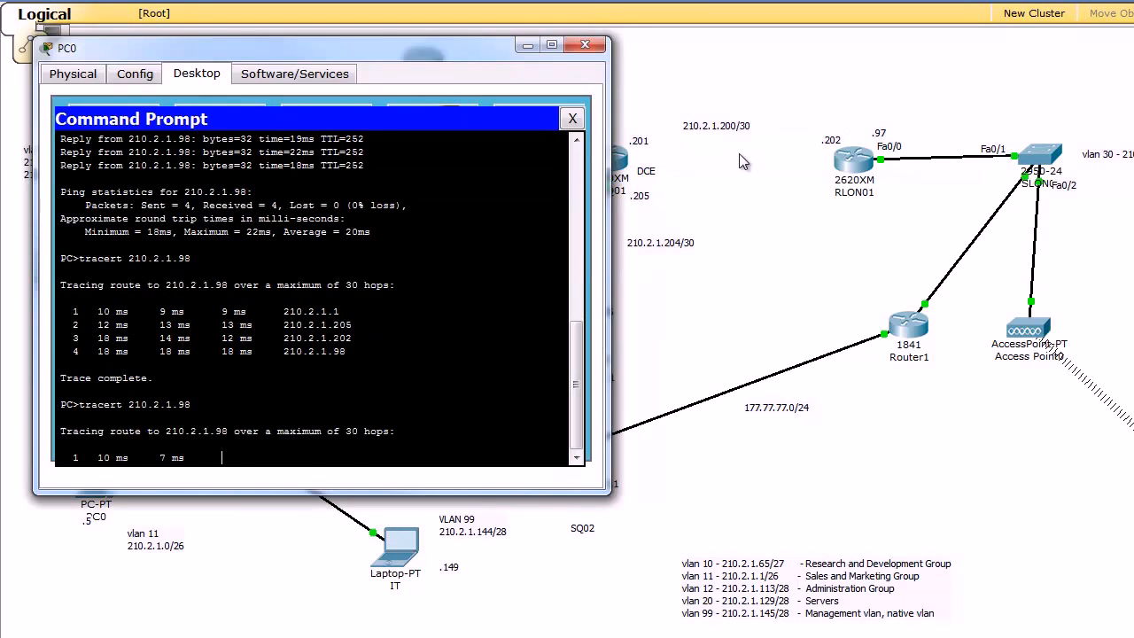
pyautogui.scroll(-3)
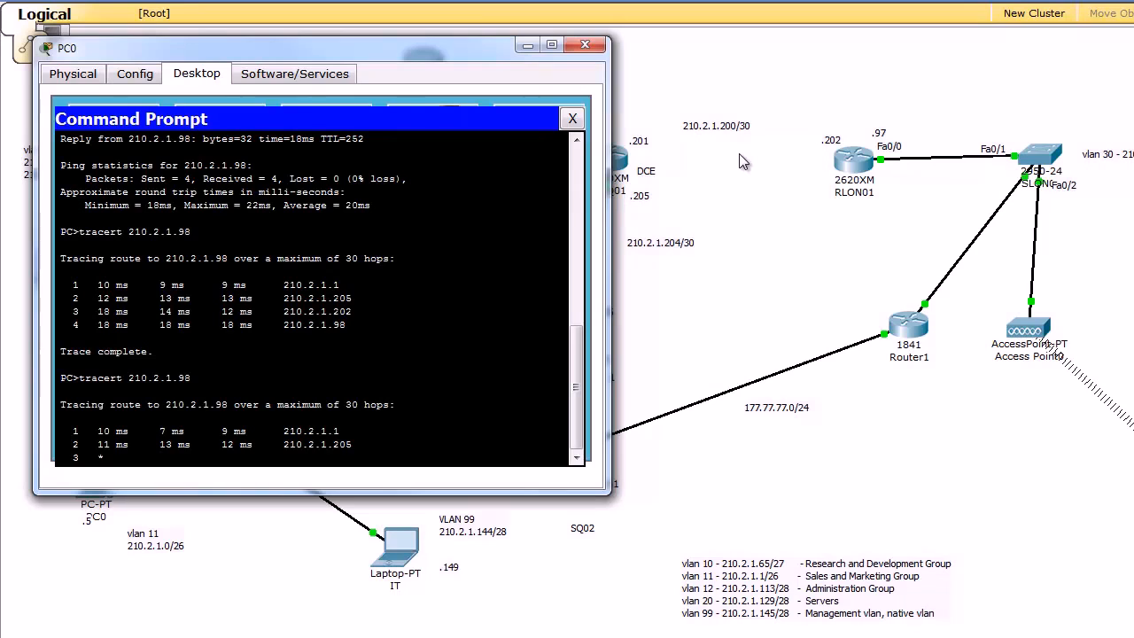
pyautogui.moveTo(450, 283)
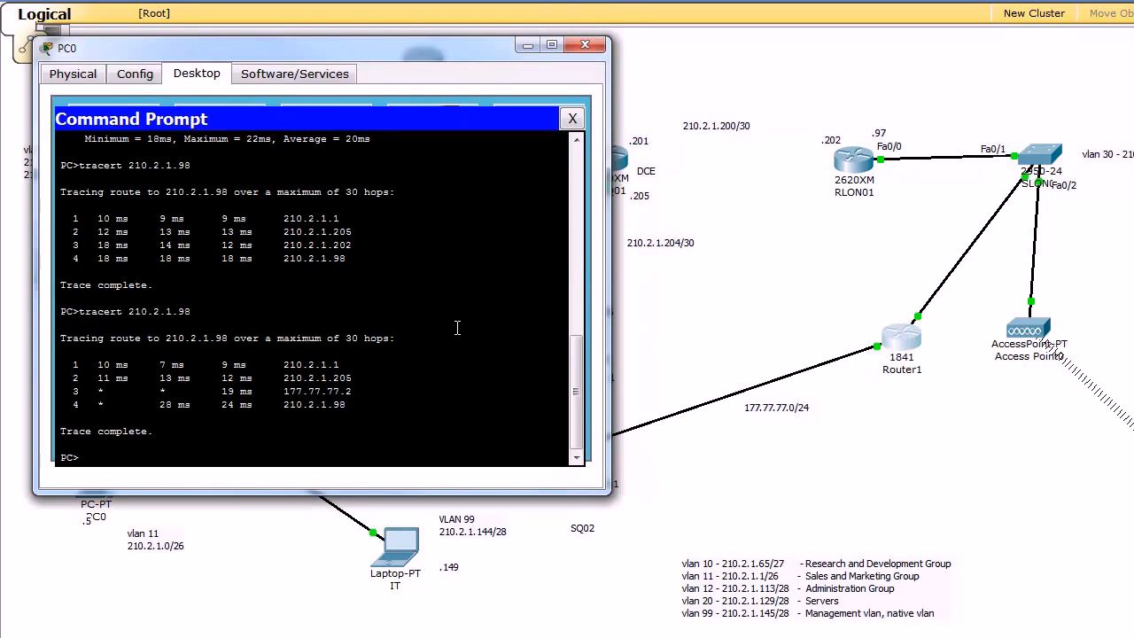
# Rerun tracert 210.2.1.98 several times, finishing in four hops through 177.77.77.2, then close PC0.
pyautogui.press('enter')
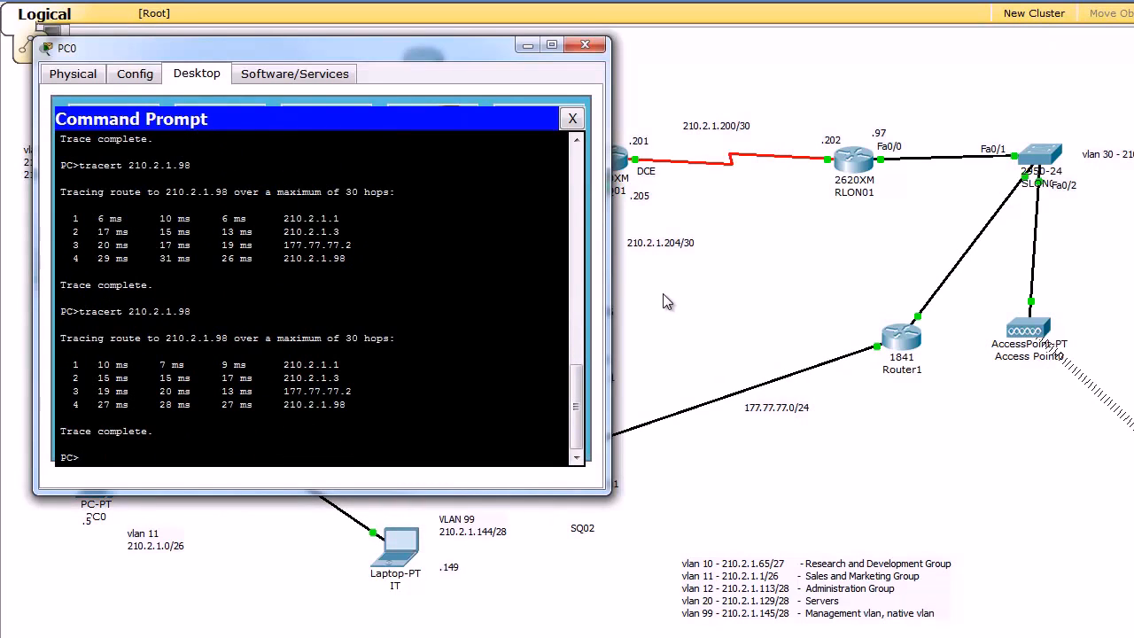
pyautogui.click(585, 44)
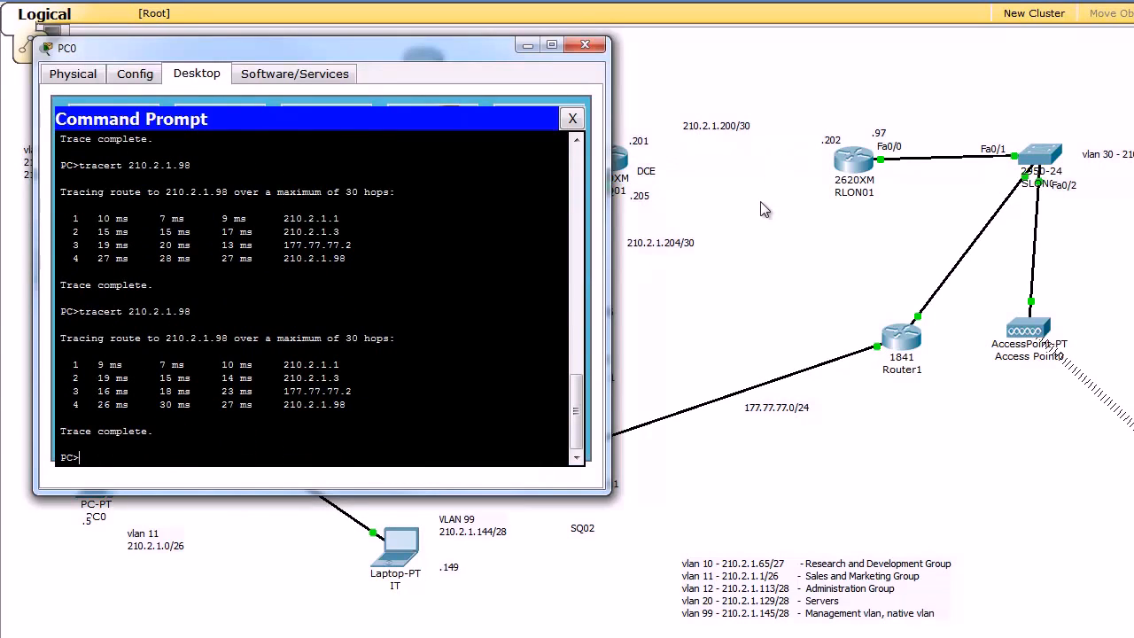
pyautogui.write('tracert 210.2.1.98')
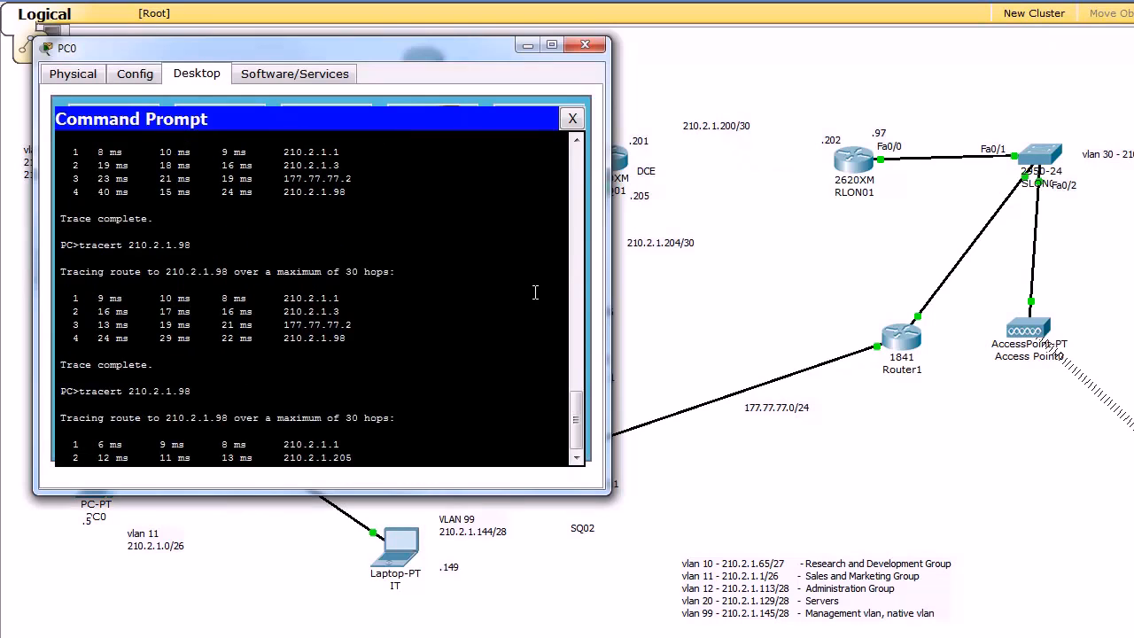
pyautogui.moveTo(353, 472)
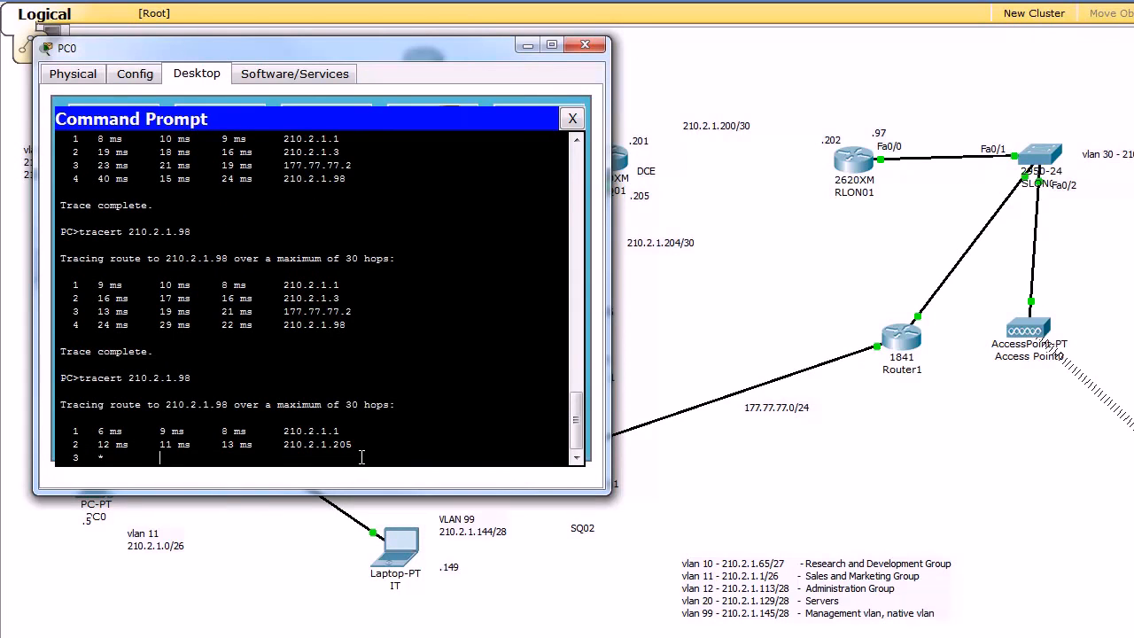
pyautogui.click(584, 44)
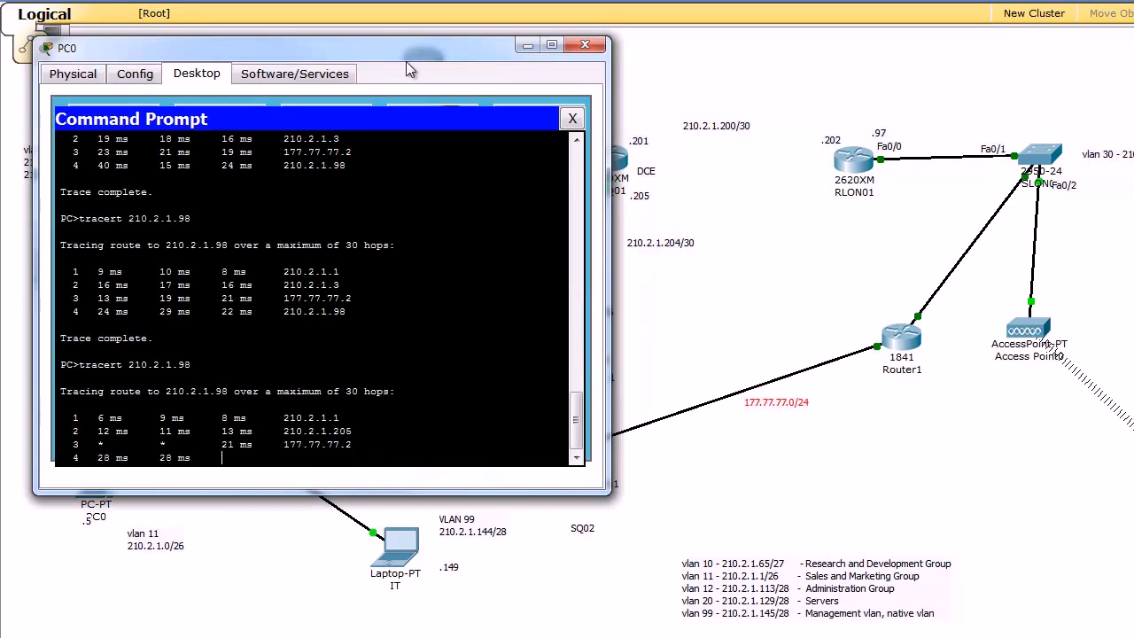
pyautogui.click(585, 45)
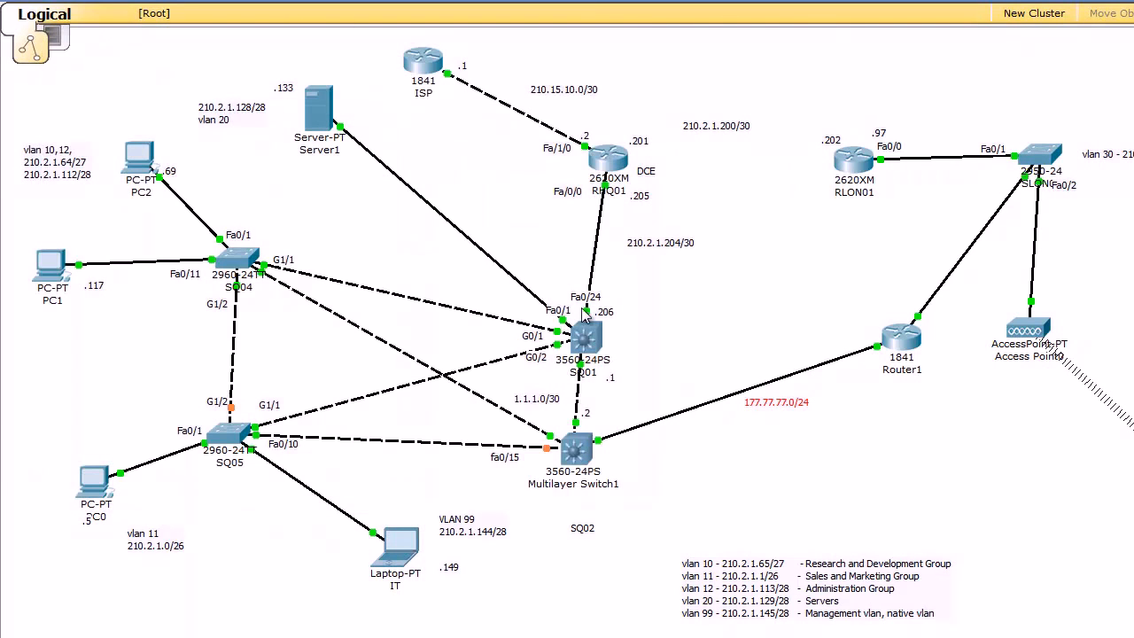
# On SQ01's CLI run show ip ospf neighbor, all FULL, marking the VLAN neighbor entries.
pyautogui.doubleClick(583, 340)
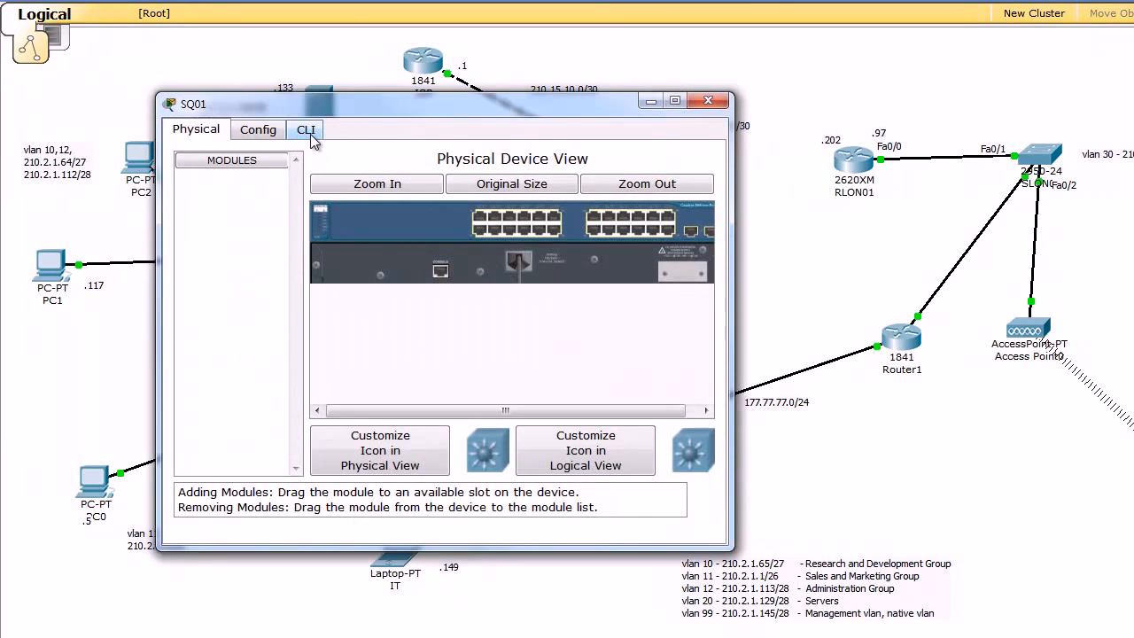
pyautogui.click(305, 129)
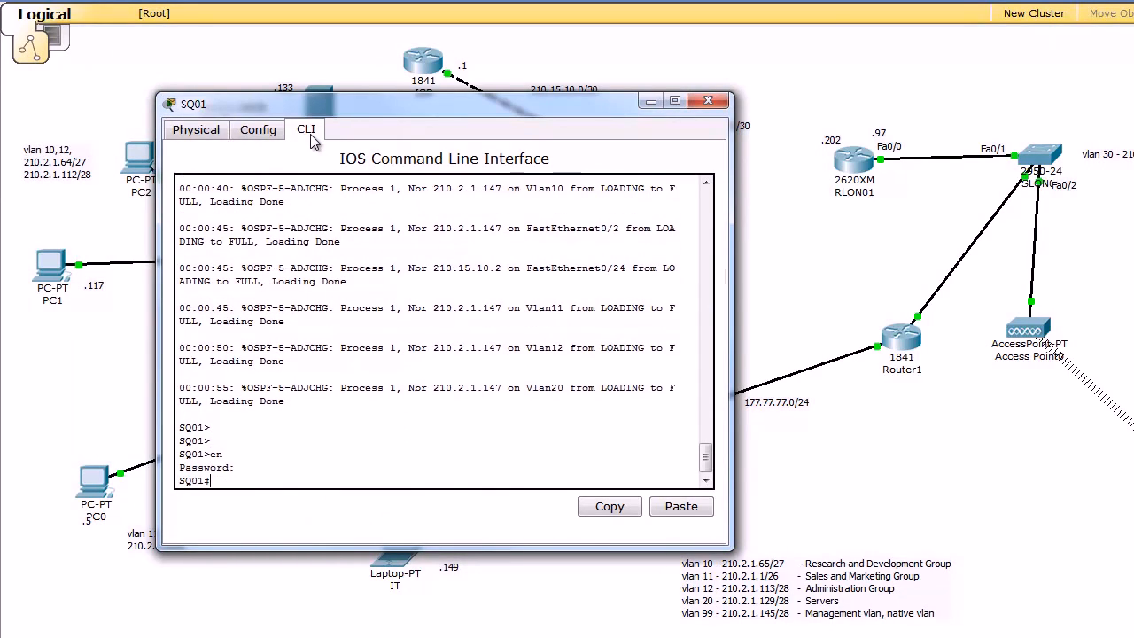
pyautogui.write('sh ip ospf neighbor')
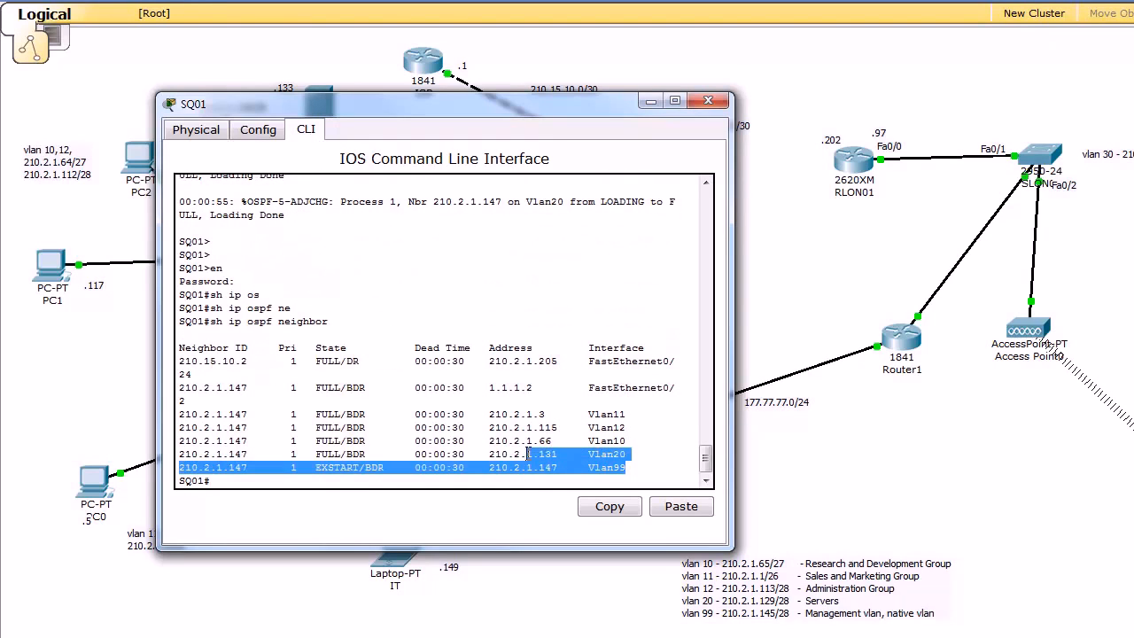
pyautogui.moveTo(532, 454); pyautogui.dragTo(178, 414)
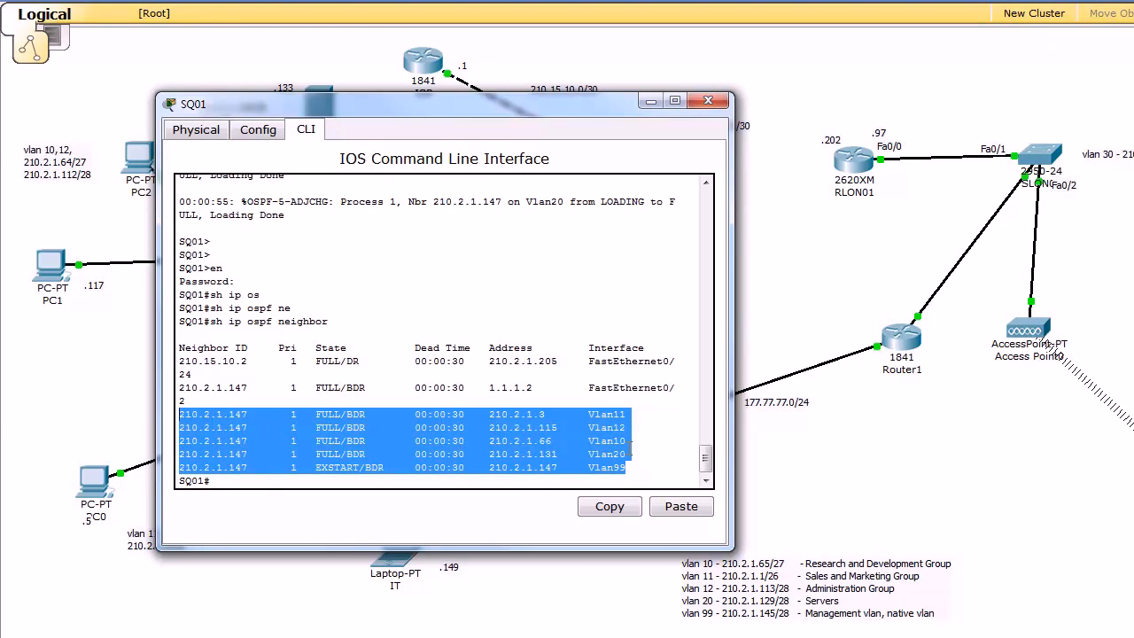
pyautogui.moveTo(634, 450)
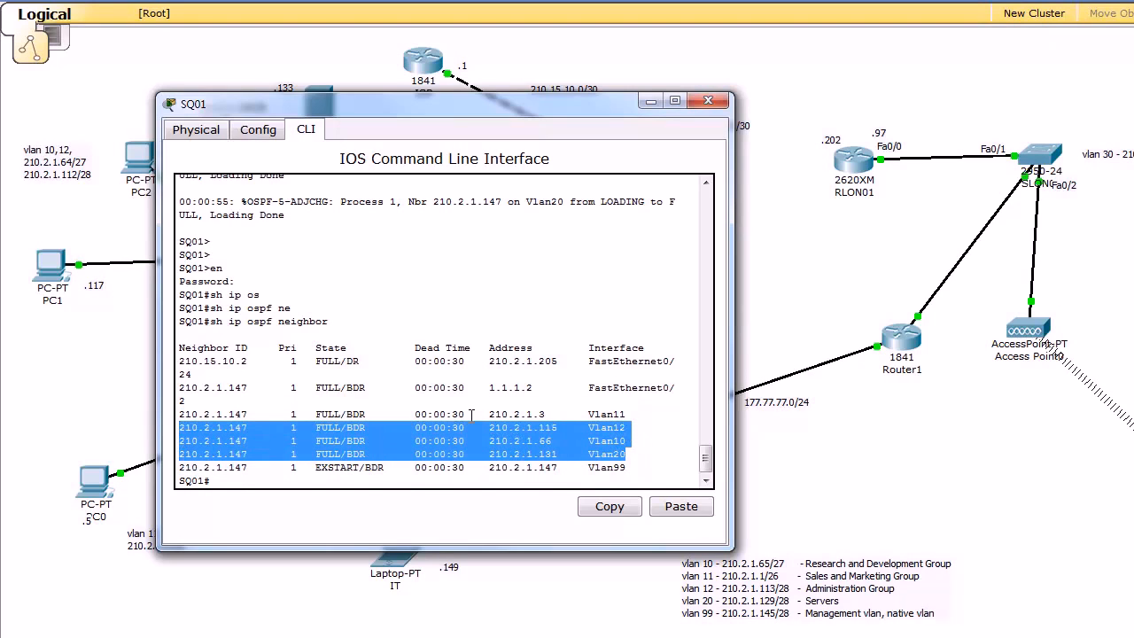
pyautogui.write('sh ip route')
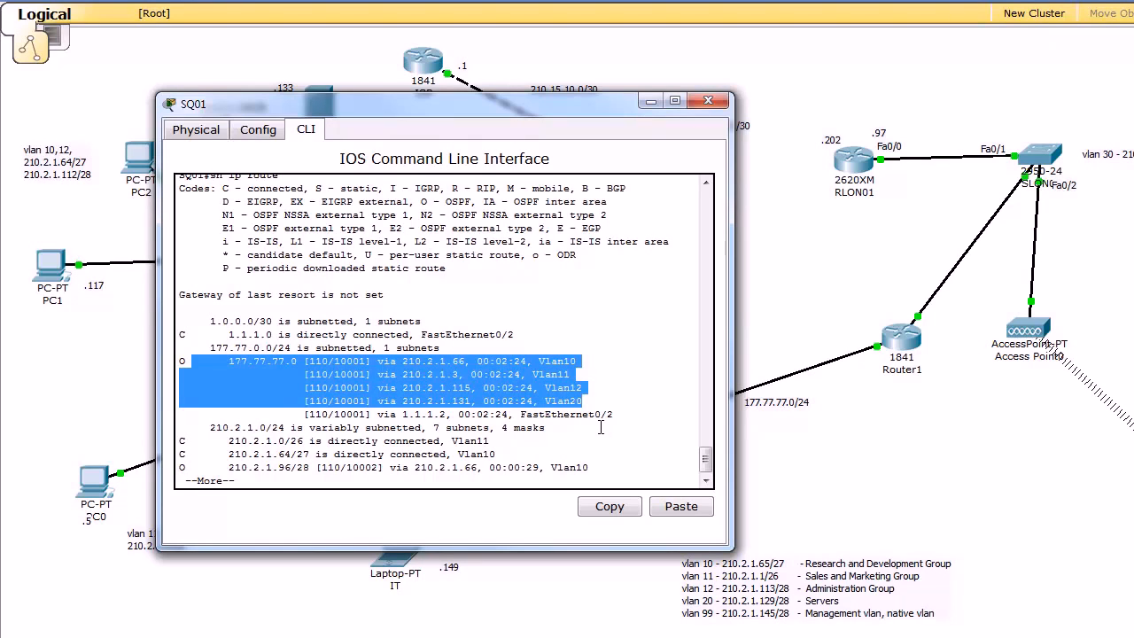
pyautogui.moveTo(632, 231)
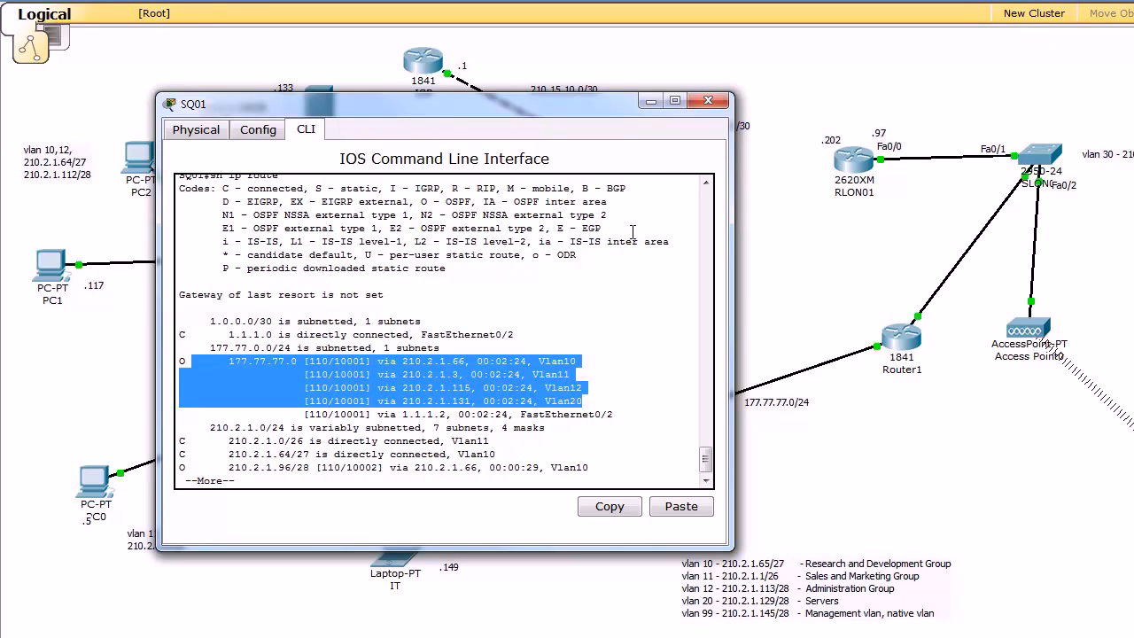
pyautogui.moveTo(676, 207)
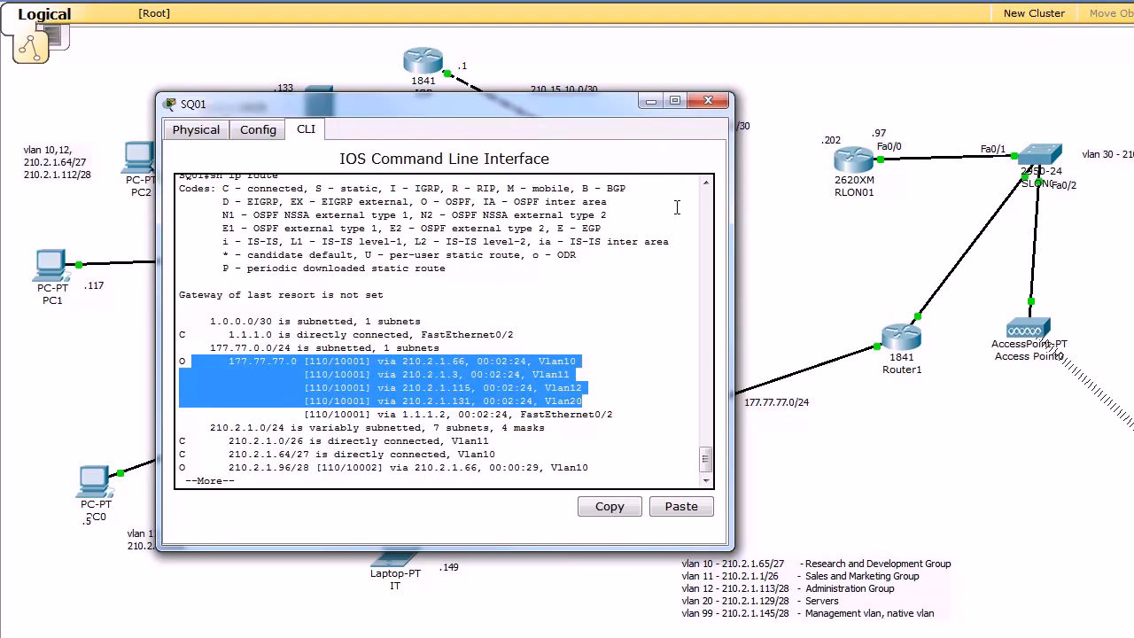
# Close SQ01's window after reviewing its equal-cost OSPF routes to 177.77.77.0.
pyautogui.click(709, 100)
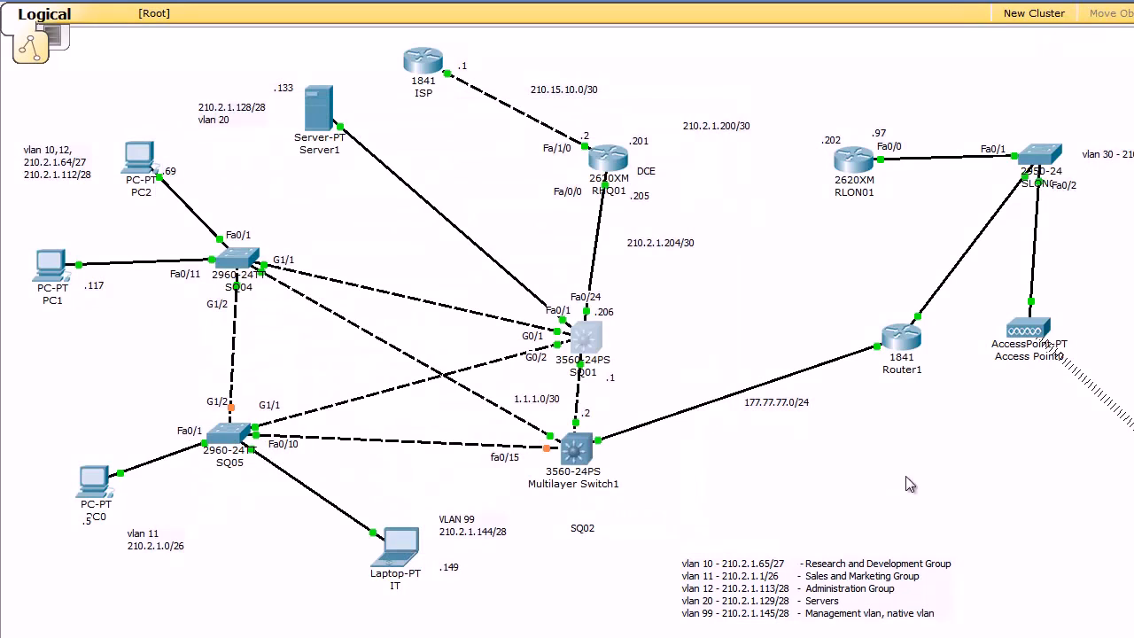